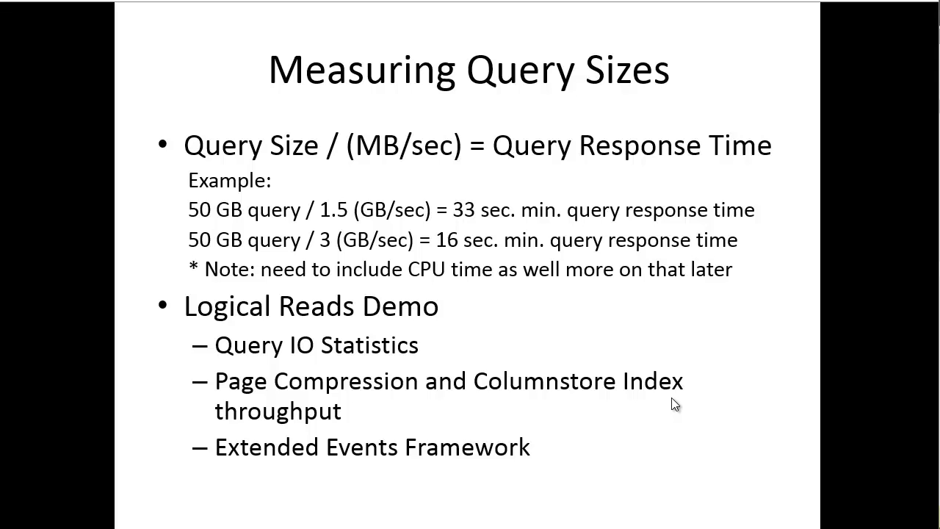
{"action": "mouse_move", "coordinate": [670, 396]}
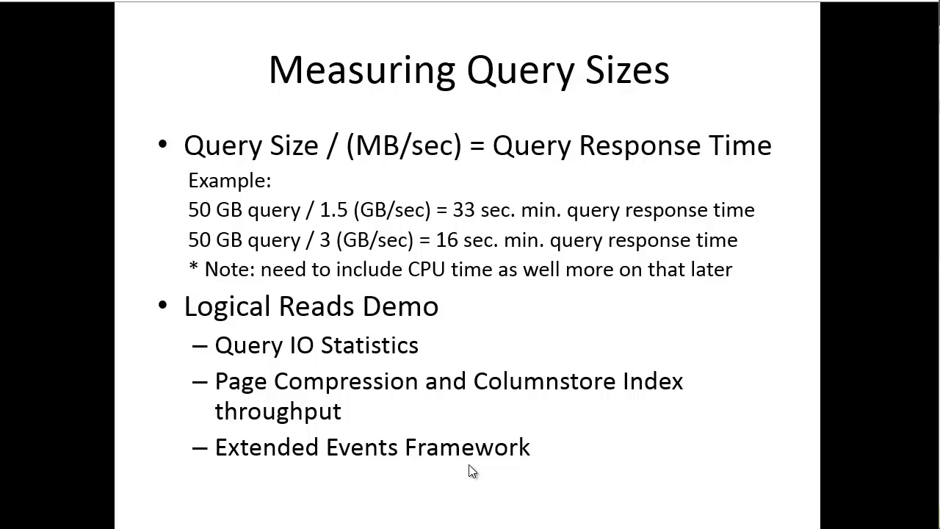
{"action": "mouse_move", "coordinate": [476, 471]}
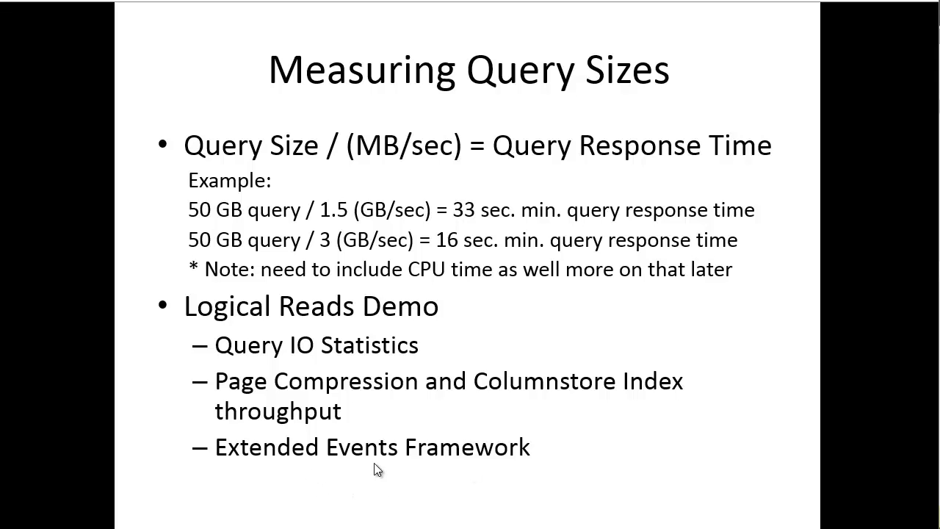
{"action": "mouse_move", "coordinate": [494, 473]}
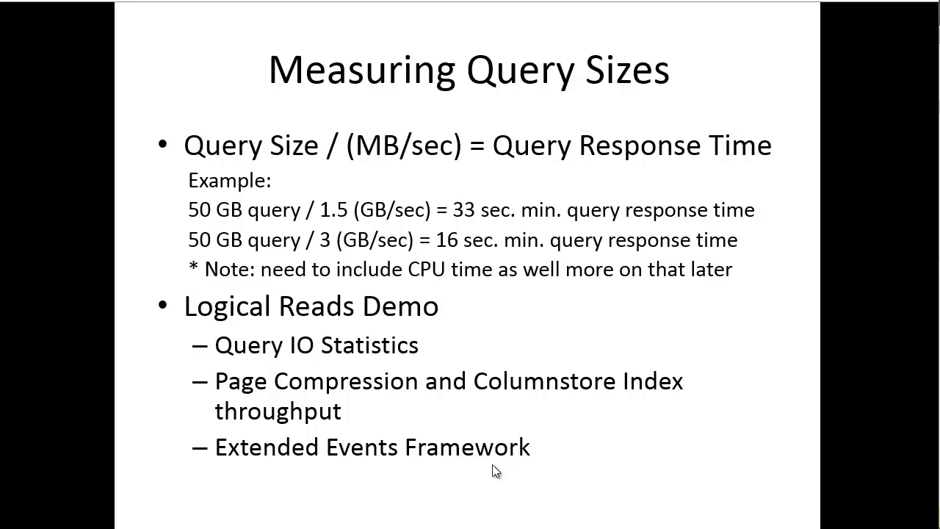
{"action": "mouse_move", "coordinate": [257, 234]}
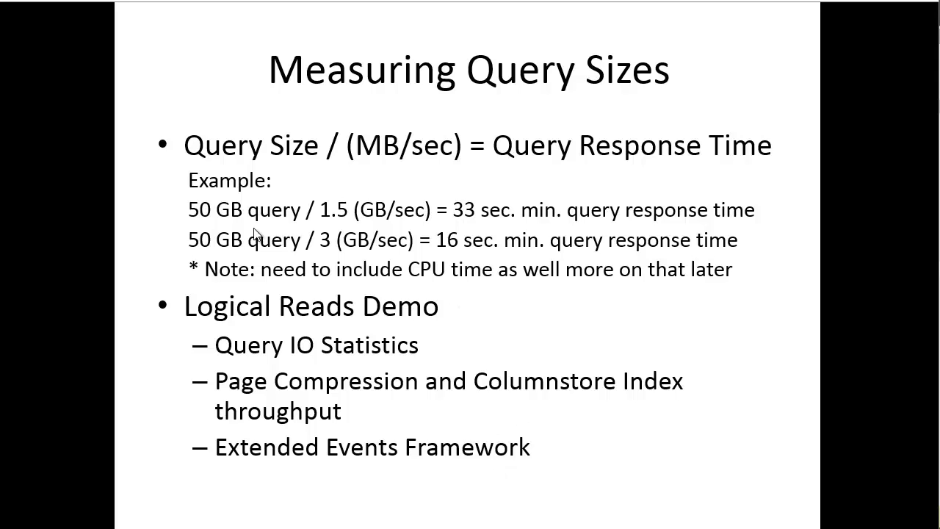
{"action": "mouse_move", "coordinate": [205, 230]}
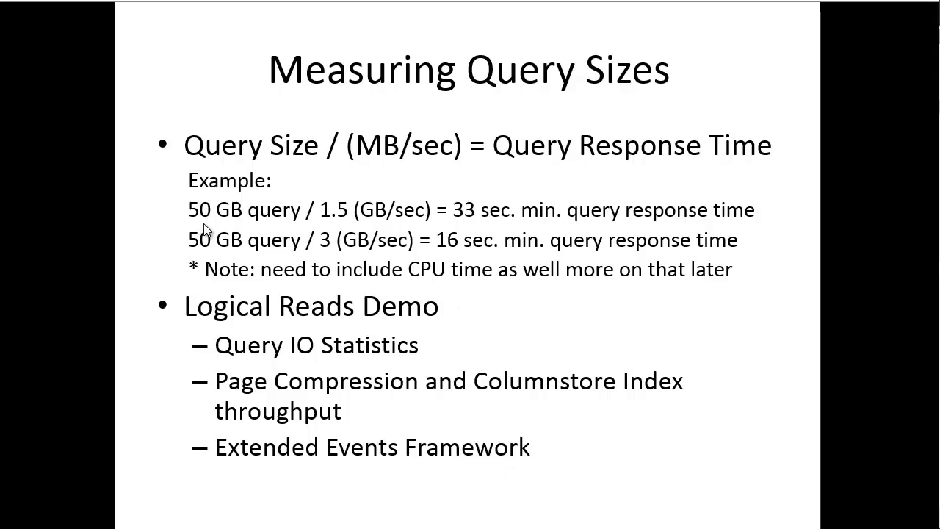
{"action": "mouse_move", "coordinate": [545, 394]}
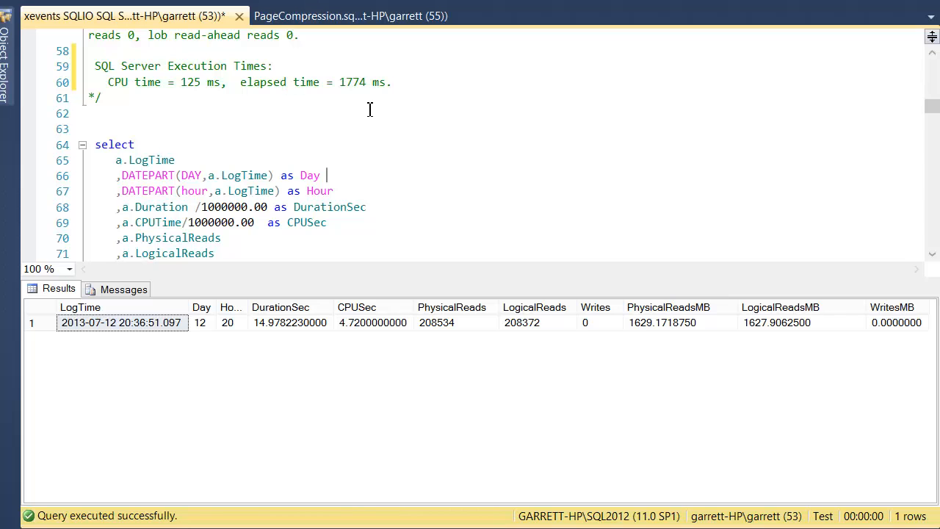
Scroll the session script up to its QueryIOStats2012 setup capturing statements above 1000 reads.
{"action": "scroll", "scroll_direction": "up", "scroll_amount": 3}
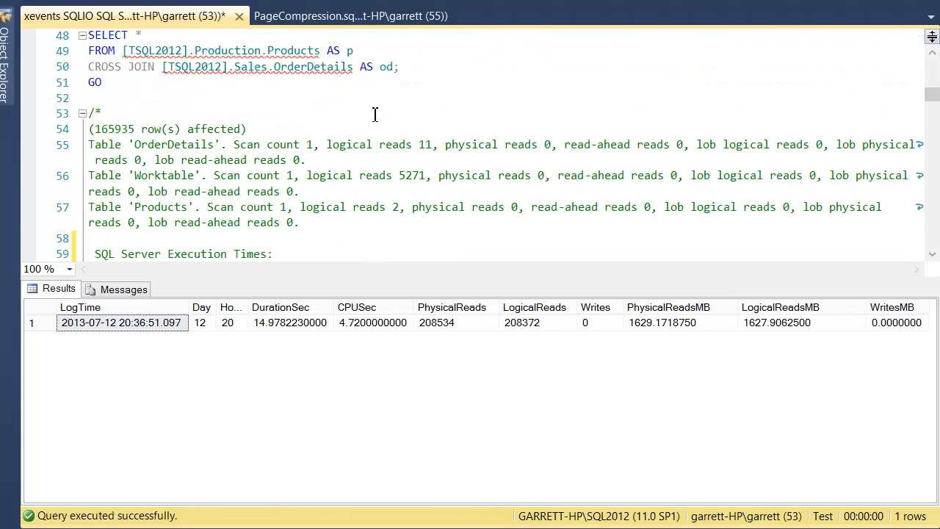
{"action": "scroll", "scroll_direction": "up", "scroll_amount": 3}
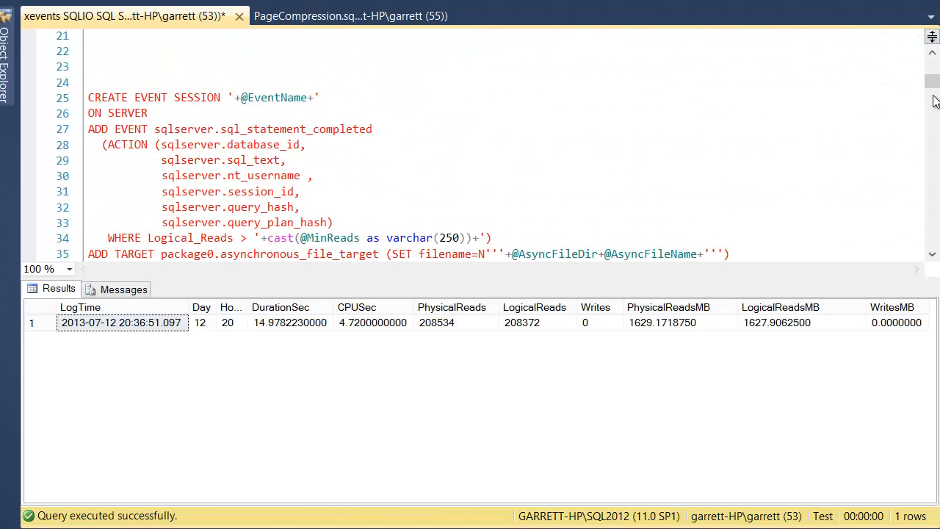
{"action": "scroll", "scroll_direction": "up", "scroll_amount": 3}
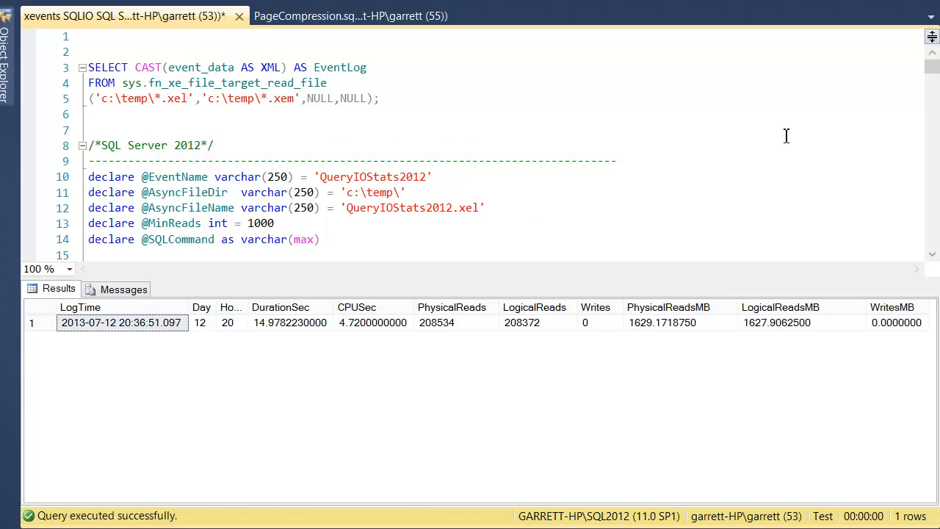
{"action": "mouse_move", "coordinate": [531, 174]}
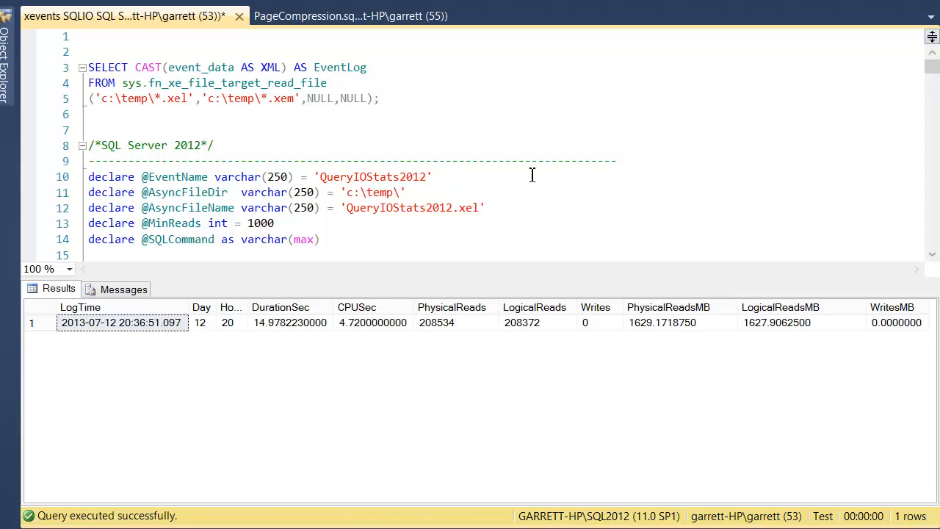
{"action": "mouse_move", "coordinate": [428, 183]}
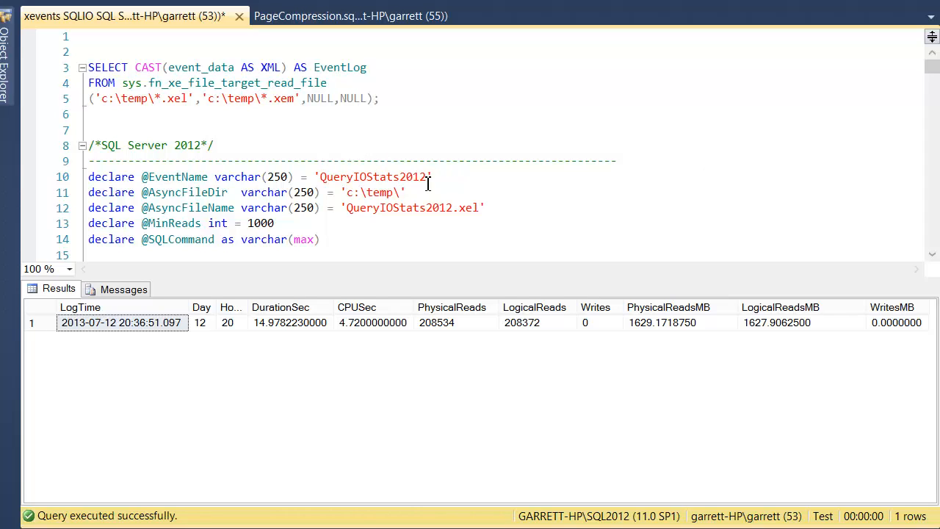
{"action": "mouse_move", "coordinate": [26, 57]}
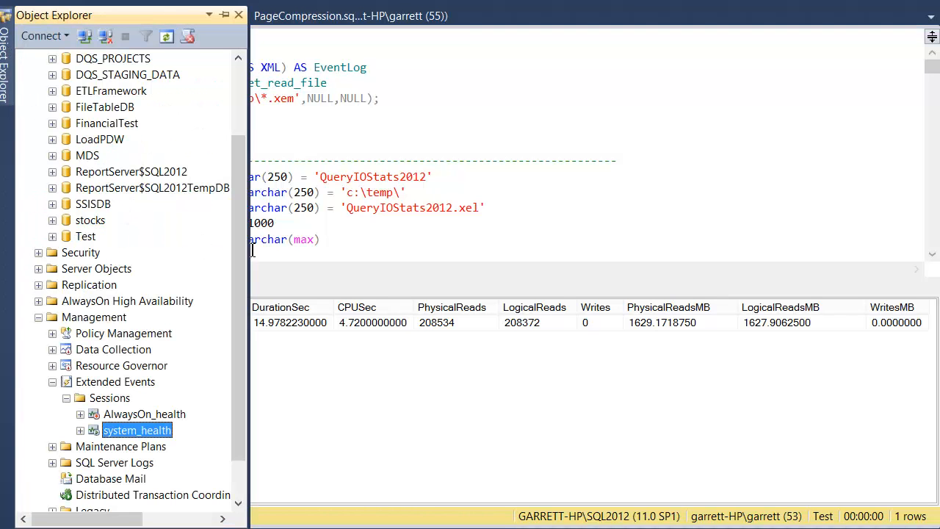
{"action": "mouse_move", "coordinate": [329, 326]}
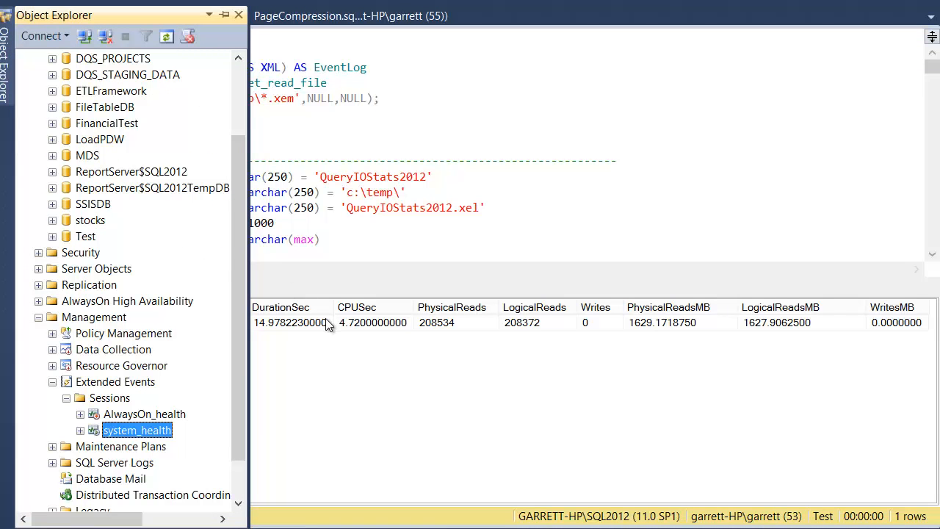
{"action": "mouse_move", "coordinate": [213, 387]}
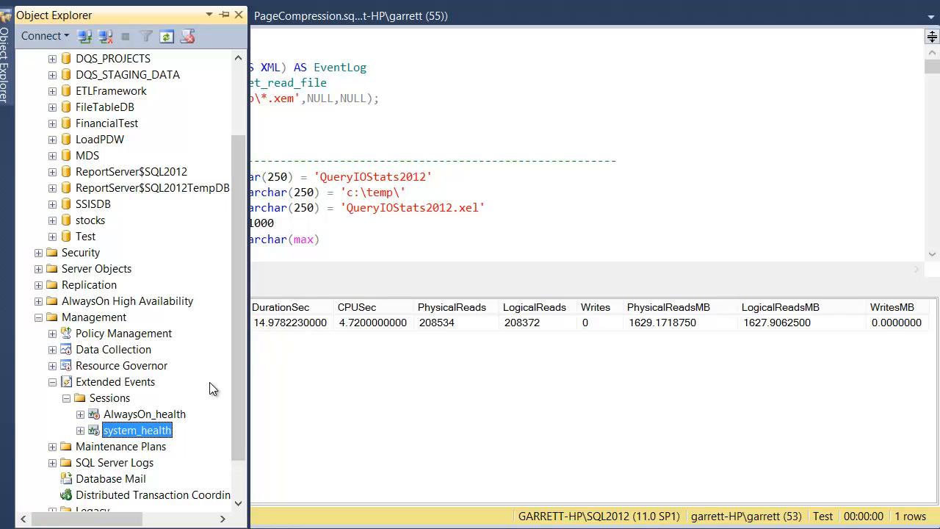
{"action": "mouse_move", "coordinate": [80, 326]}
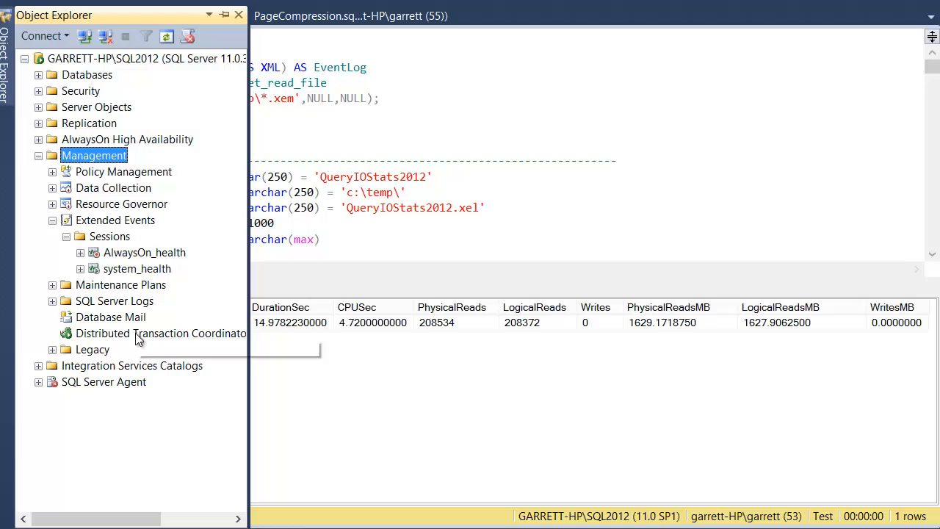
{"action": "mouse_move", "coordinate": [96, 235]}
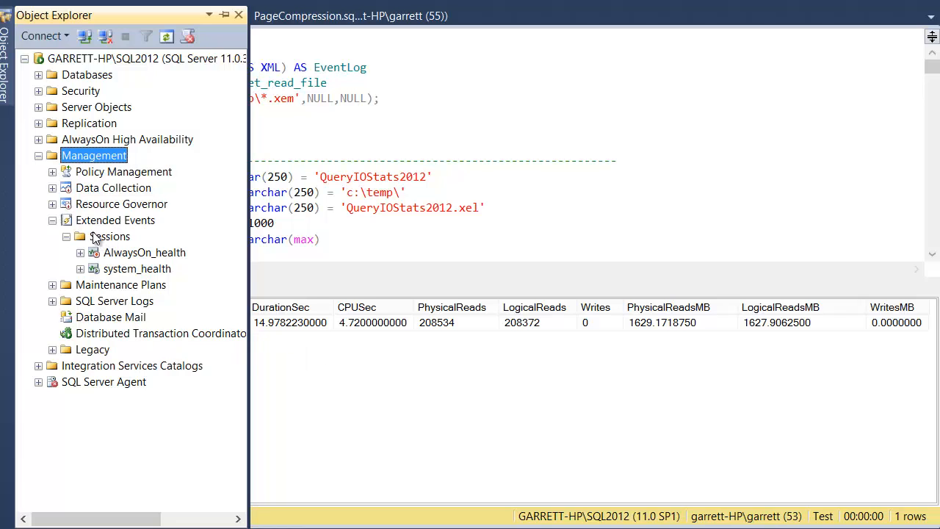
{"action": "mouse_move", "coordinate": [139, 228]}
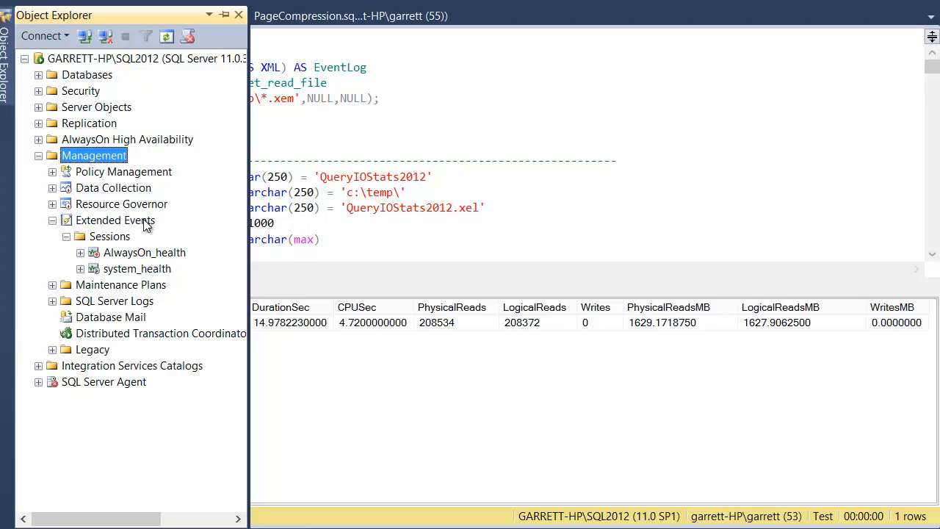
{"action": "mouse_move", "coordinate": [114, 226]}
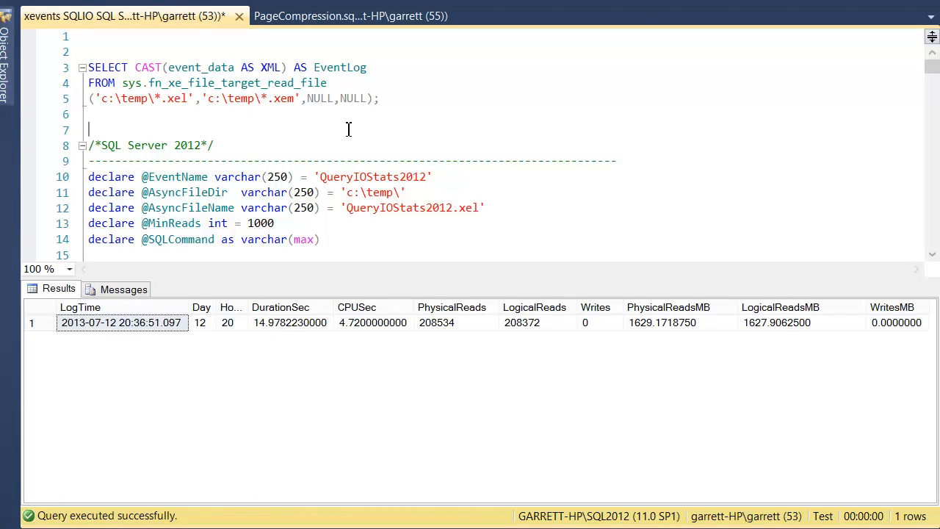
{"action": "scroll", "scroll_direction": "down", "scroll_amount": 3}
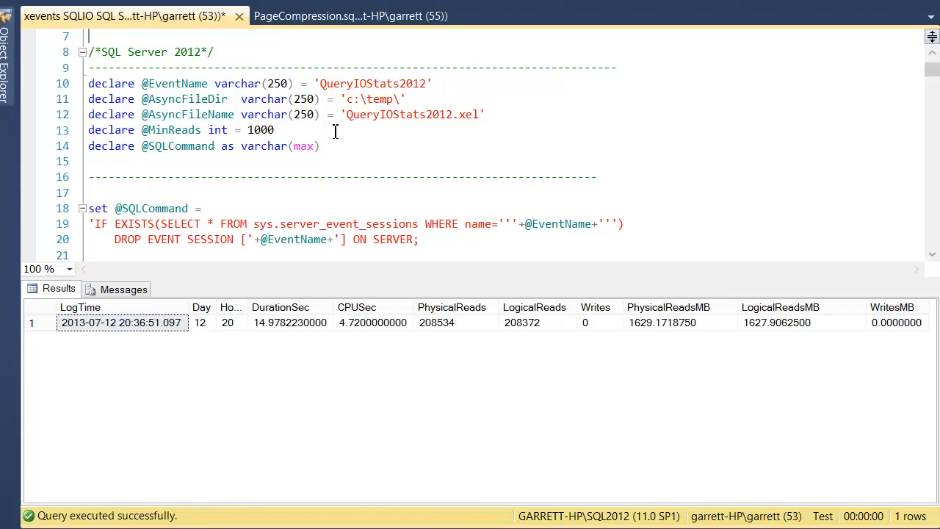
{"action": "mouse_move", "coordinate": [338, 235]}
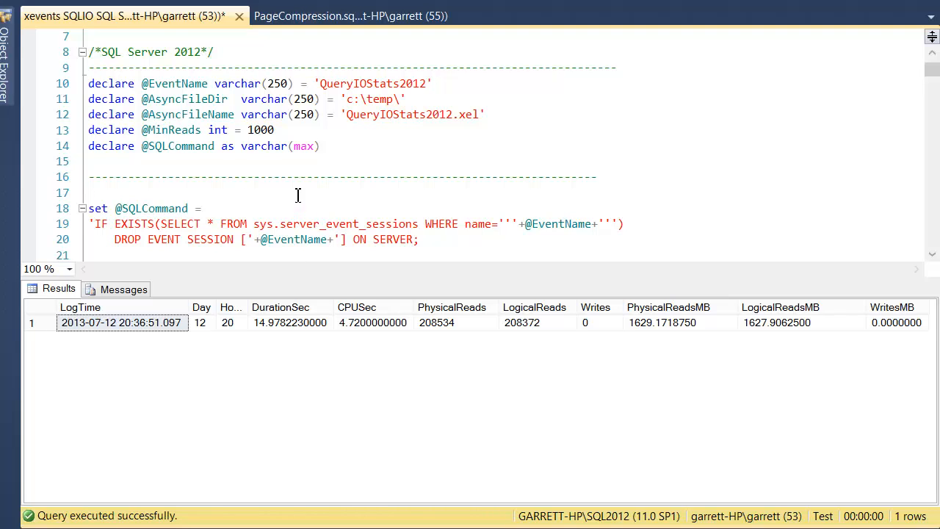
{"action": "mouse_move", "coordinate": [329, 145]}
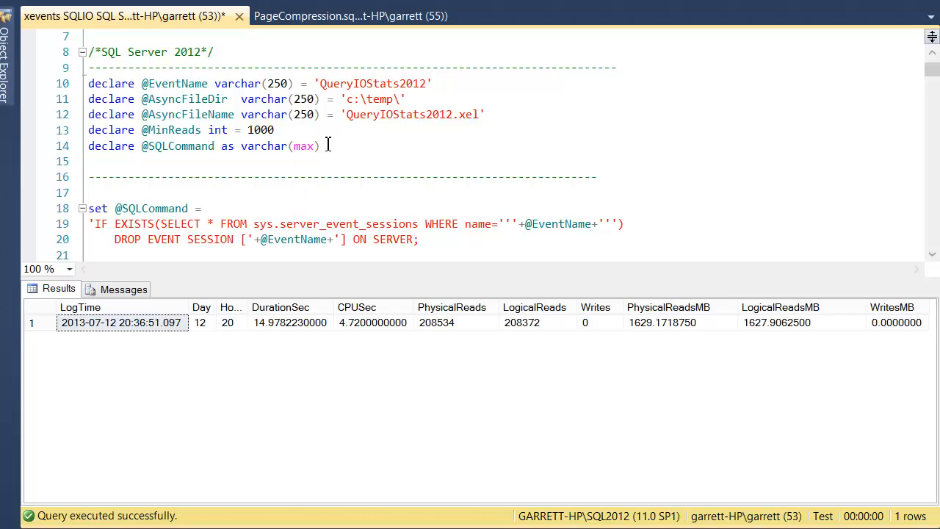
{"action": "mouse_move", "coordinate": [346, 212]}
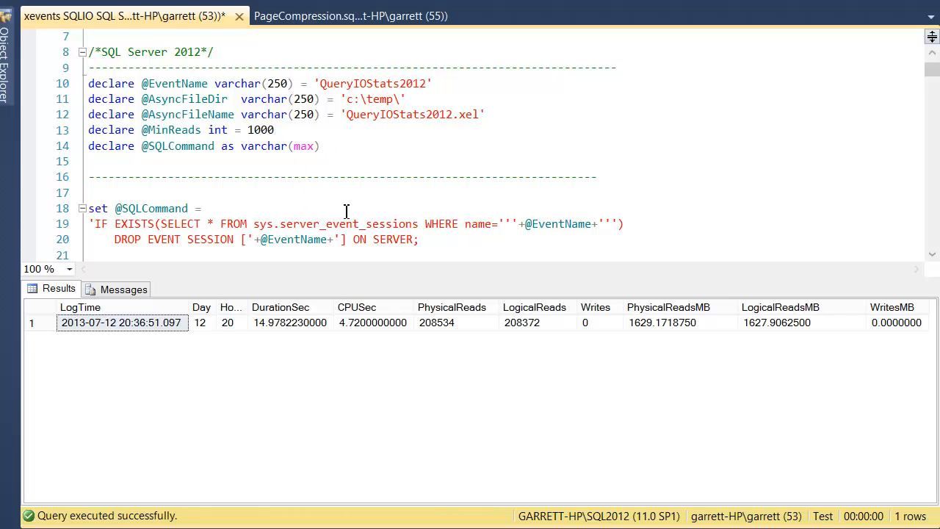
{"action": "mouse_move", "coordinate": [394, 126]}
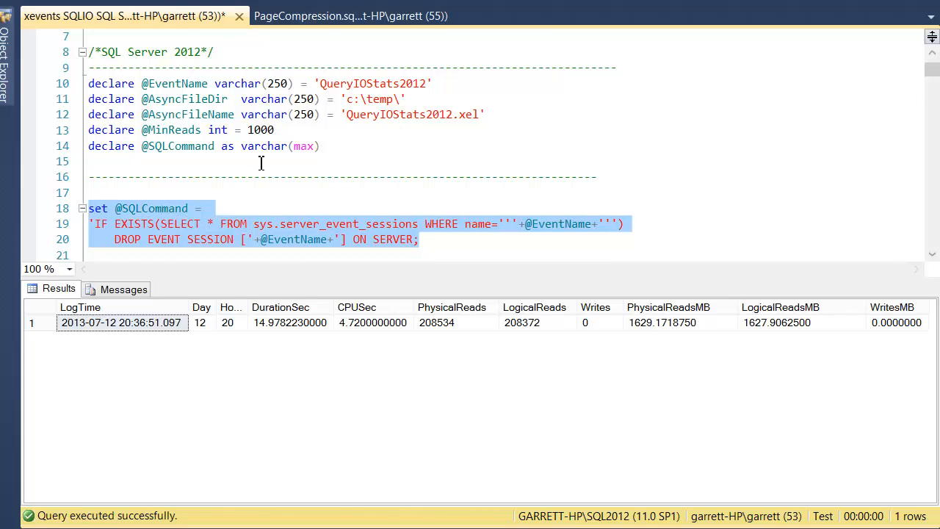
{"action": "scroll", "scroll_direction": "down", "scroll_amount": 3}
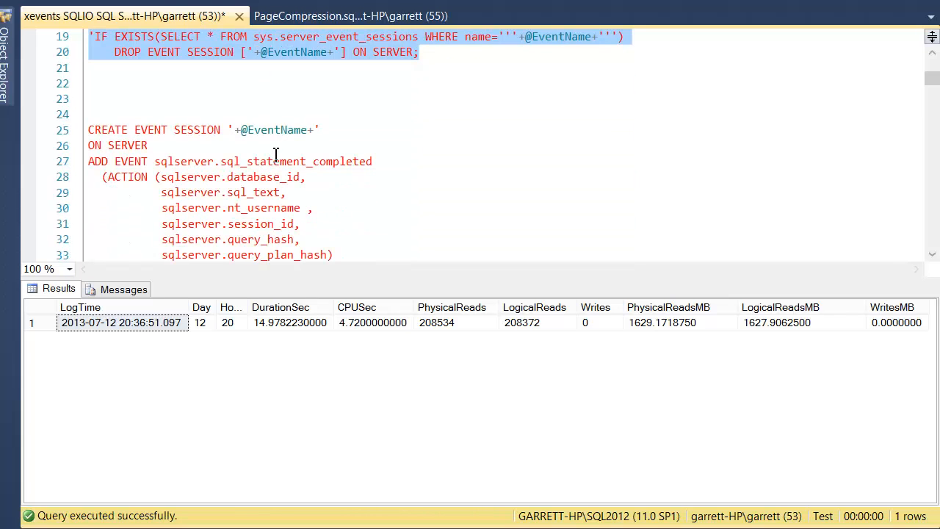
{"action": "scroll", "scroll_direction": "down", "scroll_amount": 3}
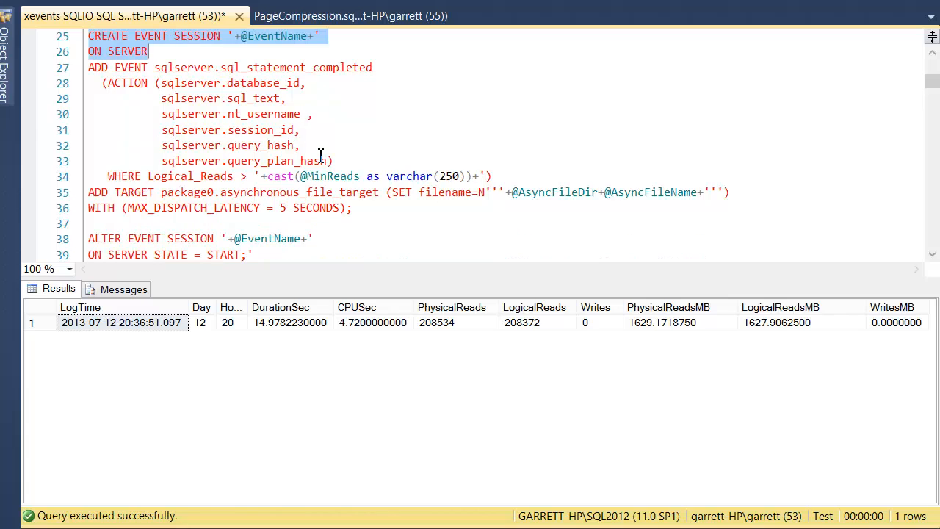
{"action": "mouse_move", "coordinate": [211, 82]}
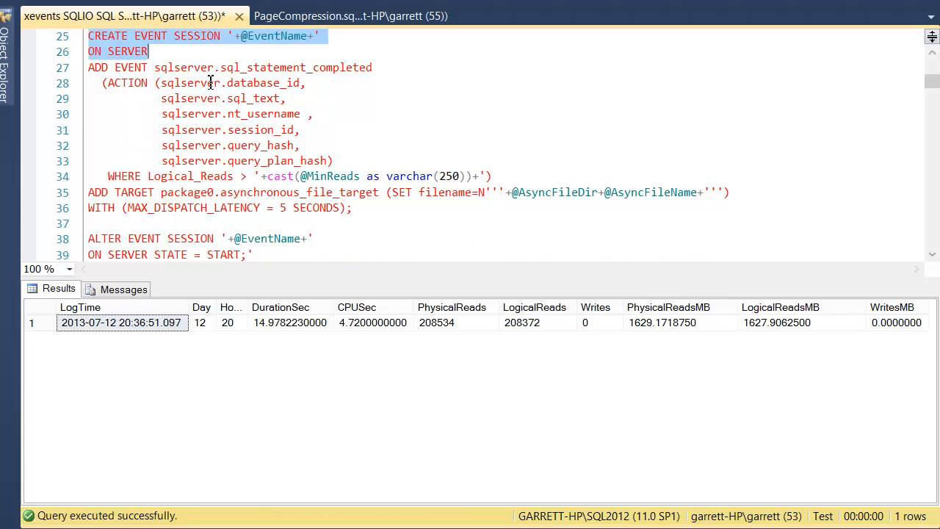
{"action": "mouse_move", "coordinate": [162, 68]}
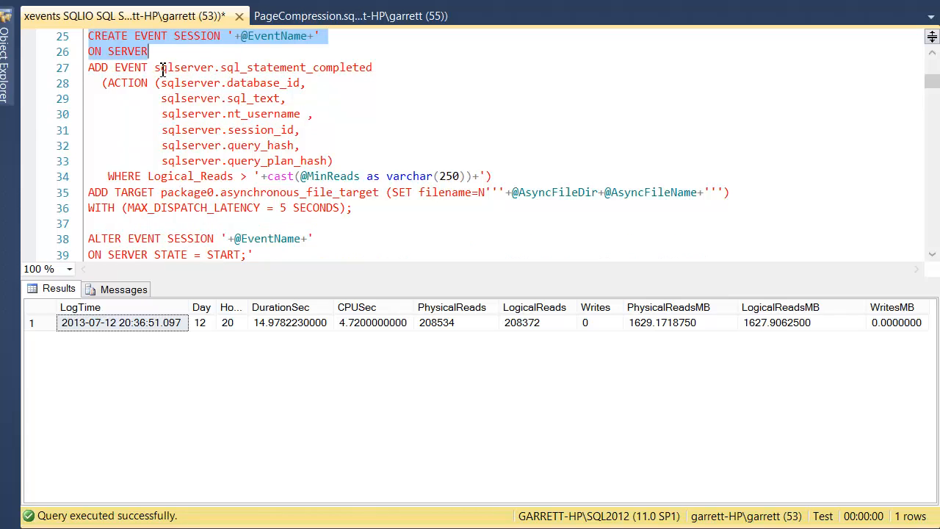
{"action": "double_click", "coordinate": [263, 68]}
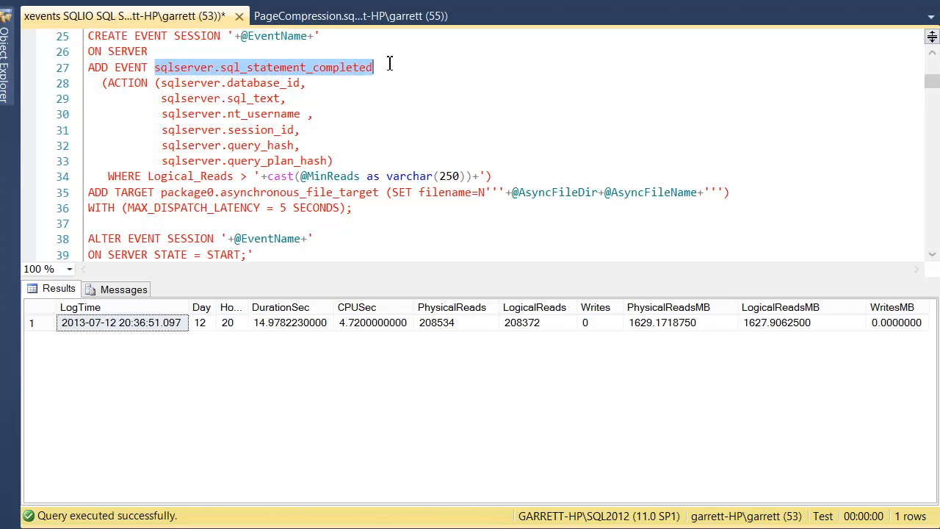
{"action": "mouse_move", "coordinate": [411, 129]}
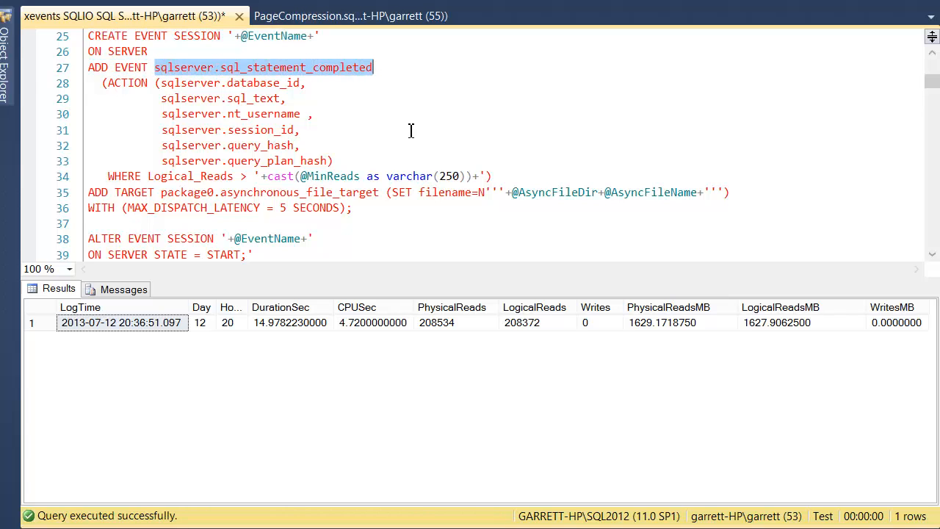
{"action": "mouse_move", "coordinate": [182, 97]}
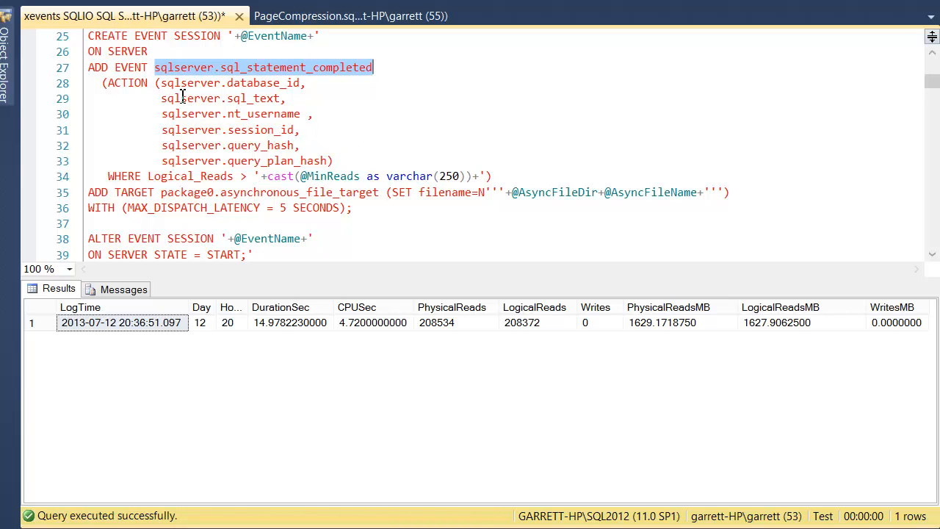
{"action": "mouse_move", "coordinate": [293, 103]}
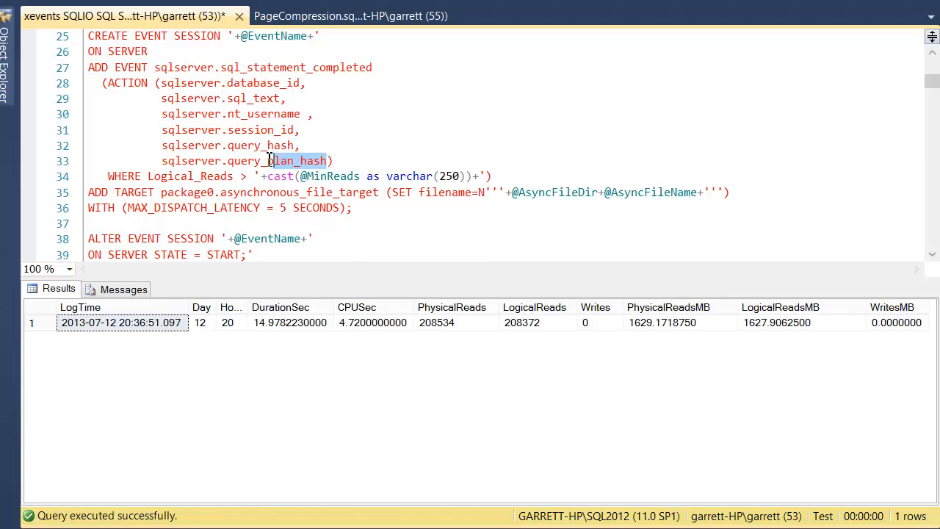
{"action": "scroll", "scroll_direction": "down", "scroll_amount": 3}
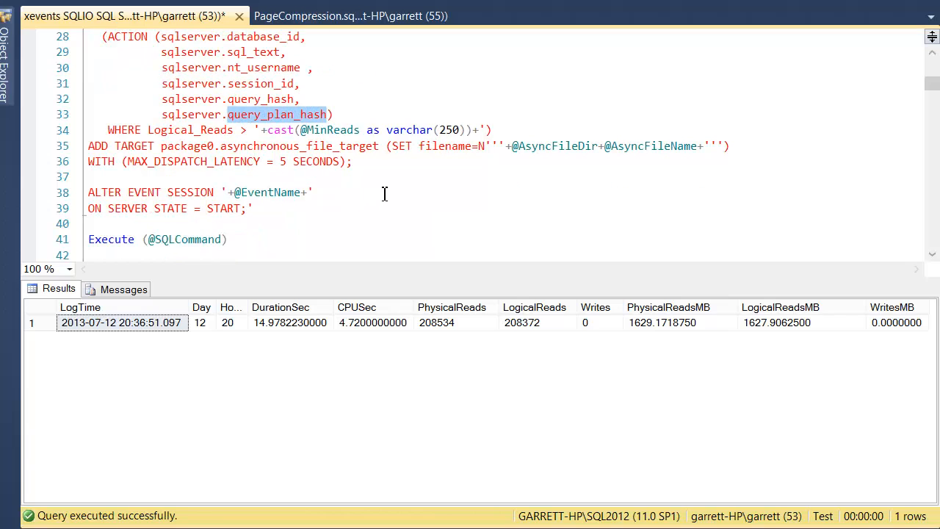
{"action": "mouse_move", "coordinate": [214, 135]}
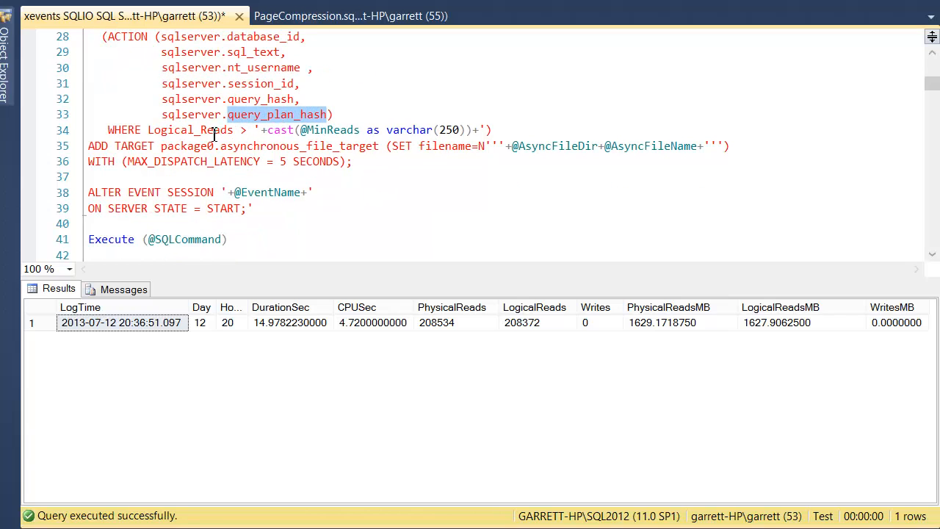
{"action": "mouse_move", "coordinate": [263, 145]}
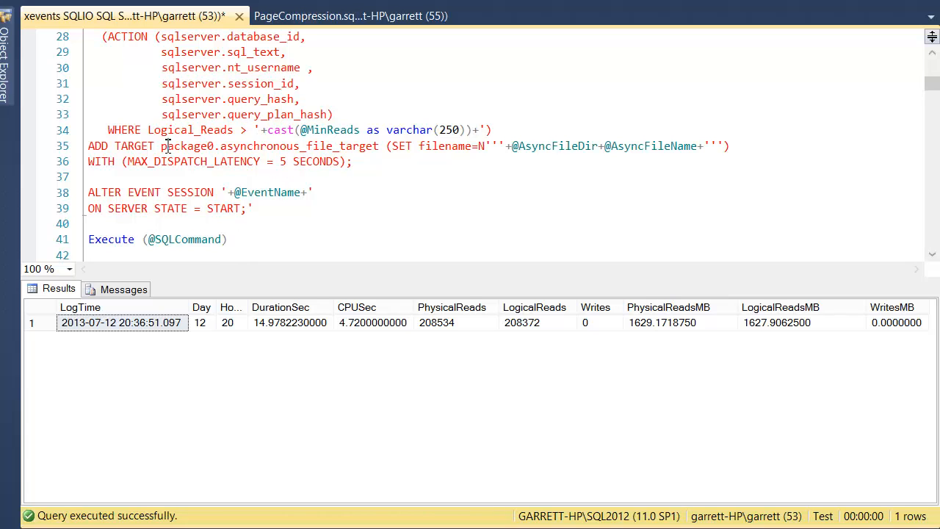
{"action": "double_click", "coordinate": [270, 145]}
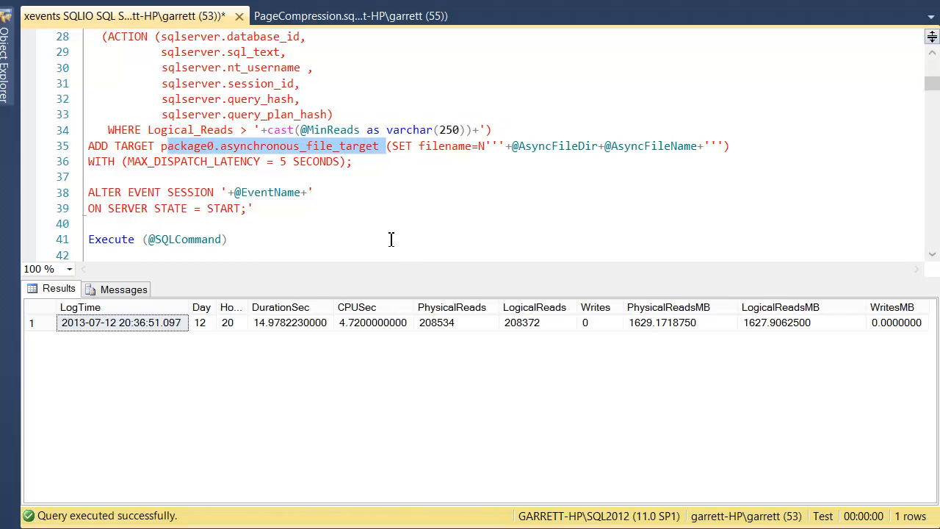
{"action": "mouse_move", "coordinate": [402, 278]}
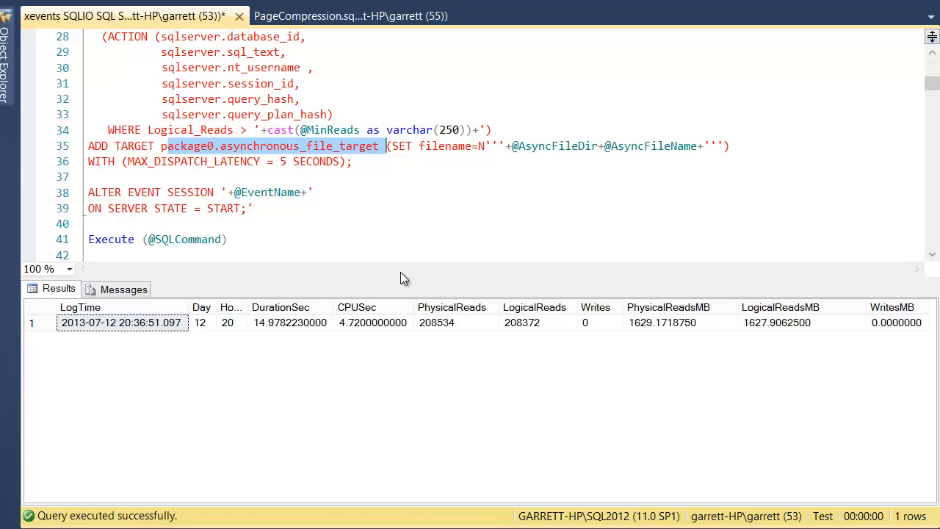
{"action": "mouse_move", "coordinate": [282, 173]}
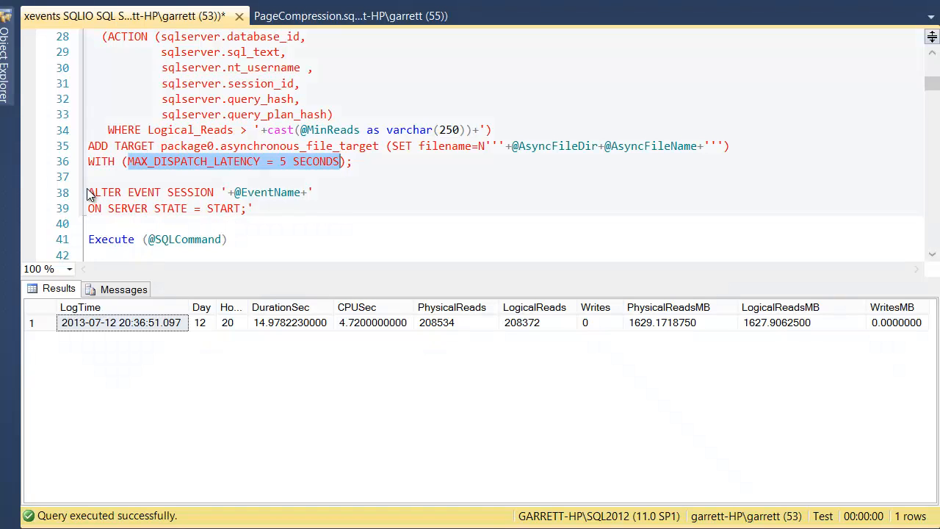
Run the whole script to create and start the QueryIOStats2012 event session.
{"action": "left_click_drag", "start_coordinate": [88, 192], "coordinate": [253, 208]}
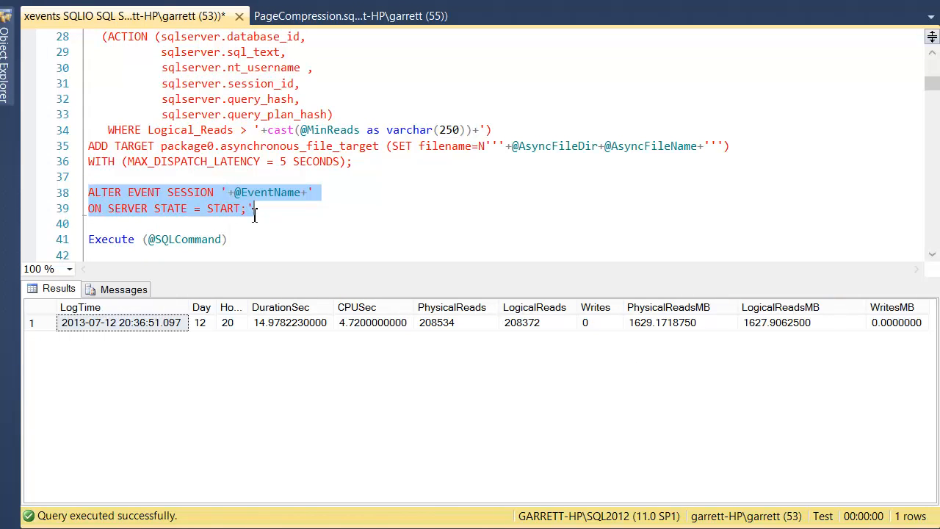
{"action": "scroll", "scroll_direction": "down", "scroll_amount": 3}
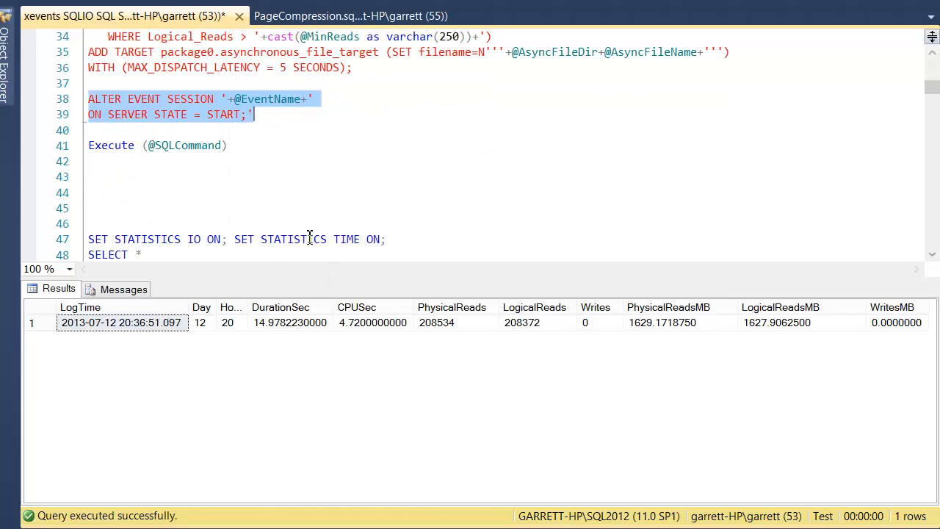
{"action": "scroll", "scroll_direction": "up", "scroll_amount": 3}
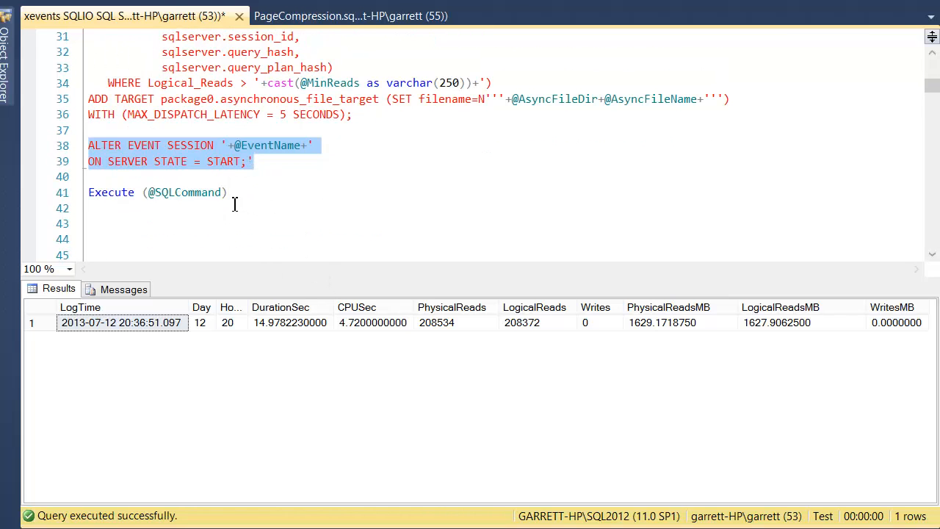
{"action": "mouse_move", "coordinate": [255, 203]}
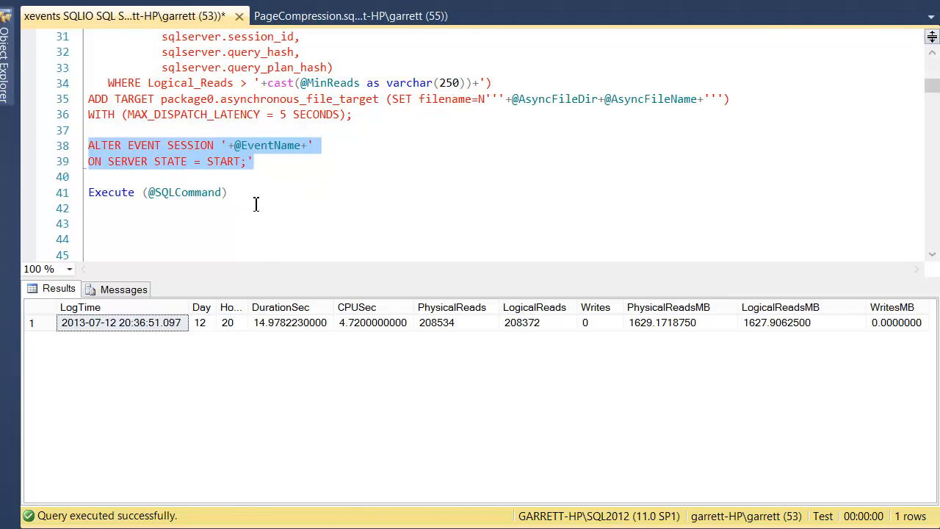
{"action": "scroll", "scroll_direction": "up", "scroll_amount": 3}
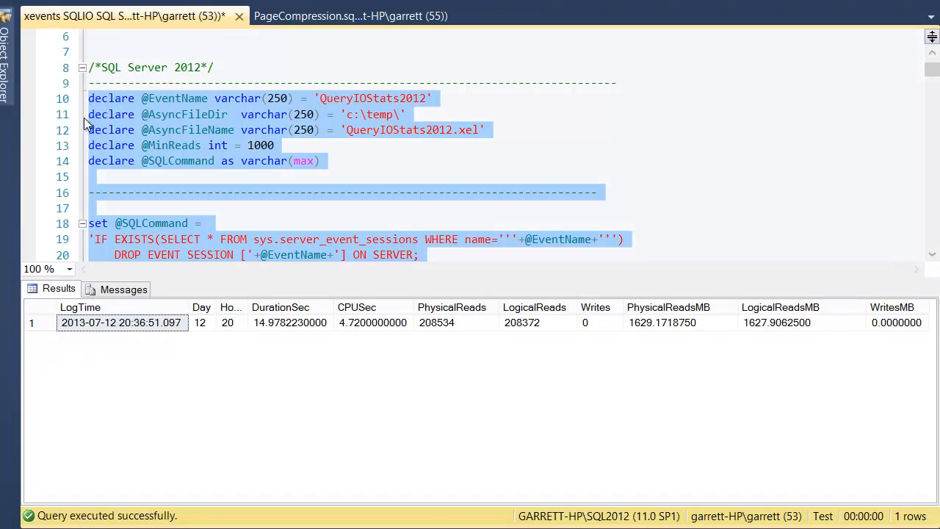
{"action": "key", "text": "F5"}
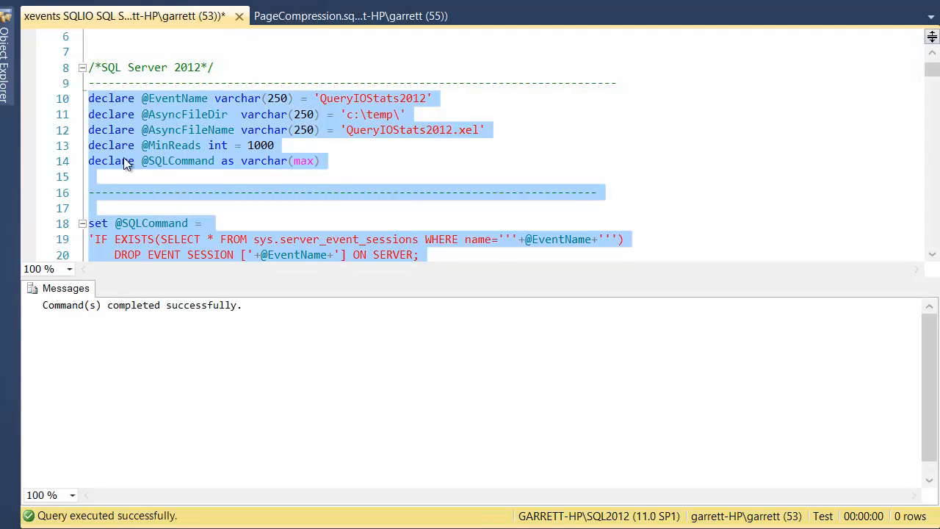
Show the new QueryIOStats2012 session under Extended Events sessions in the server tree.
{"action": "left_click", "coordinate": [6, 59]}
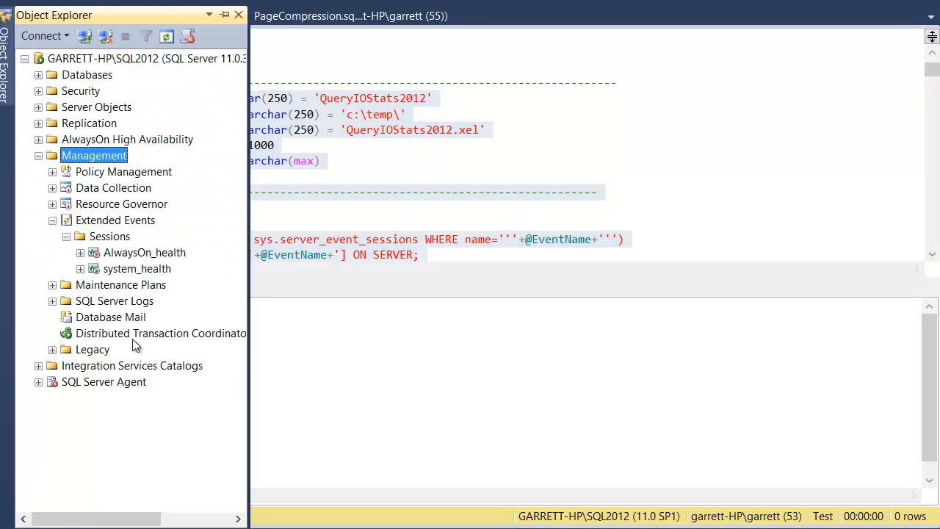
{"action": "left_click", "coordinate": [108, 234]}
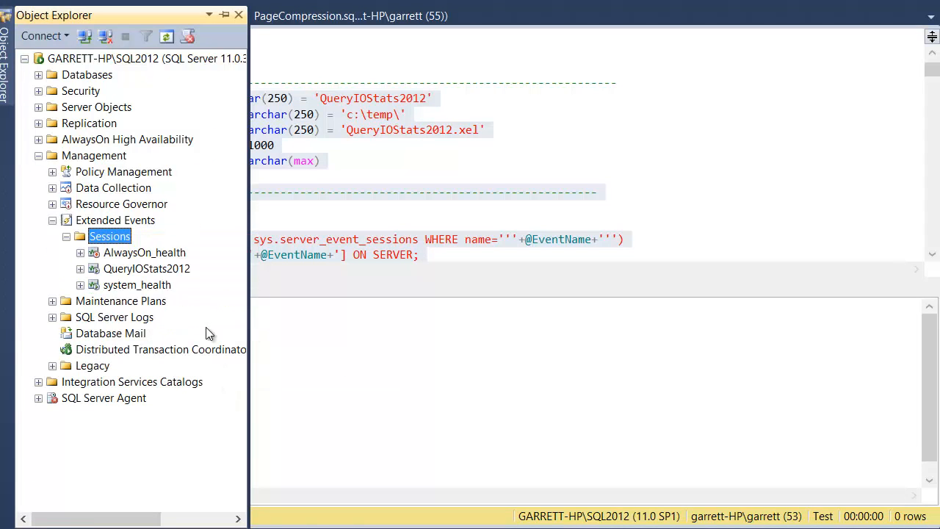
{"action": "left_click", "coordinate": [147, 267]}
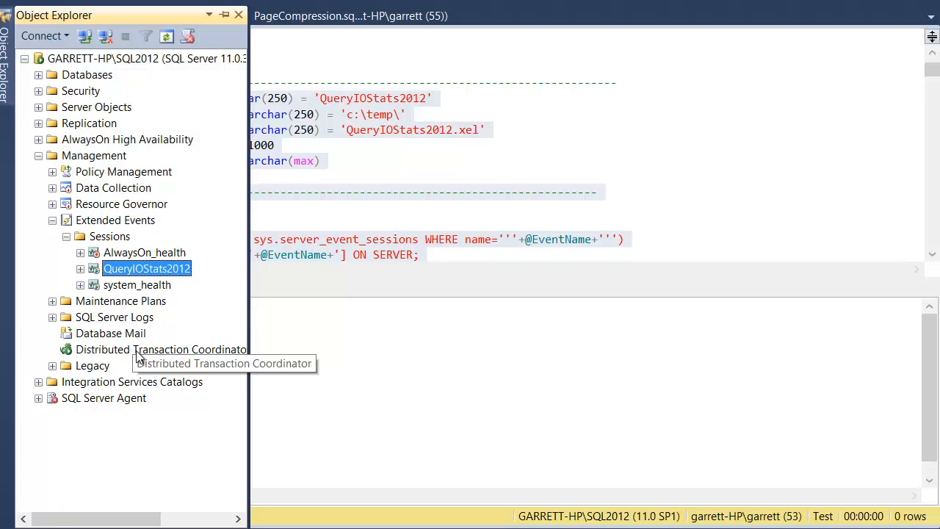
{"action": "mouse_move", "coordinate": [377, 153]}
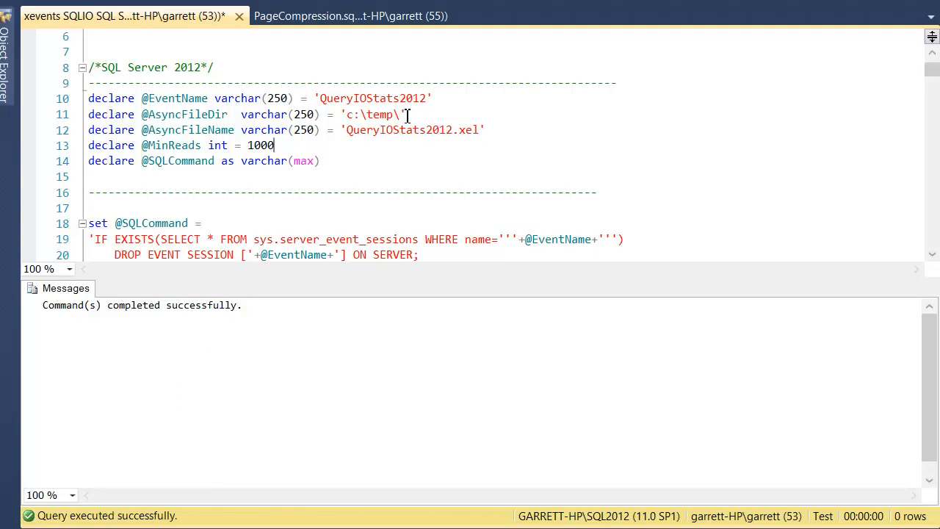
{"action": "double_click", "coordinate": [375, 114]}
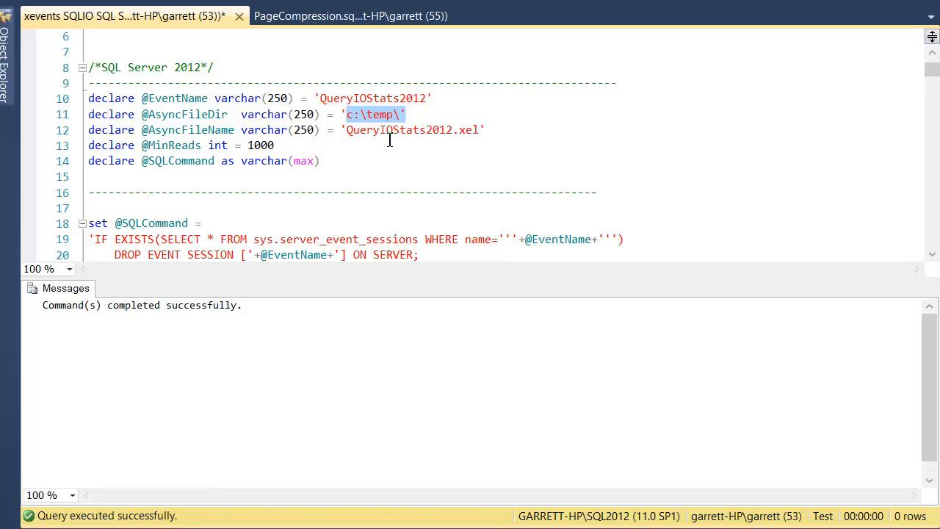
{"action": "mouse_move", "coordinate": [359, 129]}
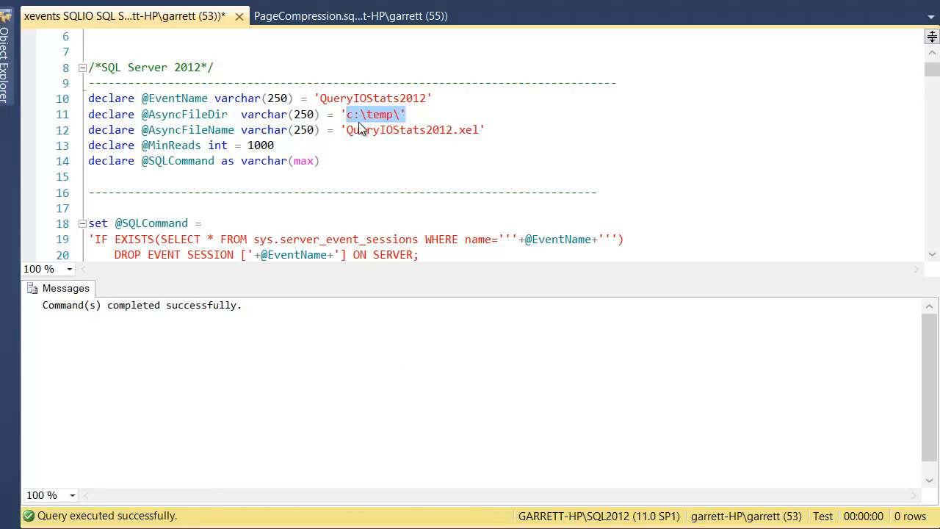
{"action": "mouse_move", "coordinate": [359, 131]}
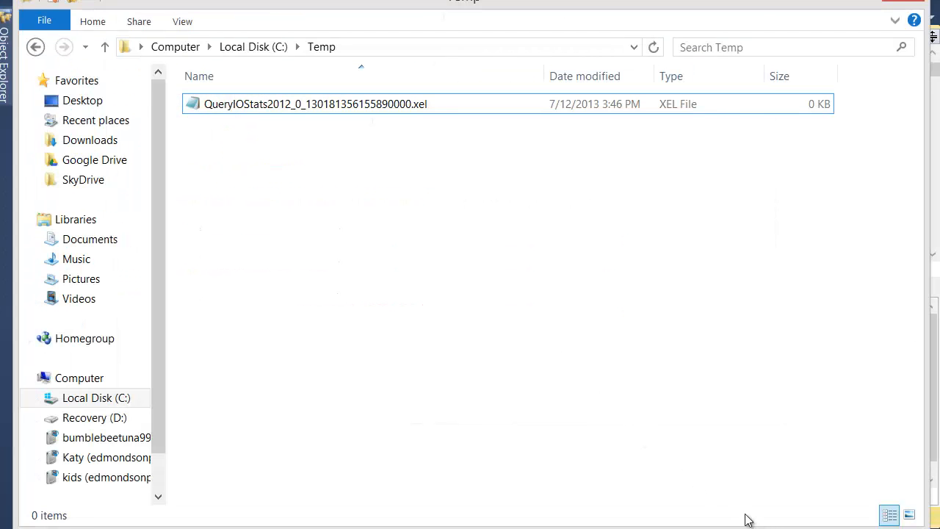
{"action": "mouse_move", "coordinate": [344, 173]}
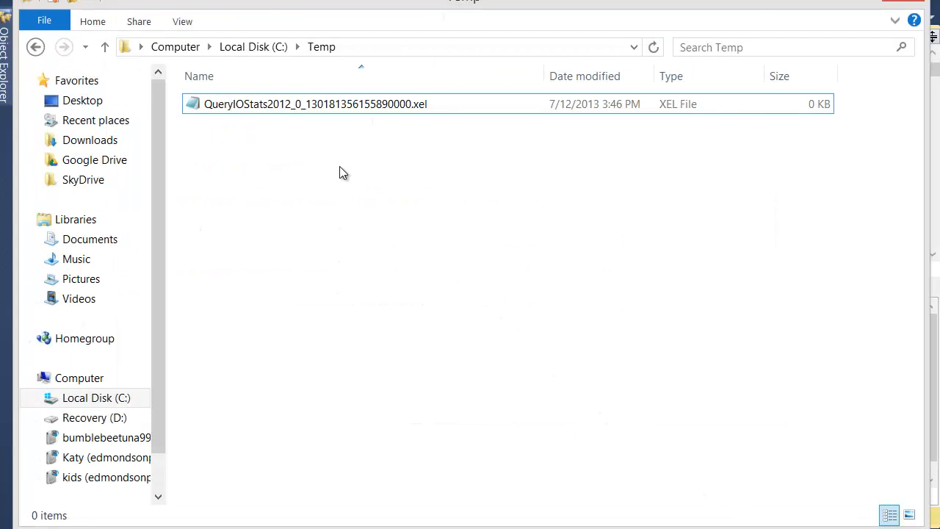
Show the C:\Temp path and the new 0 KB QueryIOStats2012 .xel event file.
{"action": "left_click", "coordinate": [367, 47]}
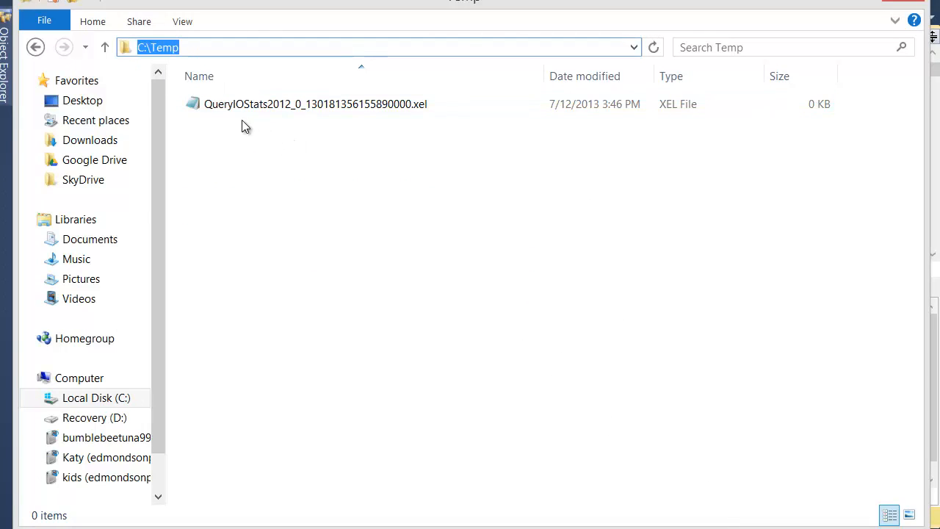
{"action": "left_click", "coordinate": [315, 103]}
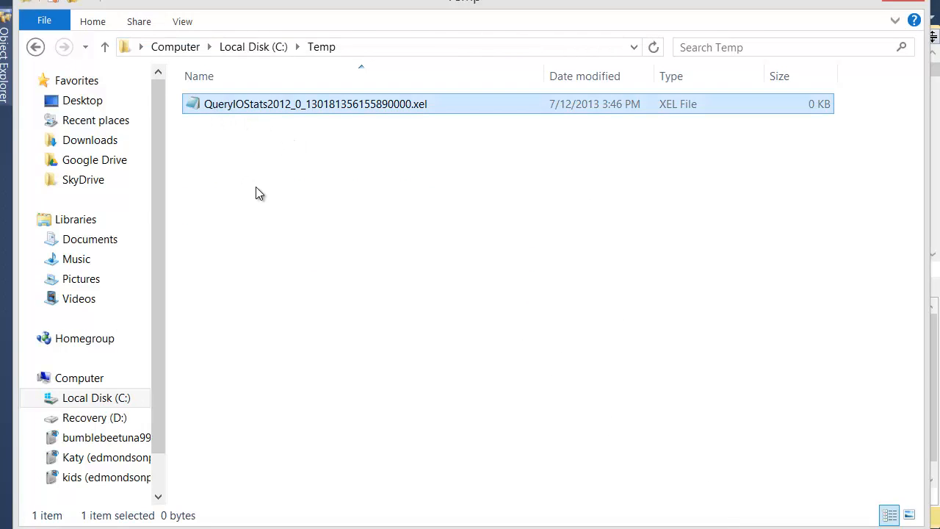
{"action": "mouse_move", "coordinate": [264, 191]}
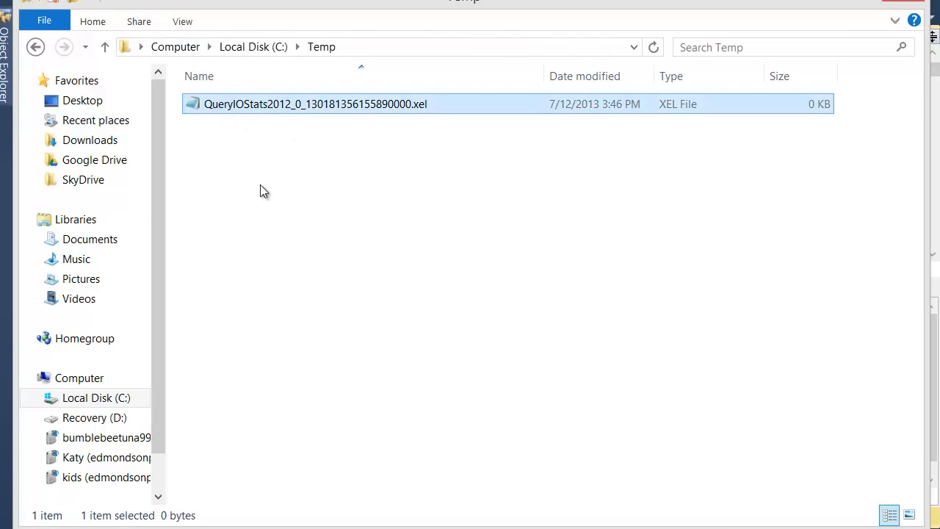
{"action": "mouse_move", "coordinate": [807, 120]}
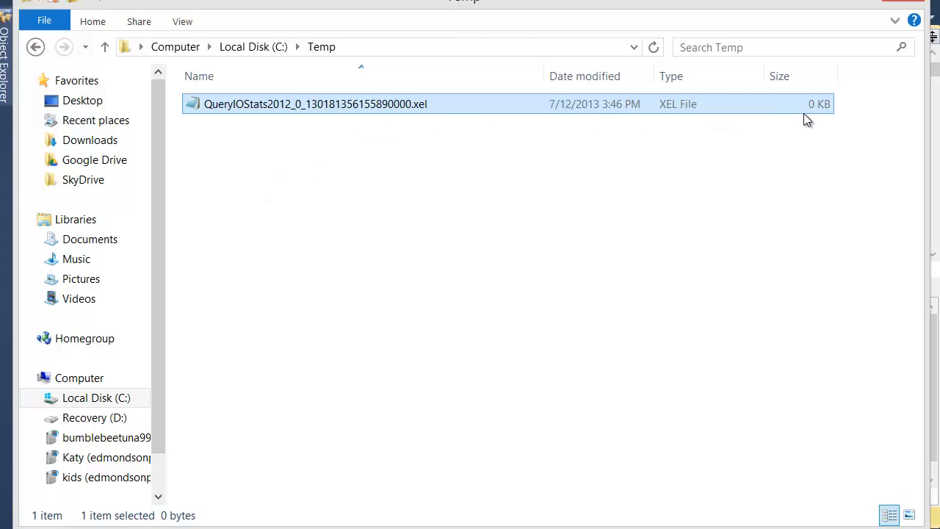
{"action": "mouse_move", "coordinate": [490, 103]}
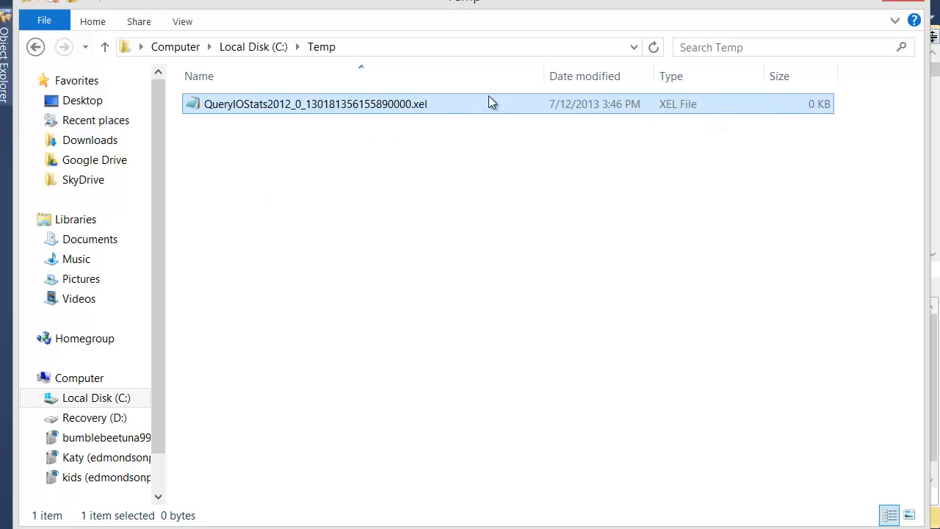
{"action": "double_click", "coordinate": [314, 103]}
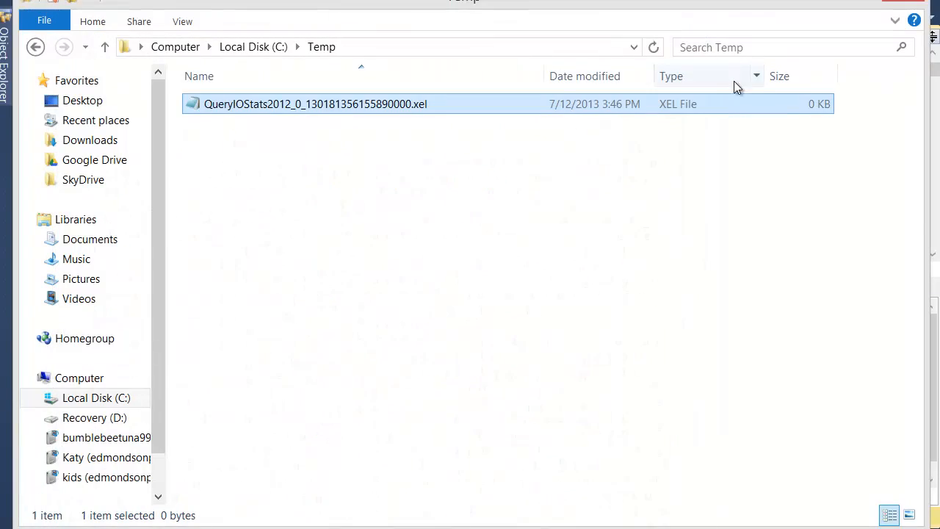
{"action": "mouse_move", "coordinate": [514, 282]}
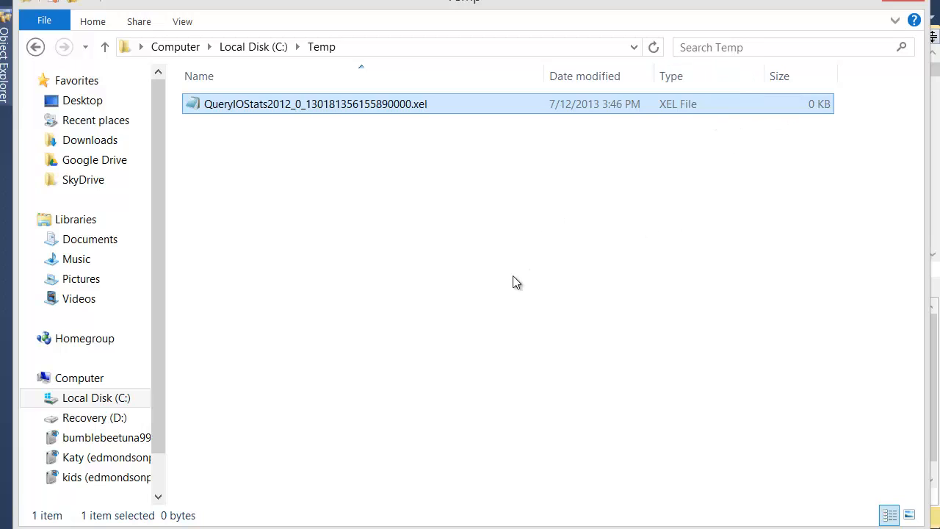
{"action": "mouse_move", "coordinate": [903, 6]}
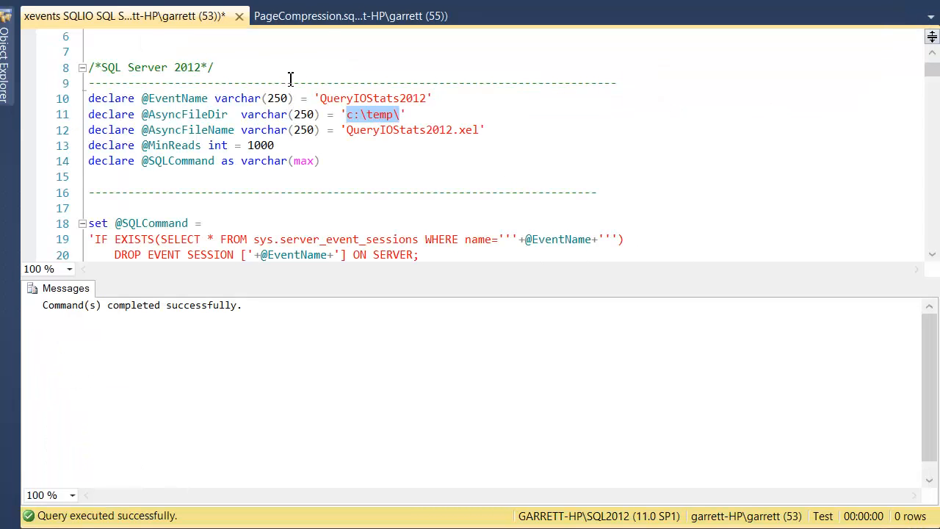
Run the DBCC DROPCLEANBUFFERS and statistics SELECT block against NoCompression_10m in PageCompression.sql.
{"action": "left_click", "coordinate": [351, 15]}
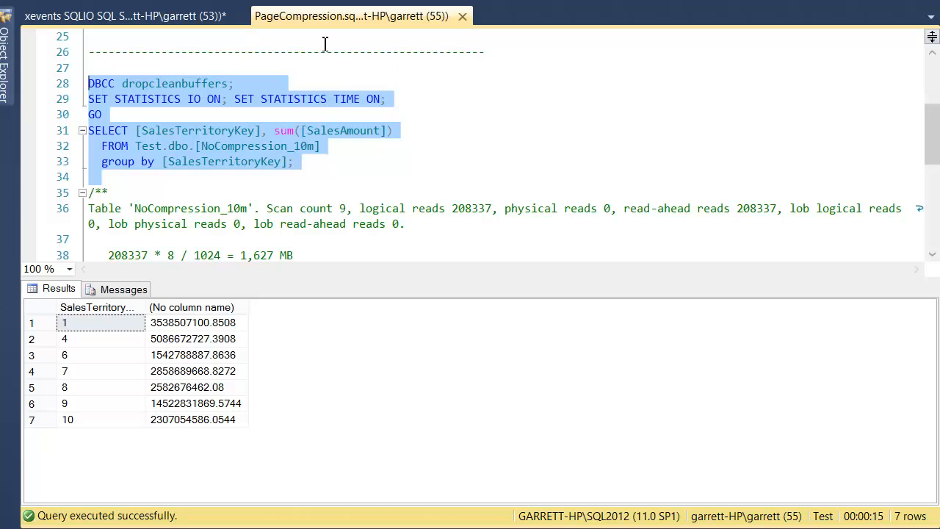
{"action": "mouse_move", "coordinate": [165, 109]}
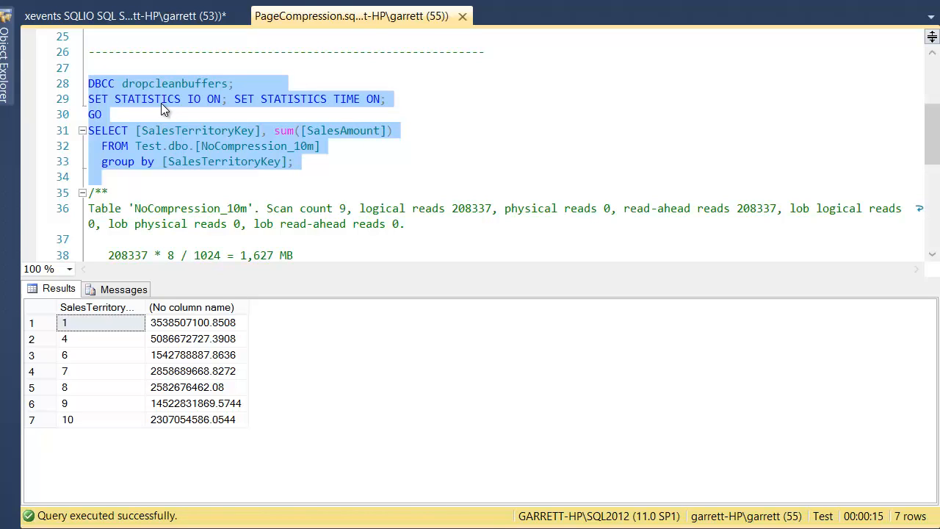
{"action": "mouse_move", "coordinate": [346, 198]}
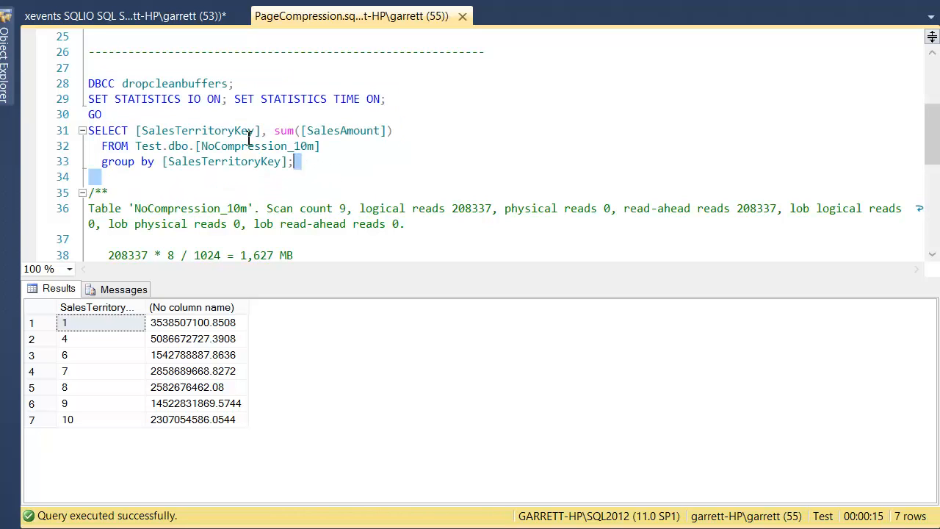
{"action": "left_click_drag", "start_coordinate": [89, 83], "coordinate": [292, 162]}
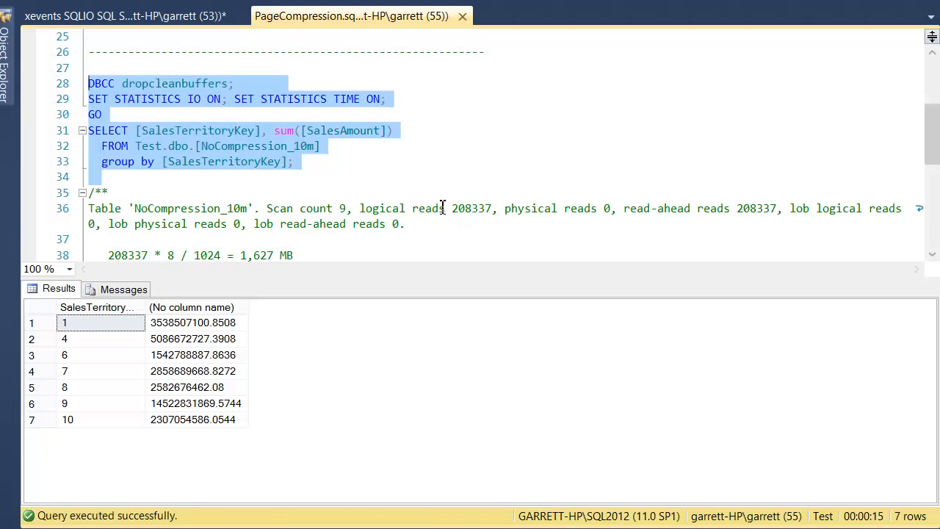
{"action": "mouse_move", "coordinate": [491, 199]}
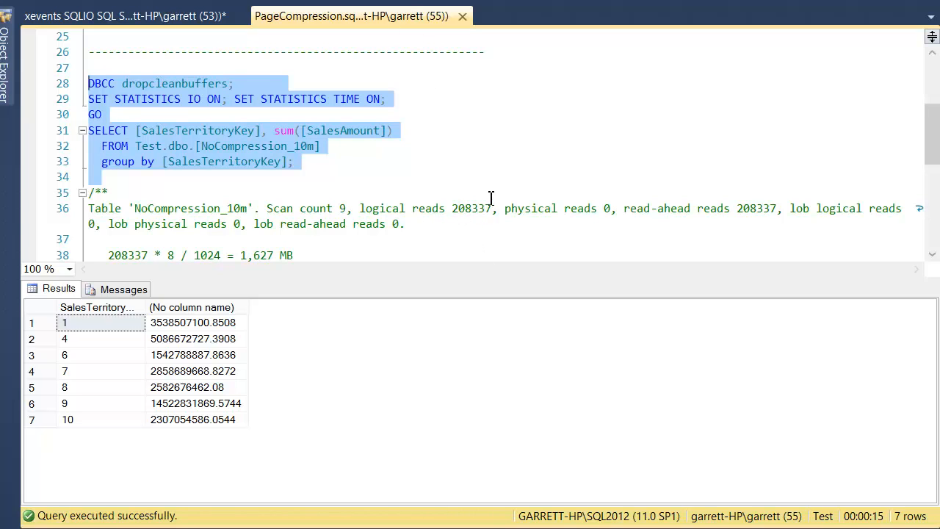
{"action": "mouse_move", "coordinate": [271, 3]}
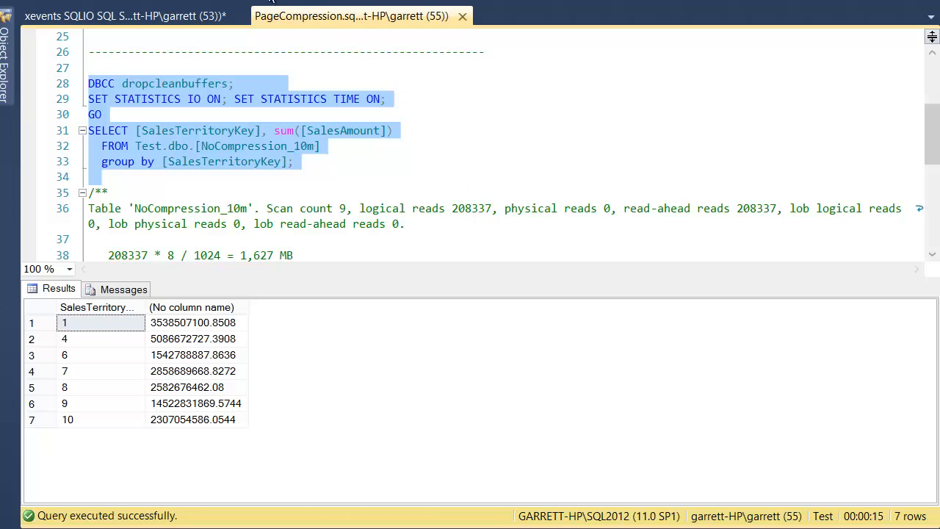
{"action": "key", "text": "F5"}
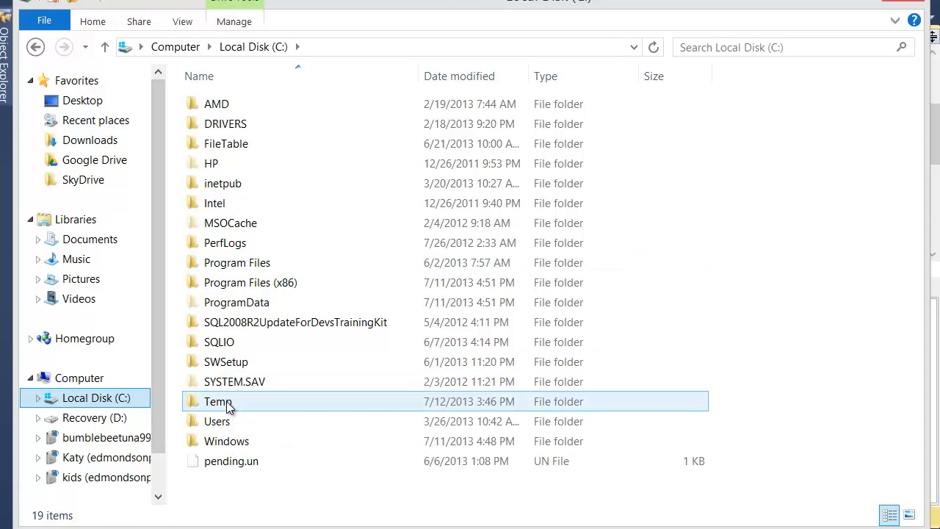
Show the QueryIOStats2012 .xel file in C:\Temp, now grown to 8 KB.
{"action": "double_click", "coordinate": [217, 401]}
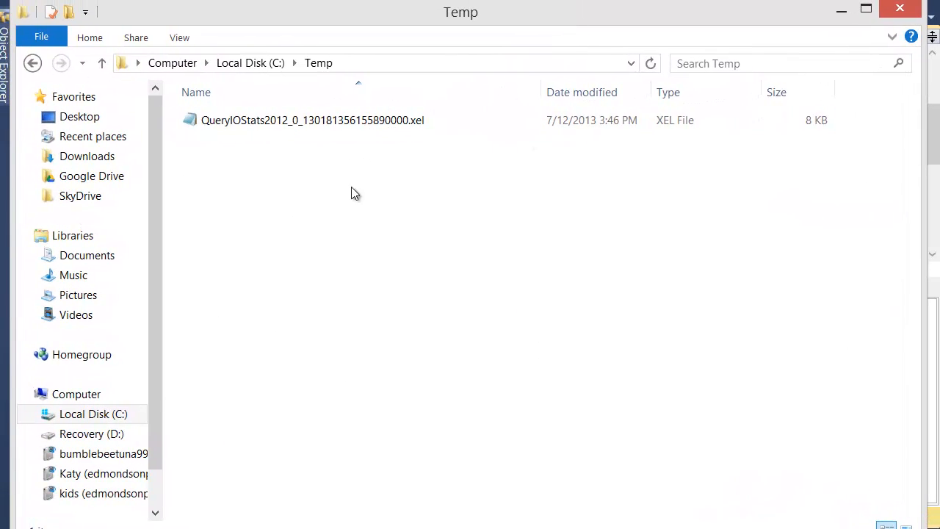
{"action": "left_click", "coordinate": [311, 120]}
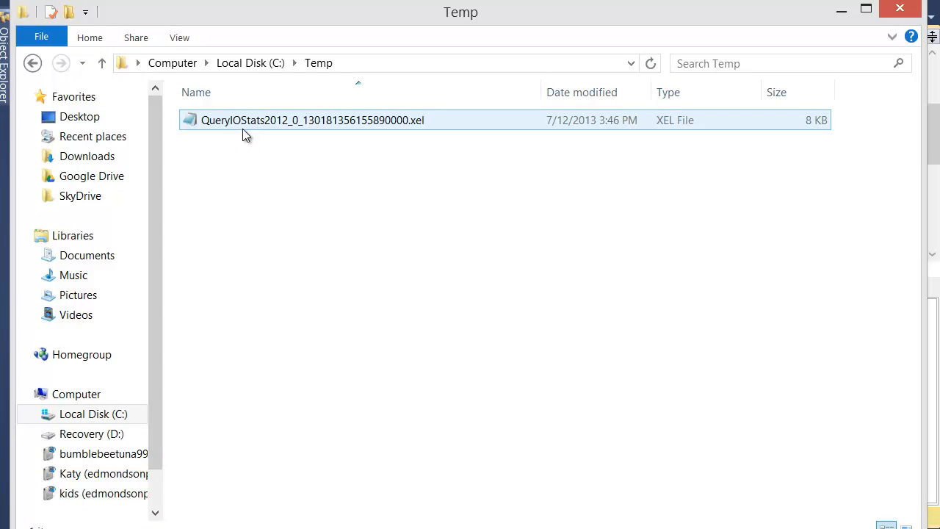
{"action": "left_click", "coordinate": [271, 145]}
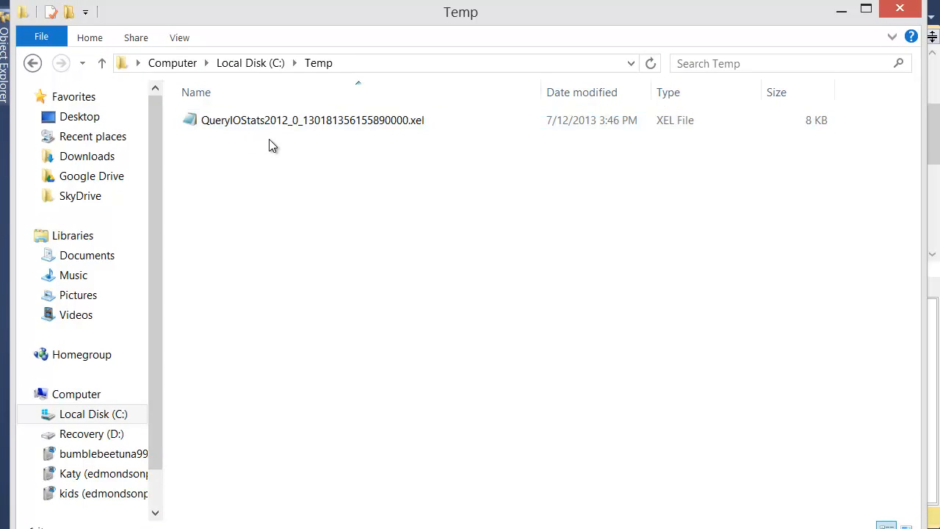
{"action": "left_click", "coordinate": [311, 120]}
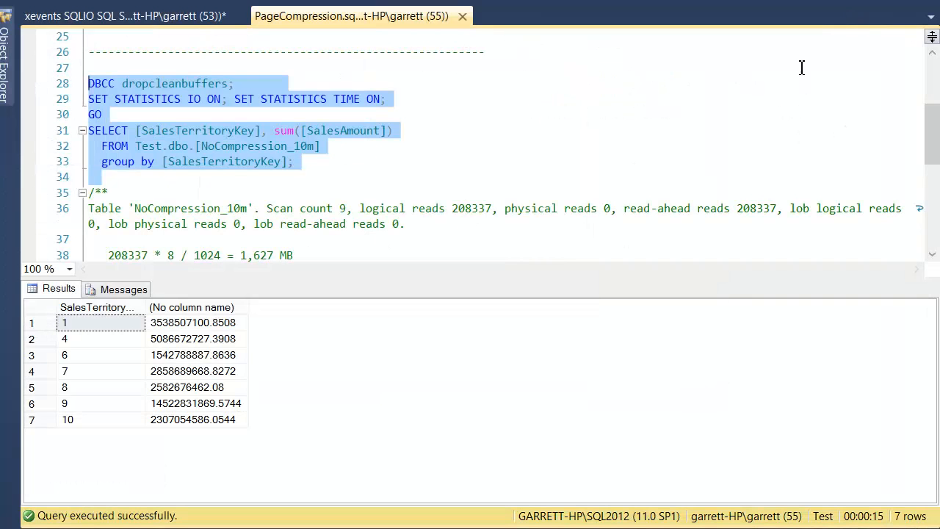
Switch from the compression script back to the xevents session script tab.
{"action": "left_click", "coordinate": [400, 160]}
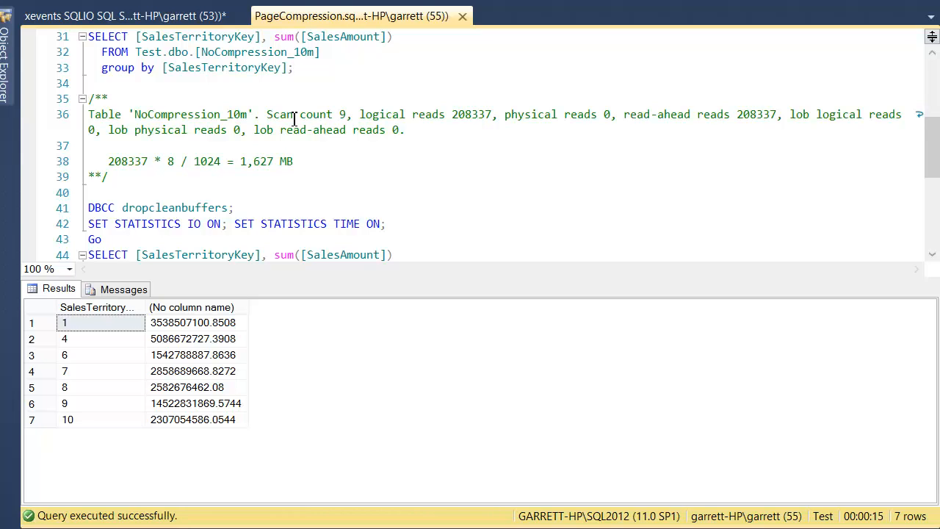
{"action": "left_click", "coordinate": [125, 15]}
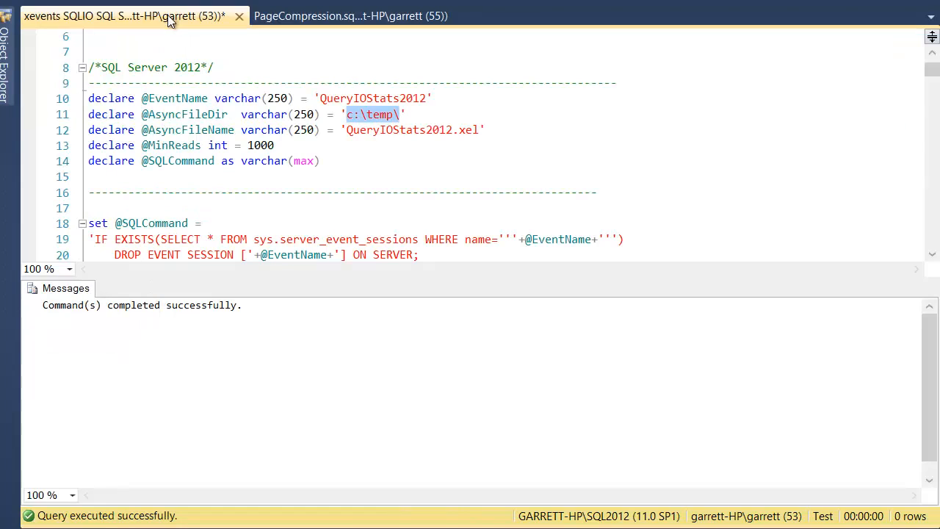
{"action": "scroll", "scroll_direction": "down", "scroll_amount": 3}
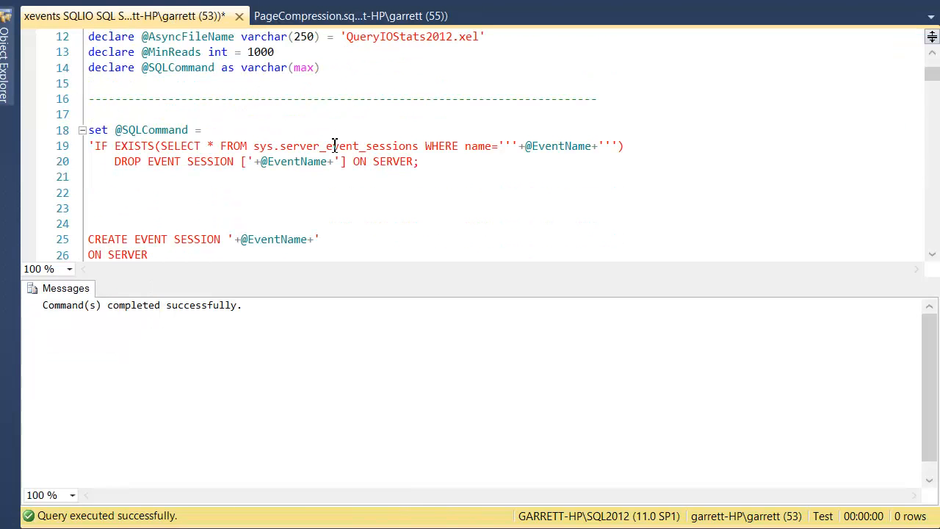
{"action": "scroll", "scroll_direction": "down", "scroll_amount": 3}
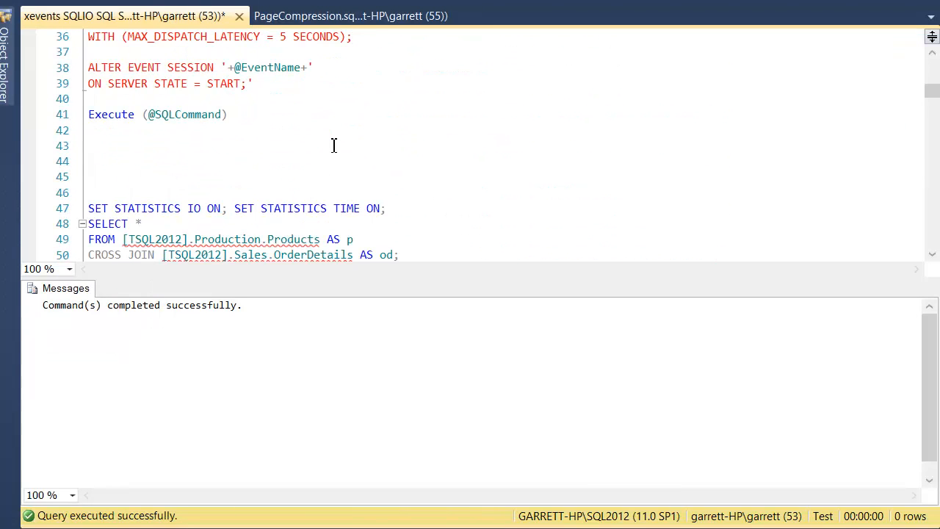
{"action": "scroll", "scroll_direction": "down", "scroll_amount": 3}
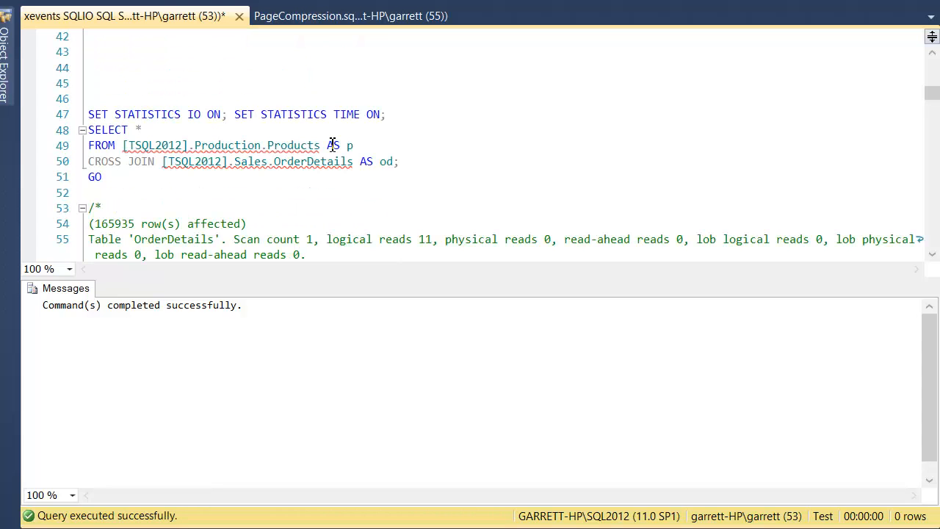
{"action": "scroll", "scroll_direction": "down", "scroll_amount": 3}
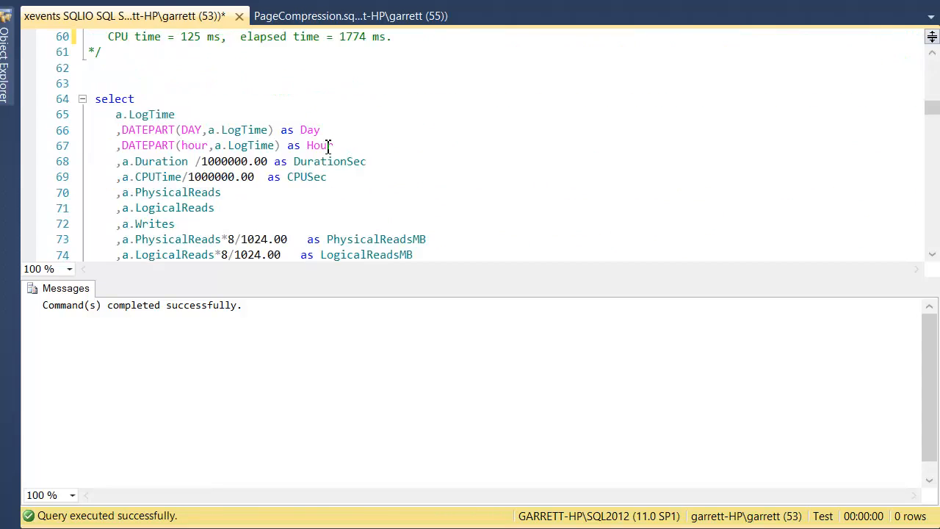
{"action": "scroll", "scroll_direction": "down", "scroll_amount": 3}
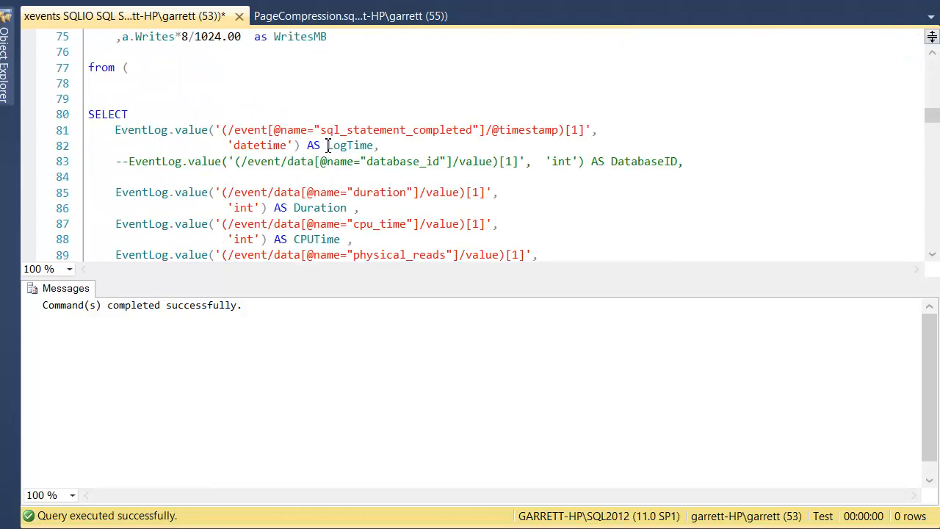
{"action": "scroll", "scroll_direction": "up", "scroll_amount": 3}
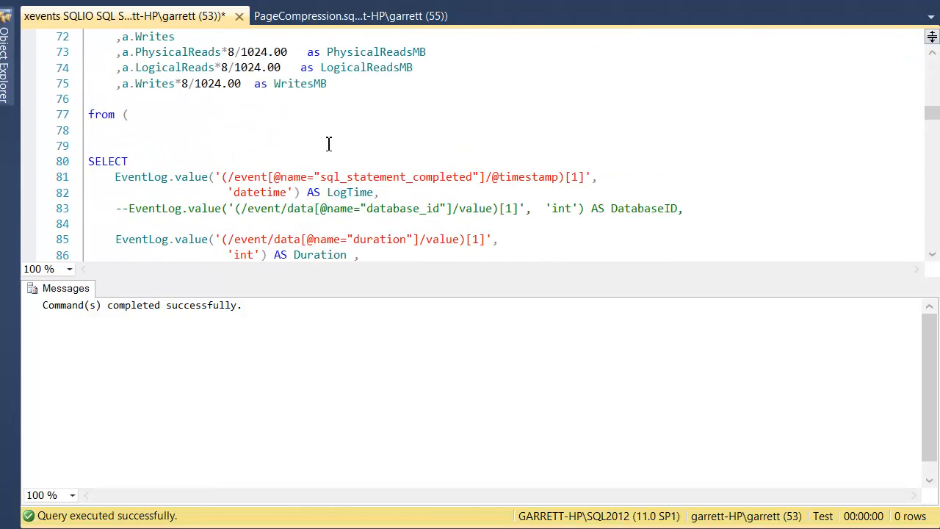
{"action": "scroll", "scroll_direction": "down", "scroll_amount": 3}
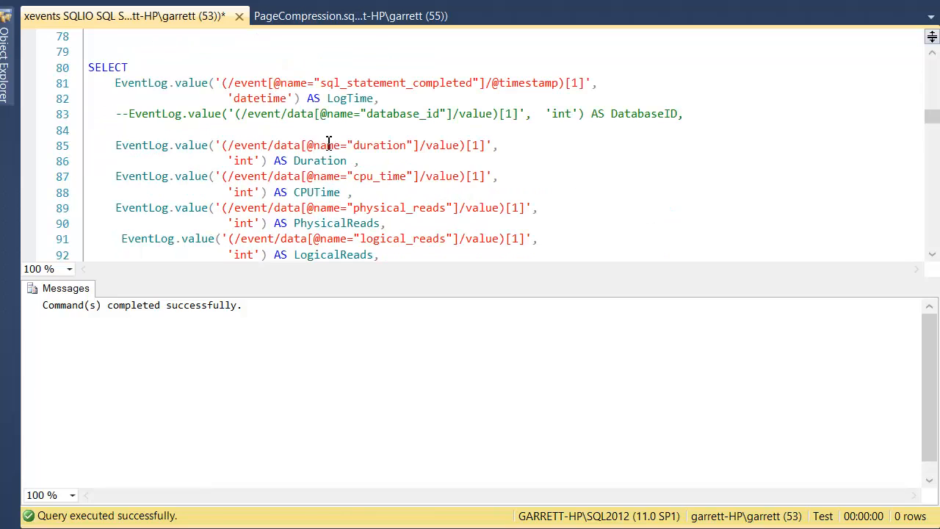
{"action": "mouse_move", "coordinate": [361, 227]}
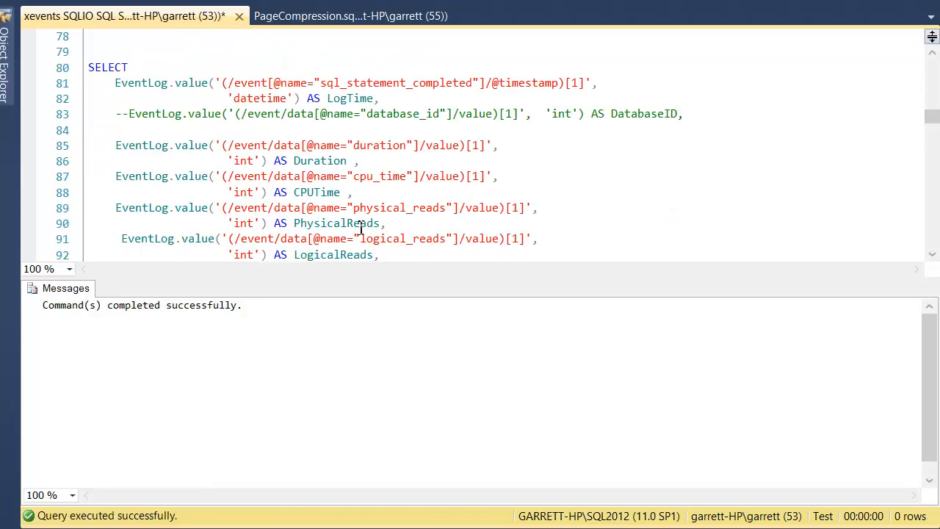
{"action": "left_click", "coordinate": [223, 83]}
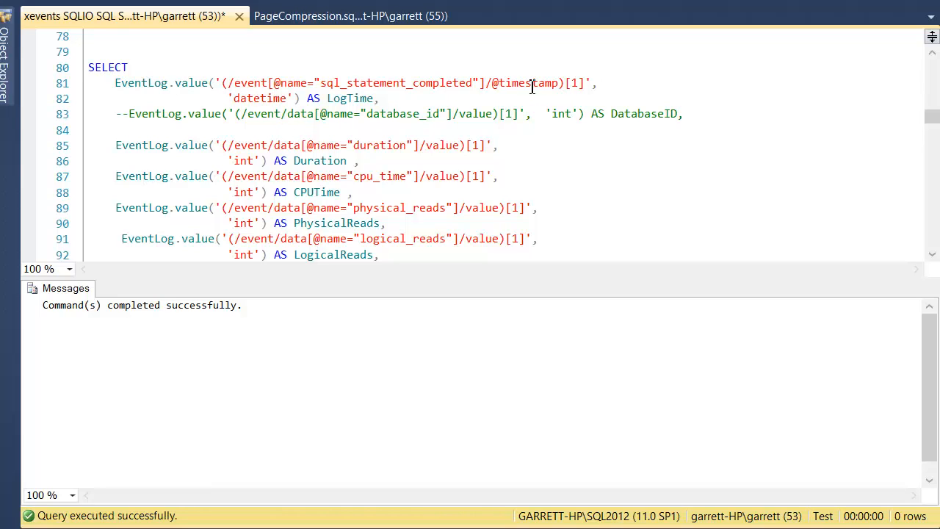
{"action": "mouse_move", "coordinate": [326, 73]}
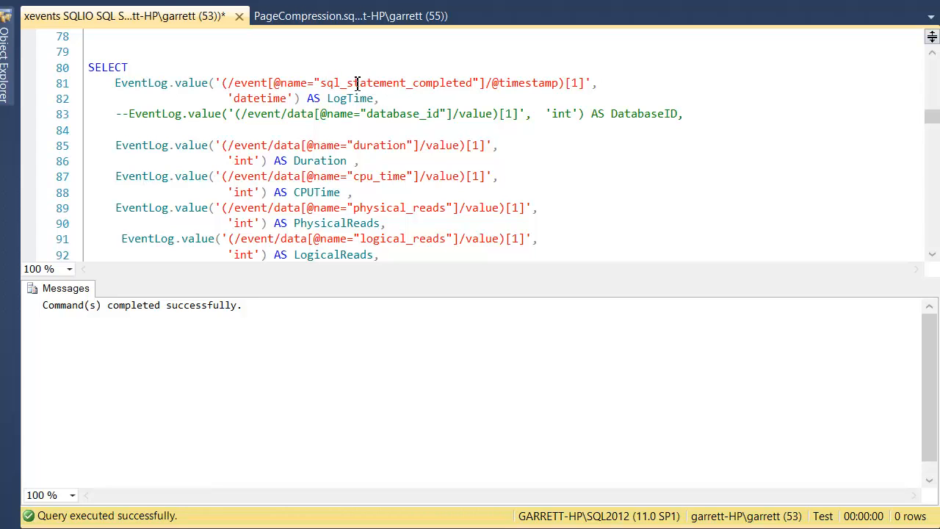
{"action": "mouse_move", "coordinate": [395, 214]}
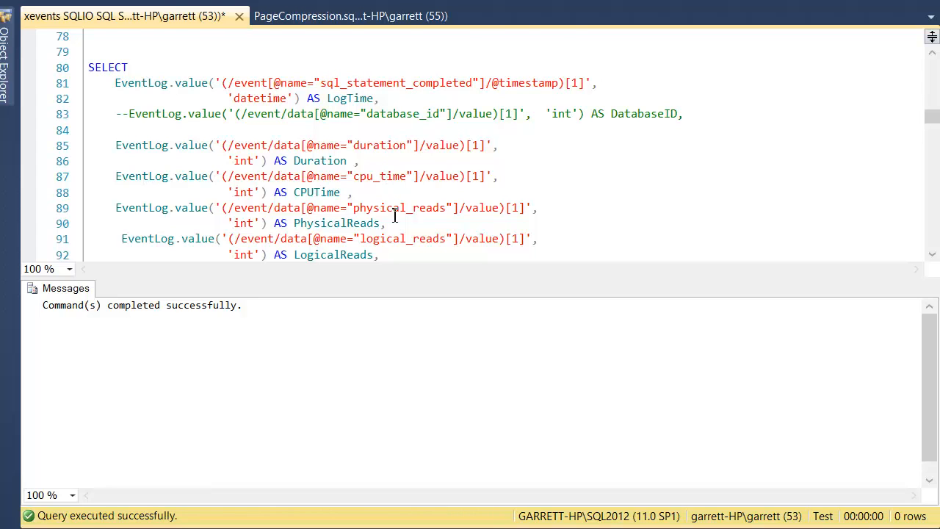
{"action": "scroll", "scroll_direction": "down", "scroll_amount": 3}
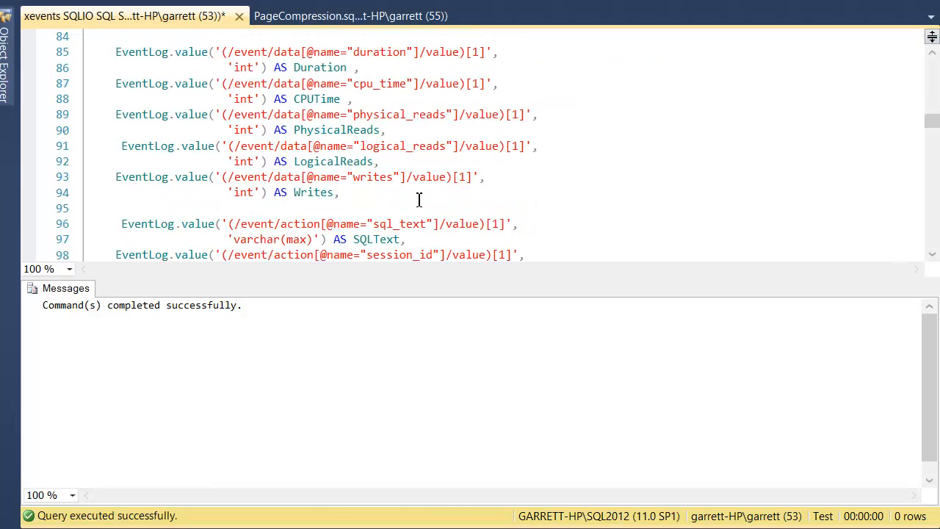
{"action": "scroll", "scroll_direction": "down", "scroll_amount": 3}
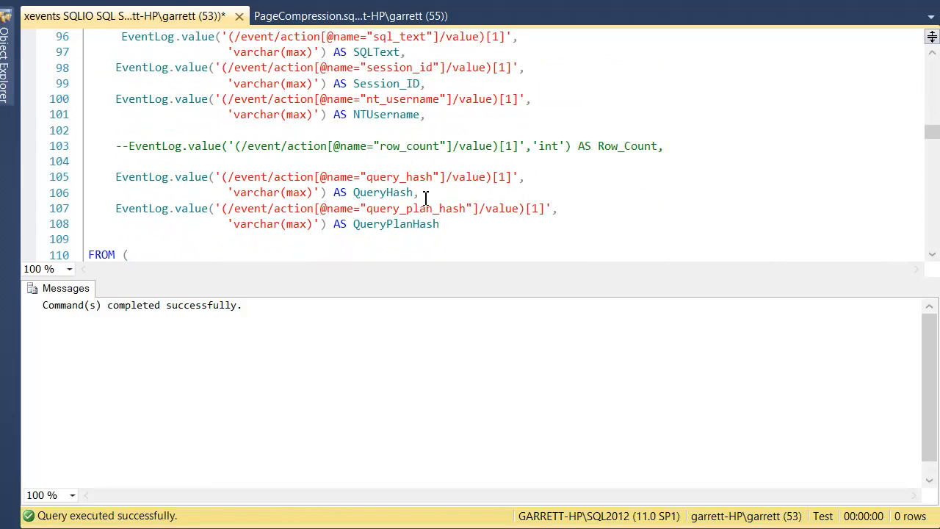
{"action": "scroll", "scroll_direction": "down", "scroll_amount": 3}
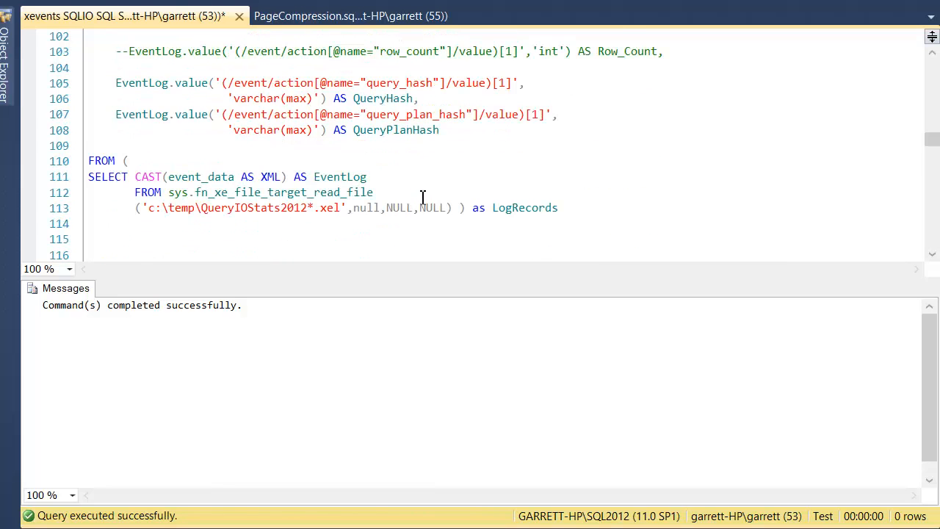
{"action": "mouse_move", "coordinate": [271, 185]}
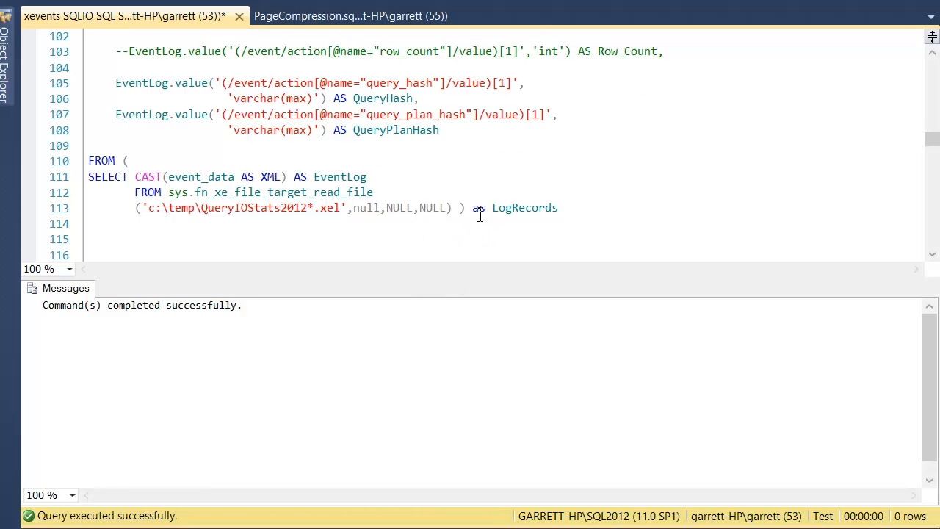
{"action": "left_click_drag", "start_coordinate": [88, 177], "coordinate": [452, 207]}
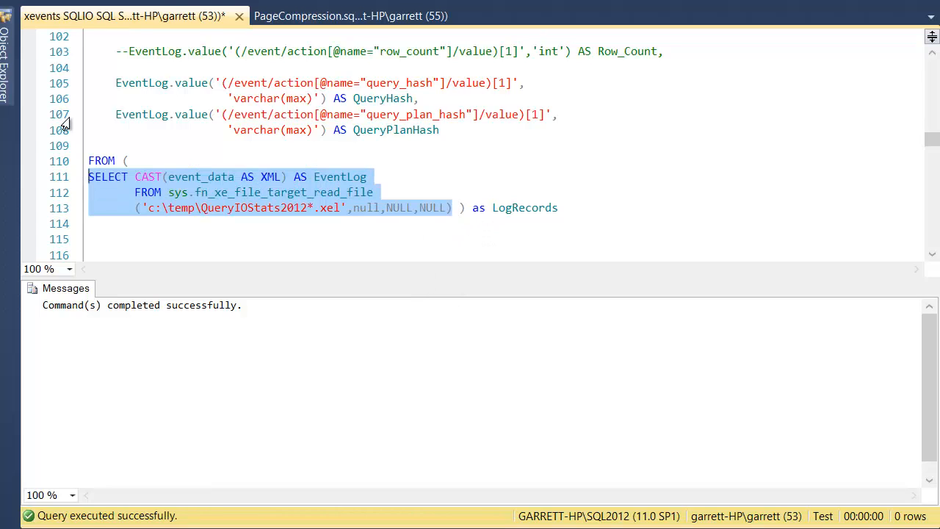
{"action": "key", "text": "F5"}
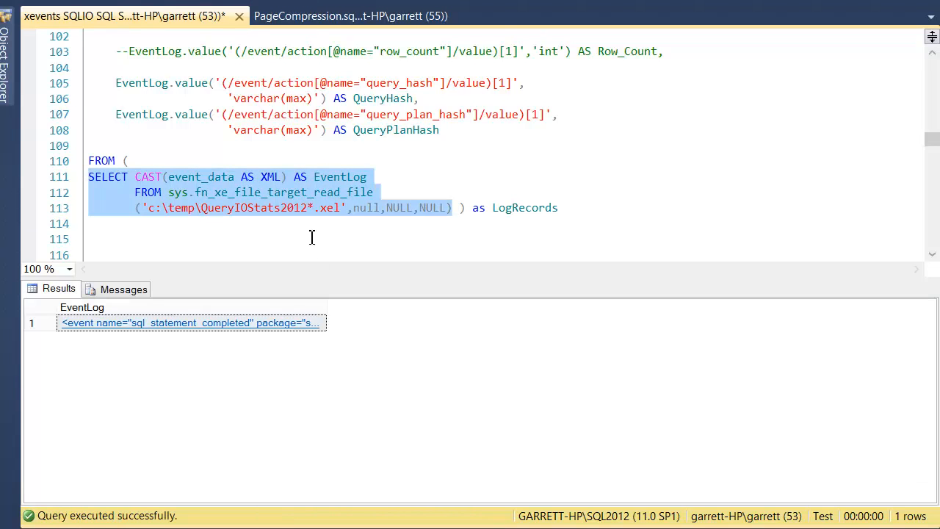
{"action": "mouse_move", "coordinate": [328, 299]}
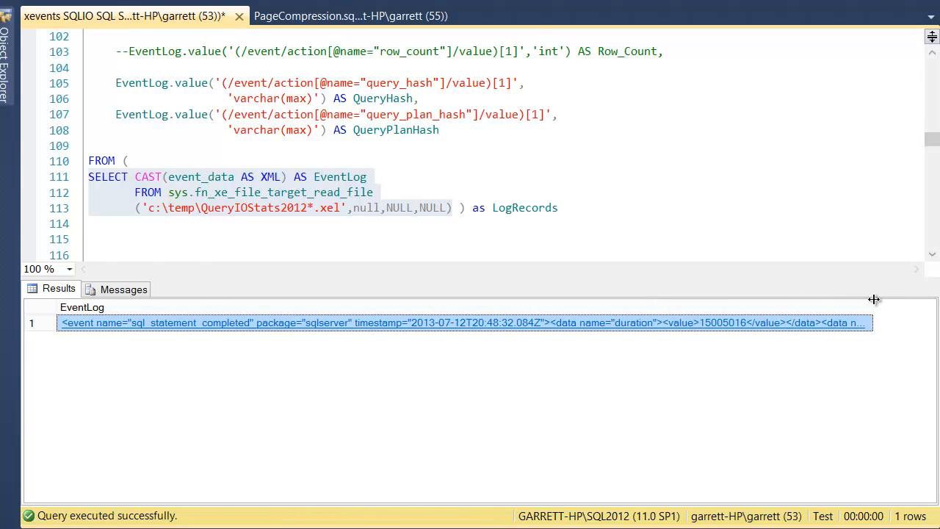
{"action": "mouse_move", "coordinate": [466, 337]}
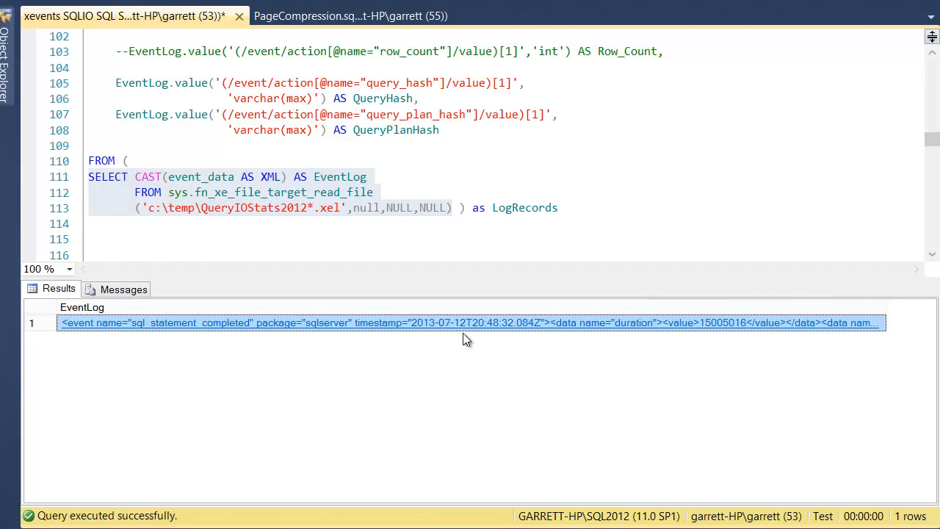
{"action": "mouse_move", "coordinate": [626, 326]}
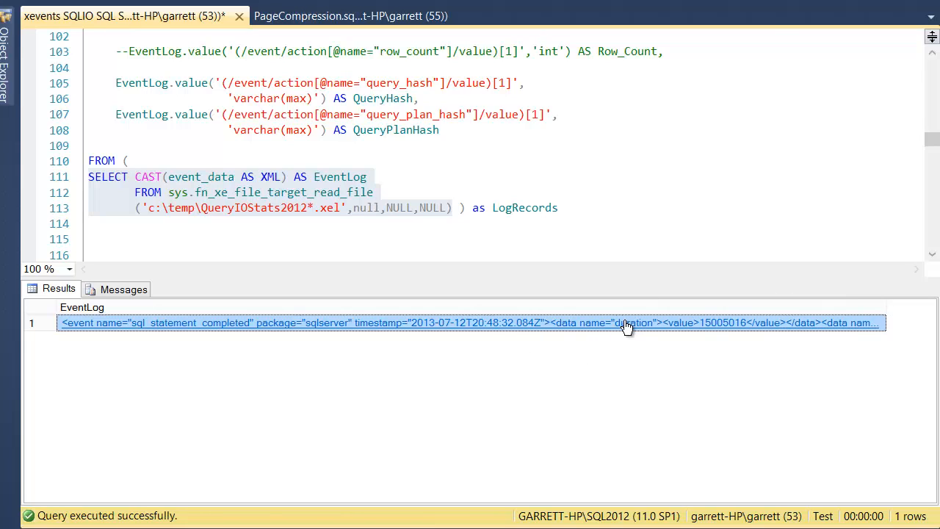
{"action": "mouse_move", "coordinate": [305, 76]}
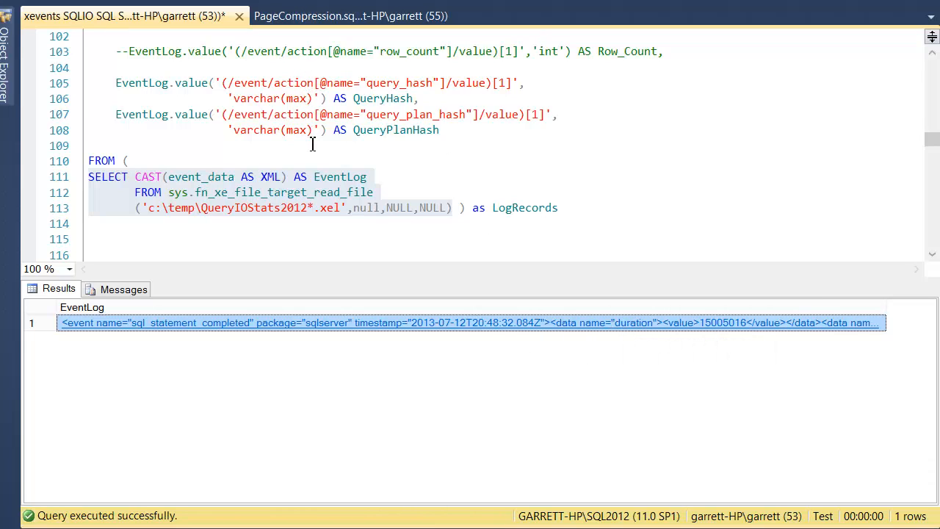
{"action": "mouse_move", "coordinate": [414, 370]}
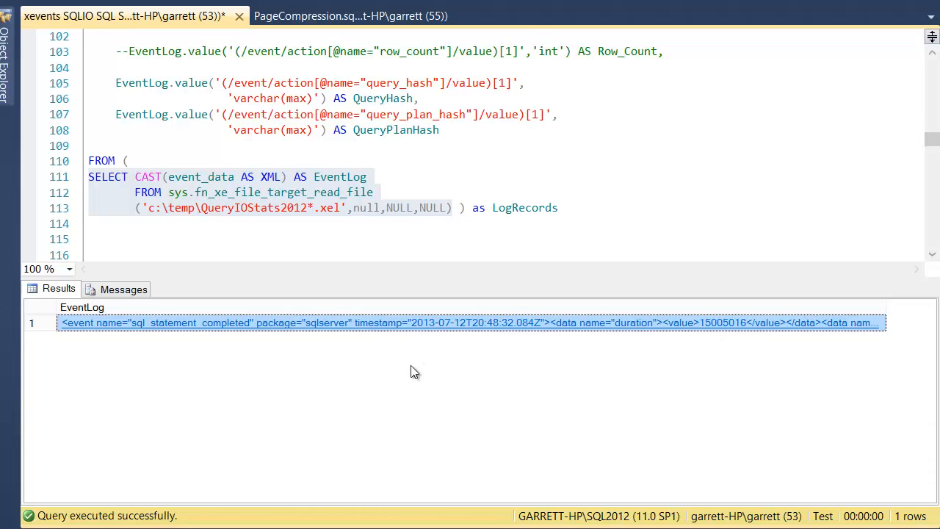
{"action": "mouse_move", "coordinate": [340, 177]}
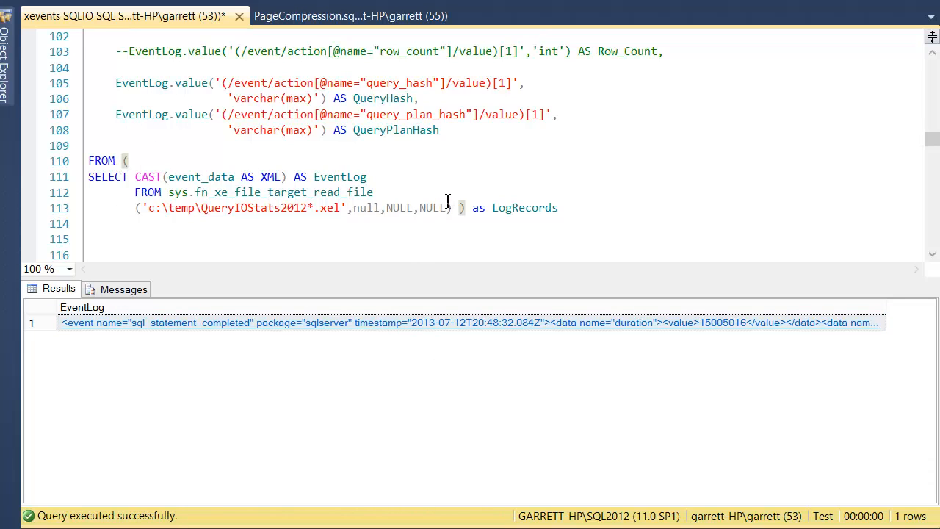
Select and run the SELECT EventLog.value(...) shredding query through 'as LogRecords', returning one event row.
{"action": "left_click_drag", "start_coordinate": [115, 67], "coordinate": [465, 207]}
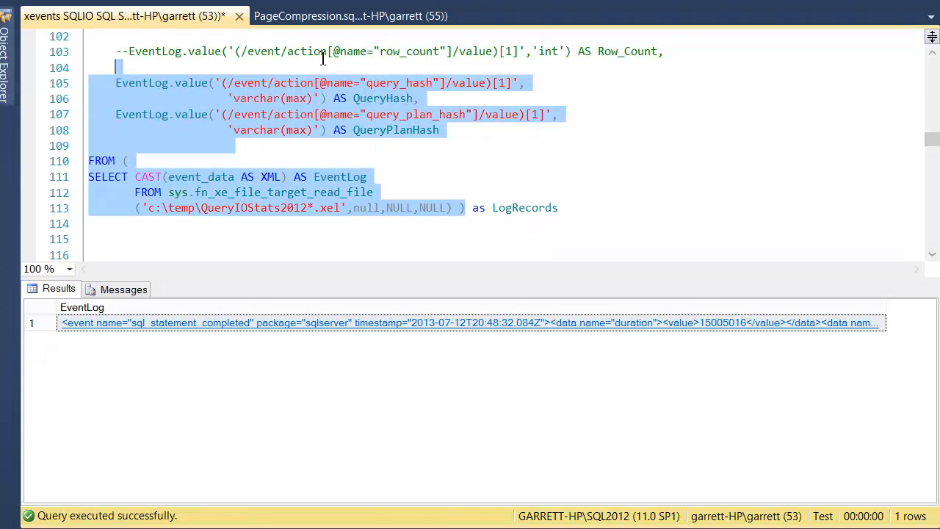
{"action": "scroll", "scroll_direction": "up", "scroll_amount": 3}
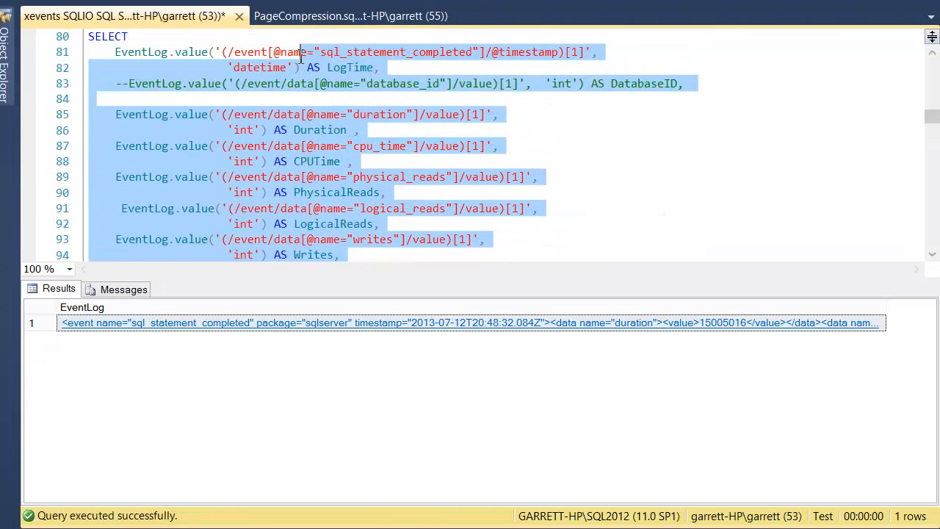
{"action": "scroll", "scroll_direction": "up", "scroll_amount": 3}
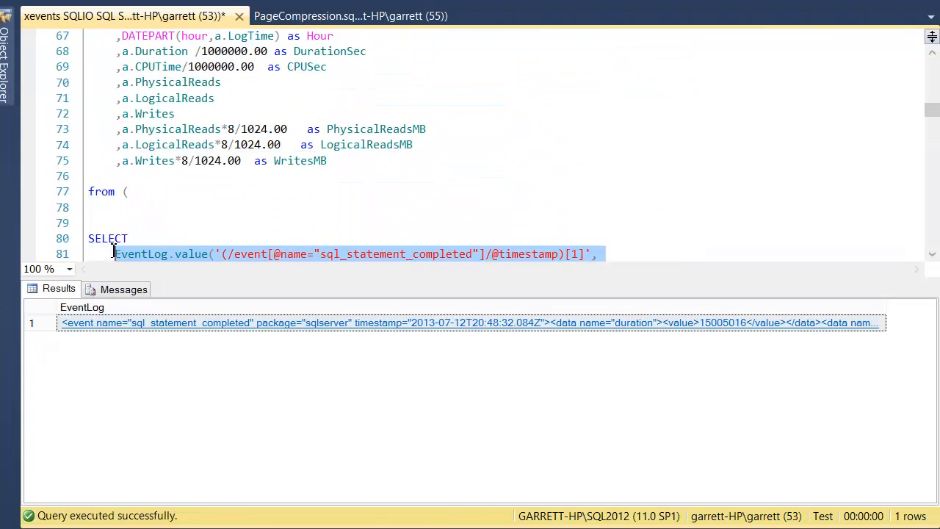
{"action": "left_click_drag", "start_coordinate": [115, 253], "coordinate": [88, 238]}
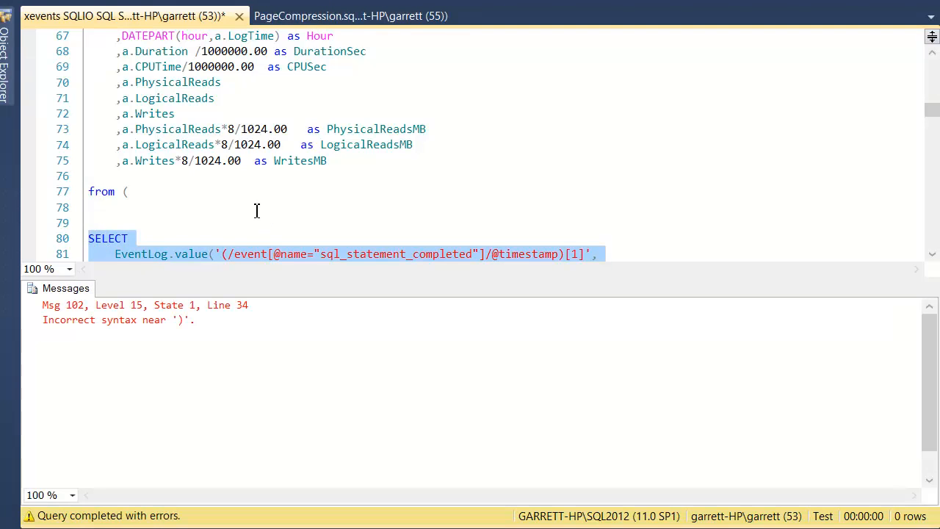
{"action": "scroll", "scroll_direction": "down", "scroll_amount": 3}
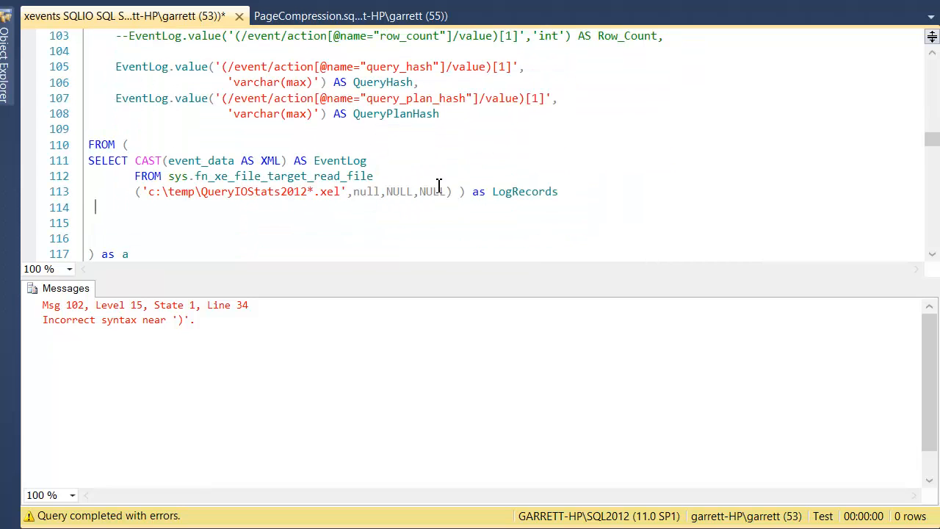
{"action": "scroll", "scroll_direction": "up", "scroll_amount": 3}
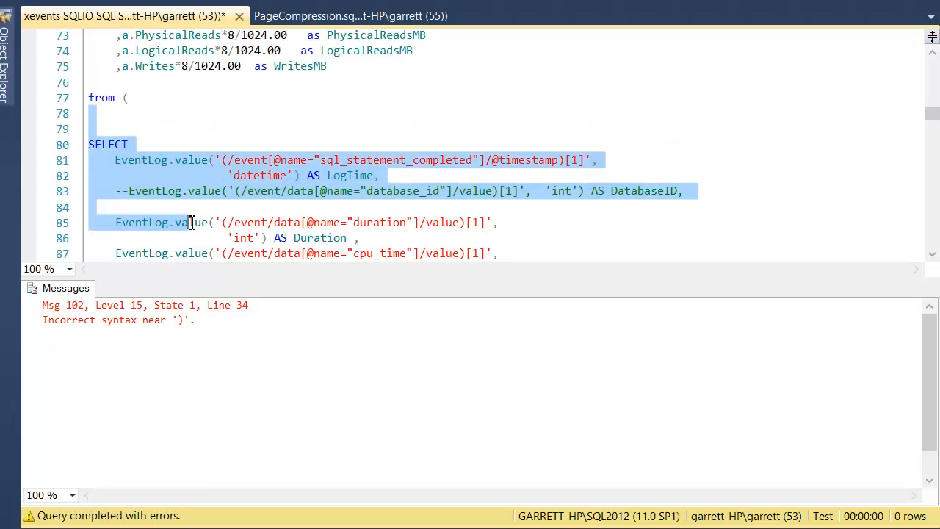
{"action": "scroll", "scroll_direction": "down", "scroll_amount": 3}
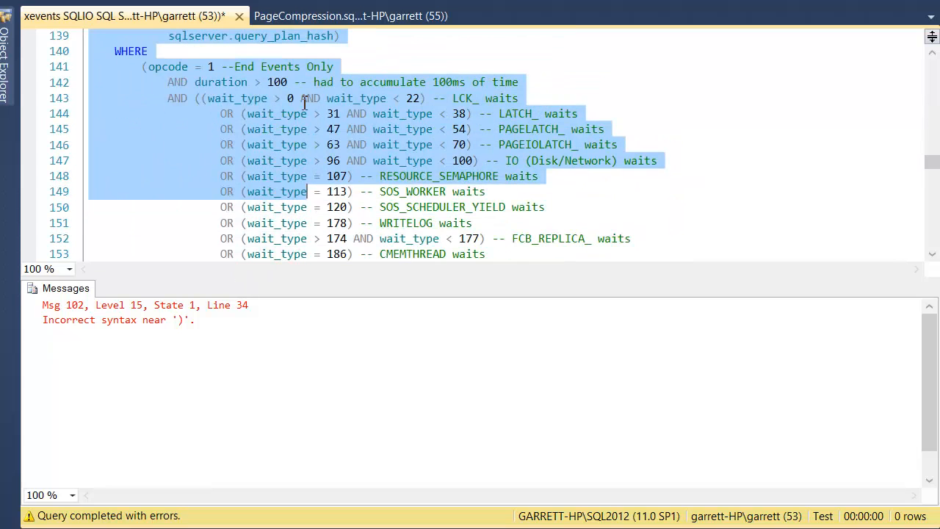
{"action": "scroll", "scroll_direction": "up", "scroll_amount": 3}
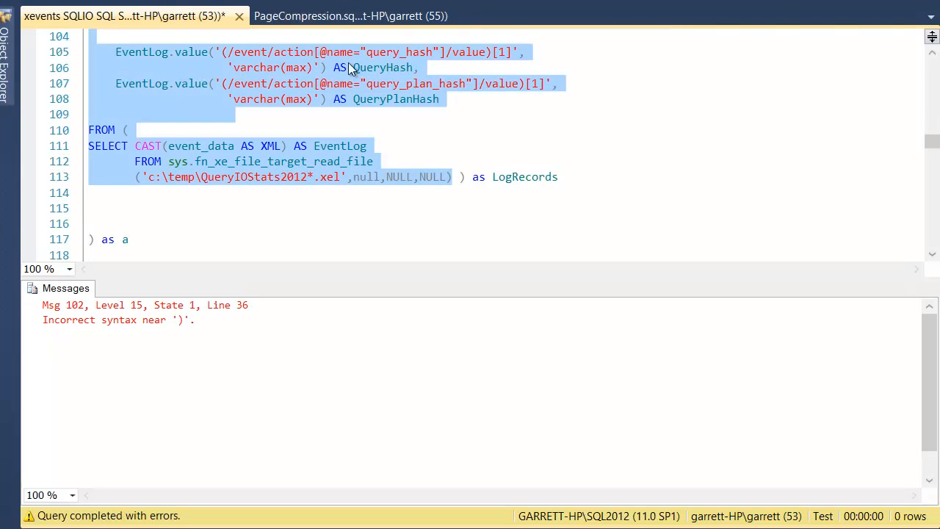
{"action": "left_click", "coordinate": [491, 187]}
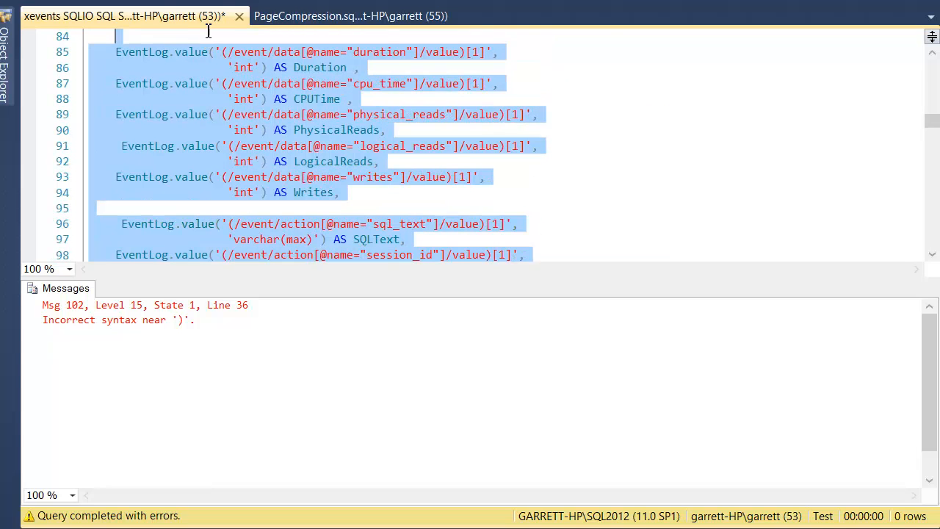
{"action": "scroll", "scroll_direction": "up", "scroll_amount": 3}
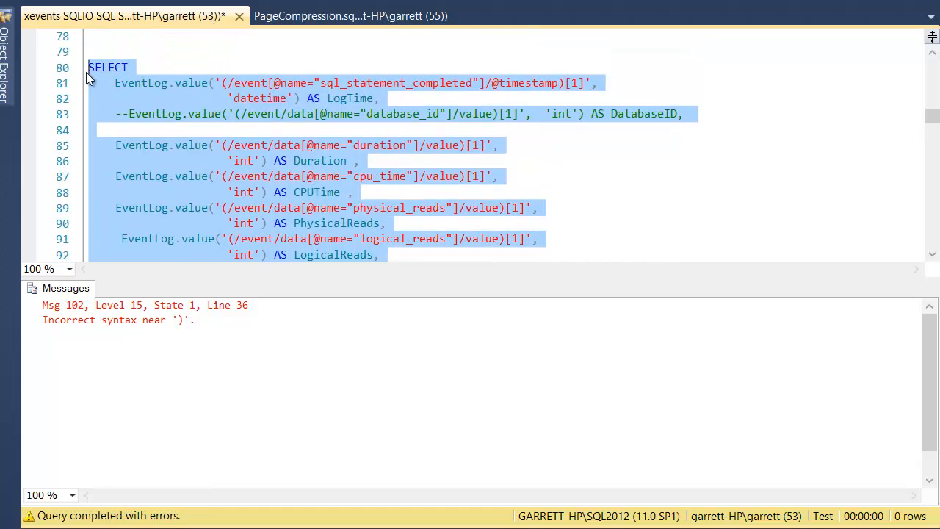
{"action": "key", "text": "F5"}
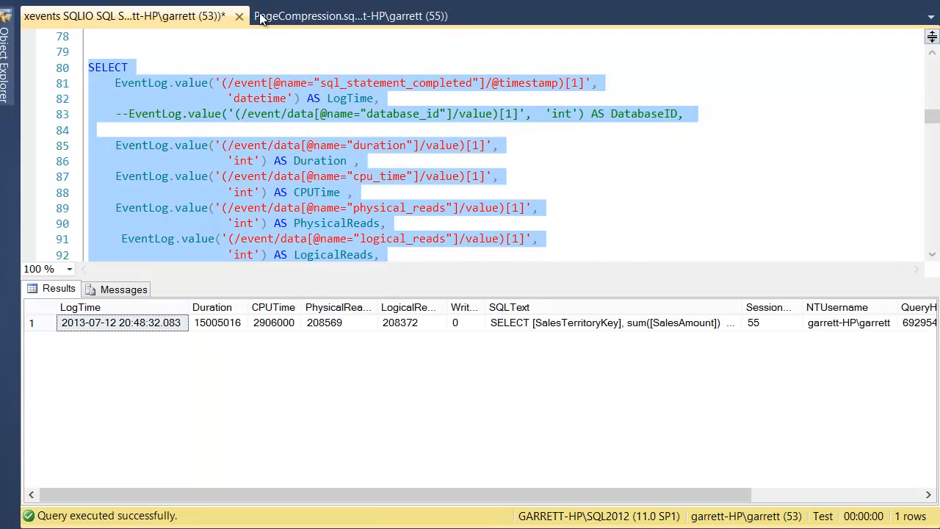
{"action": "mouse_move", "coordinate": [623, 467]}
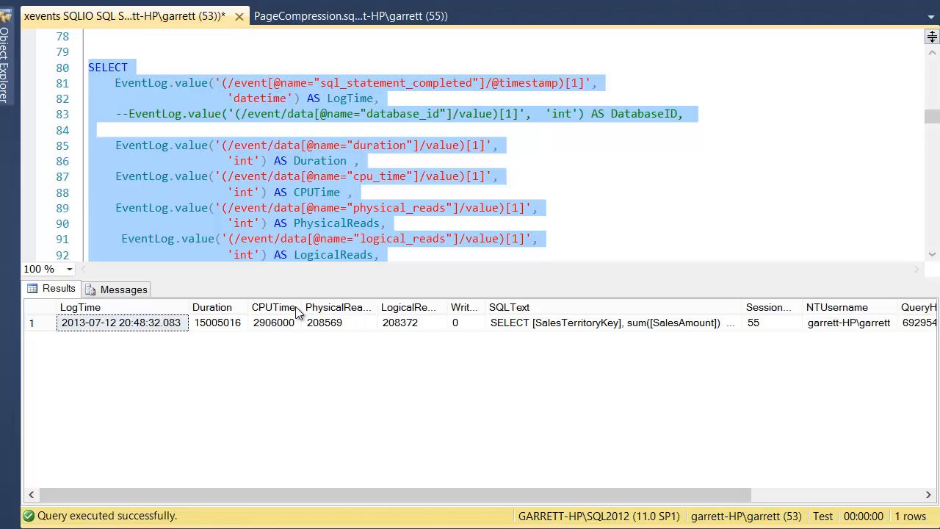
{"action": "mouse_move", "coordinate": [126, 352]}
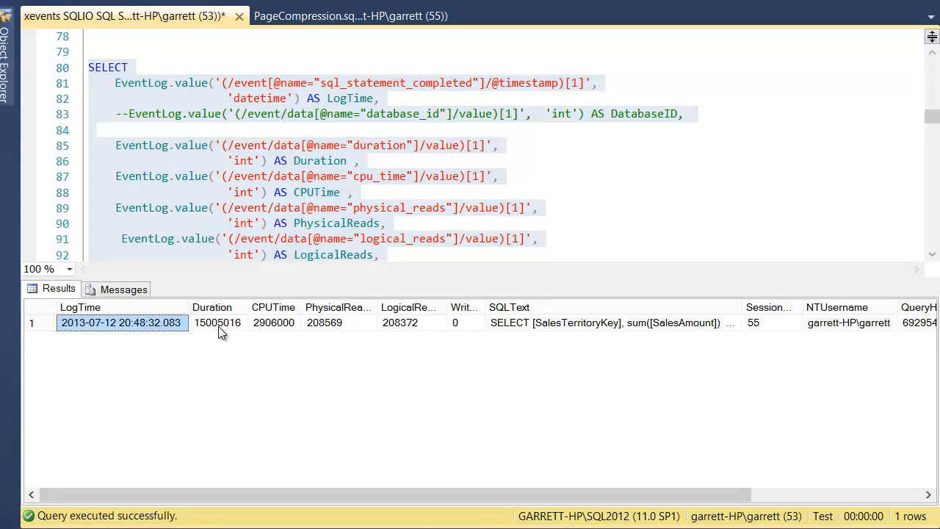
{"action": "left_click", "coordinate": [217, 323]}
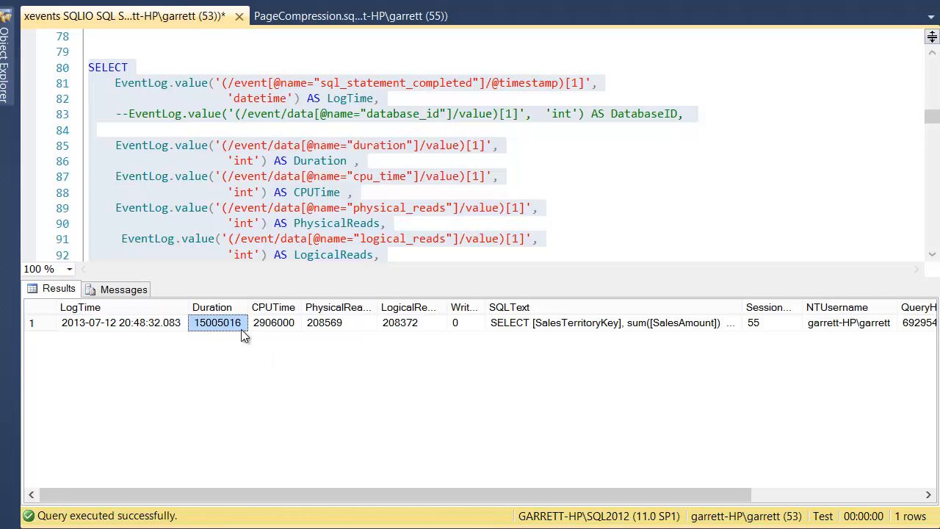
{"action": "left_click", "coordinate": [338, 323]}
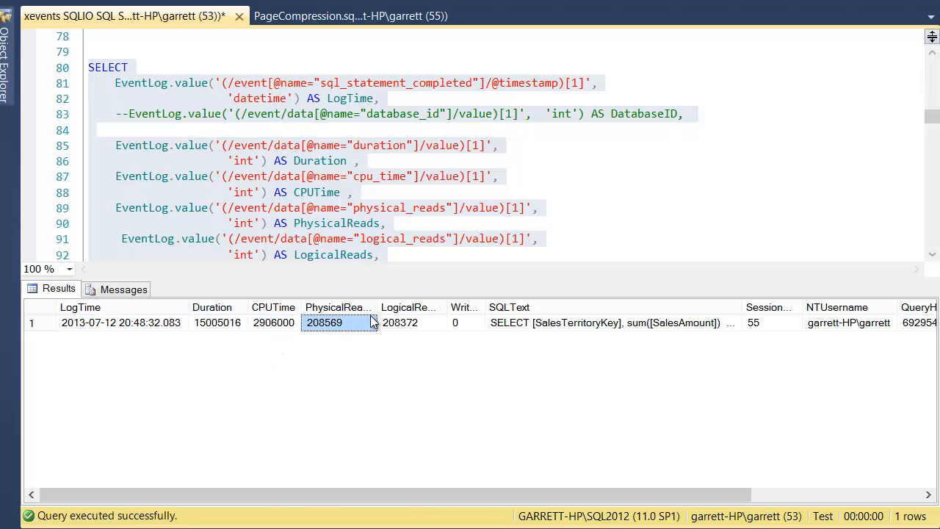
{"action": "mouse_move", "coordinate": [439, 311]}
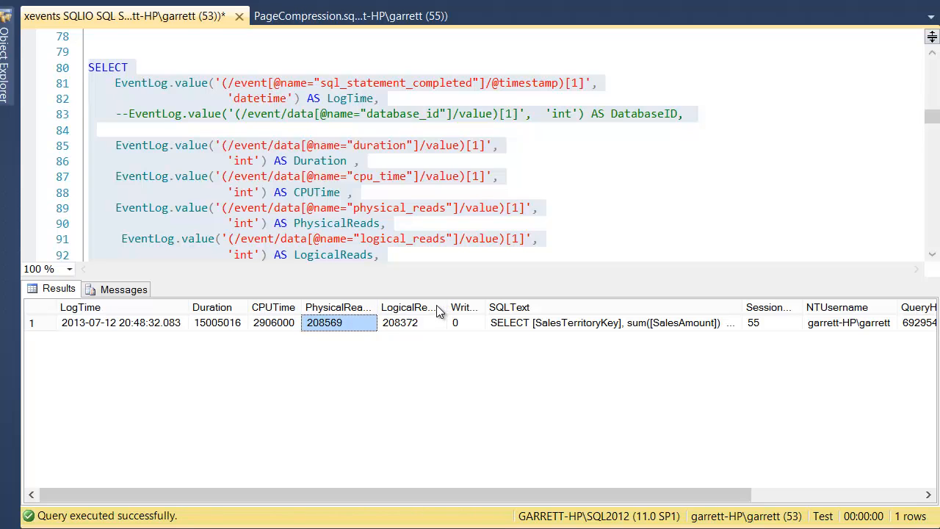
{"action": "left_click", "coordinate": [399, 323]}
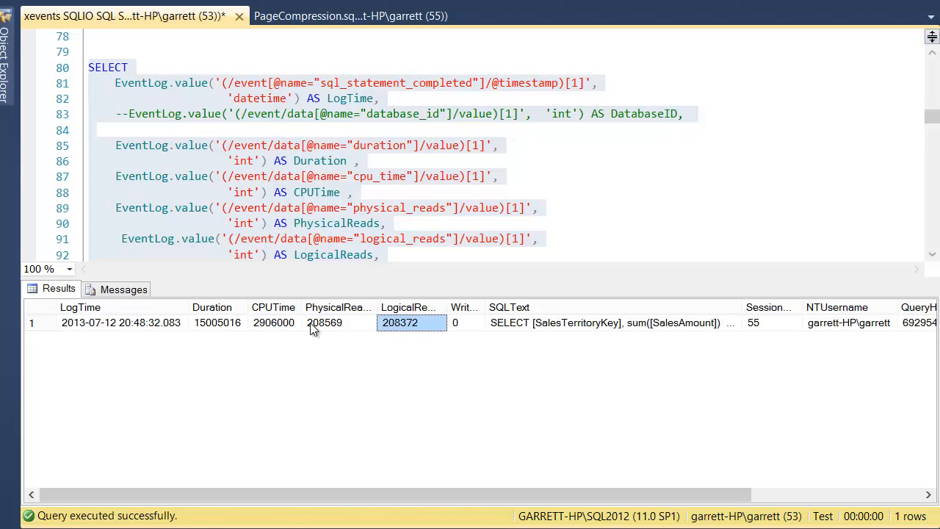
{"action": "mouse_move", "coordinate": [417, 345]}
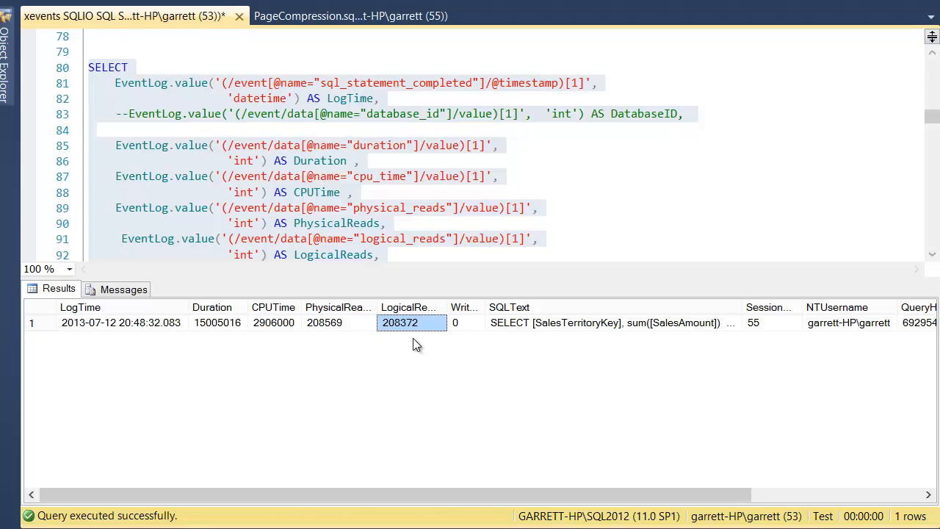
{"action": "mouse_move", "coordinate": [481, 308]}
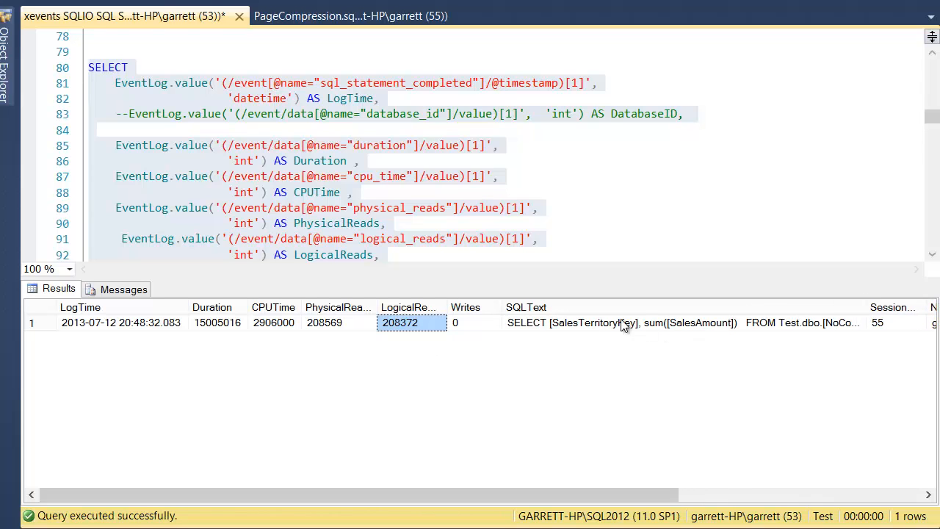
{"action": "scroll", "scroll_direction": "right", "scroll_amount": 3}
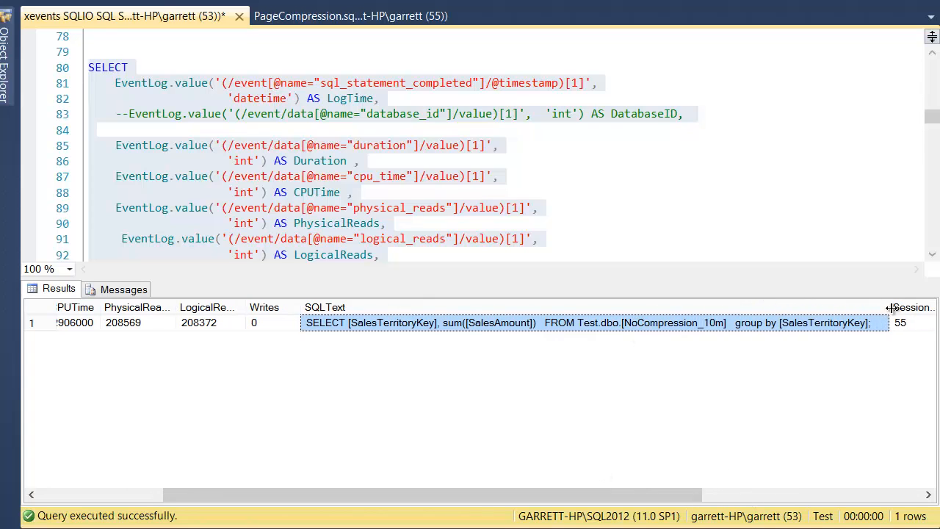
{"action": "left_click_drag", "start_coordinate": [874, 307], "coordinate": [555, 316]}
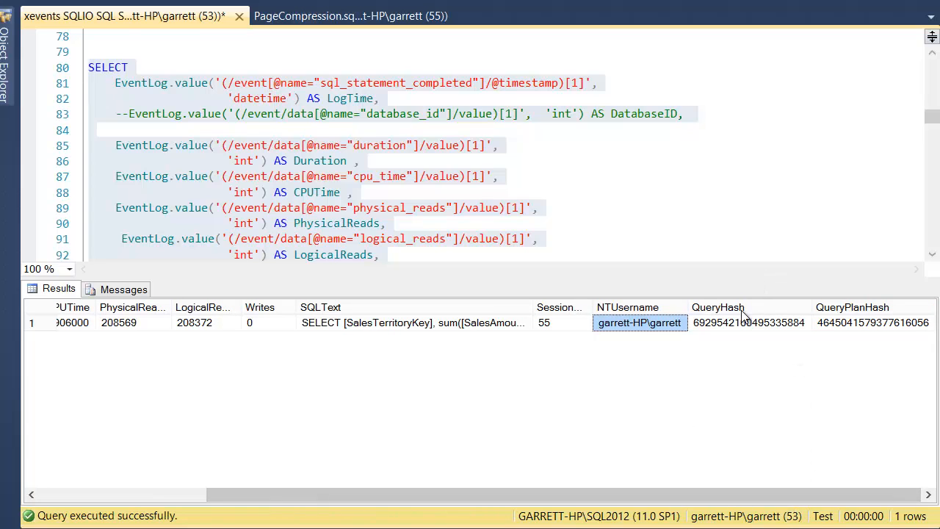
{"action": "left_click", "coordinate": [872, 323]}
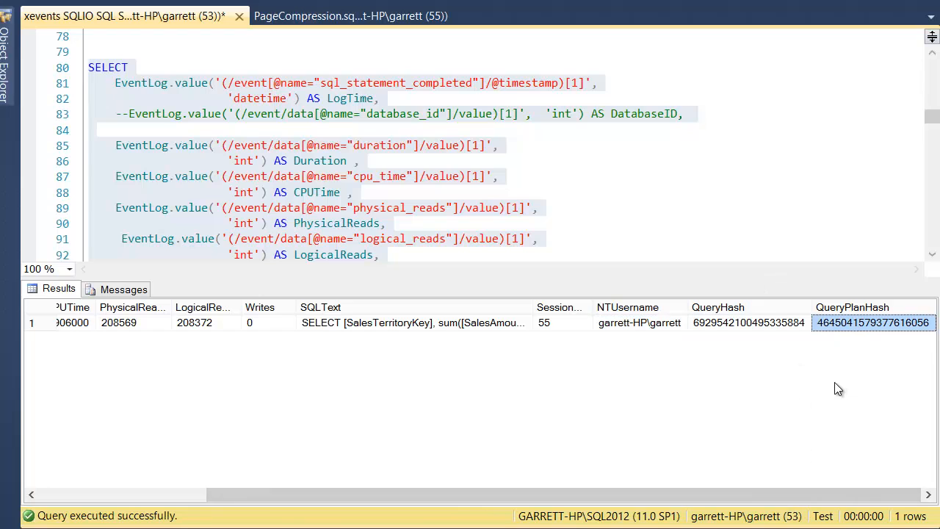
{"action": "left_click", "coordinate": [749, 323]}
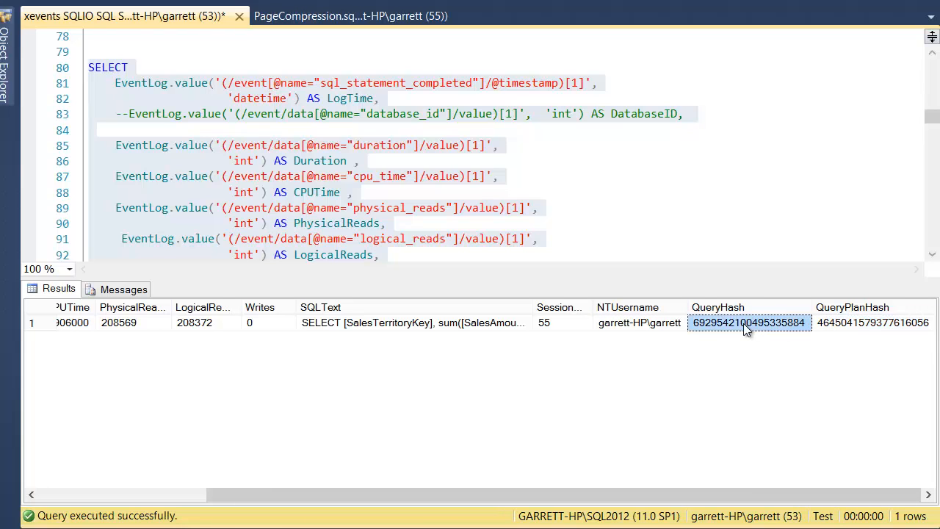
{"action": "mouse_move", "coordinate": [784, 361]}
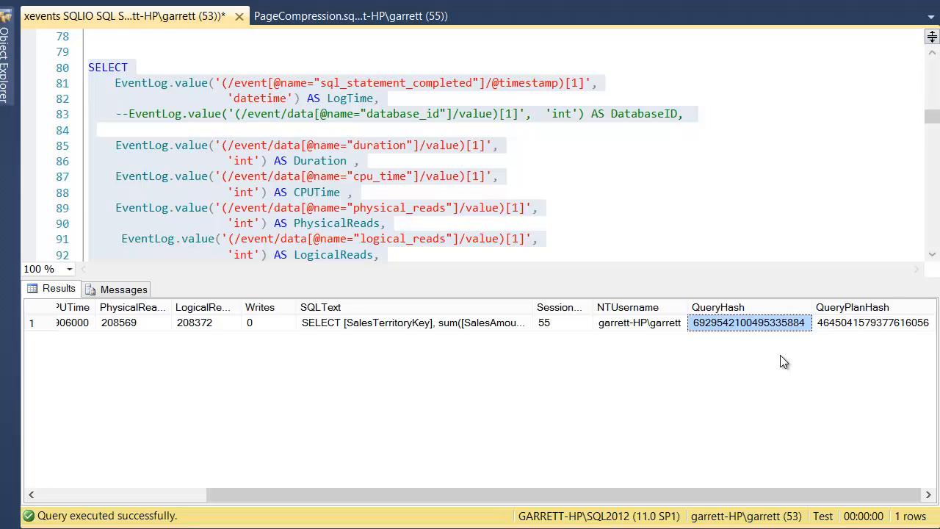
{"action": "left_click", "coordinate": [872, 323]}
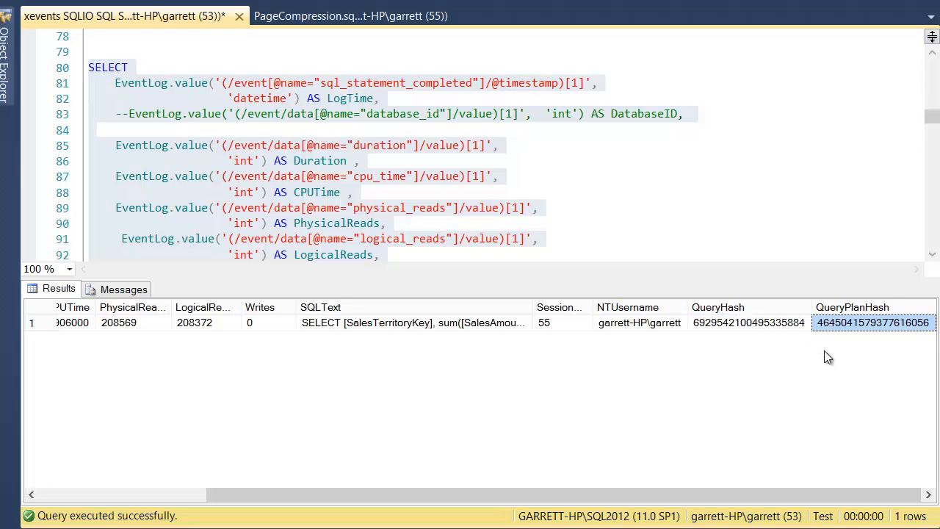
{"action": "mouse_move", "coordinate": [828, 391]}
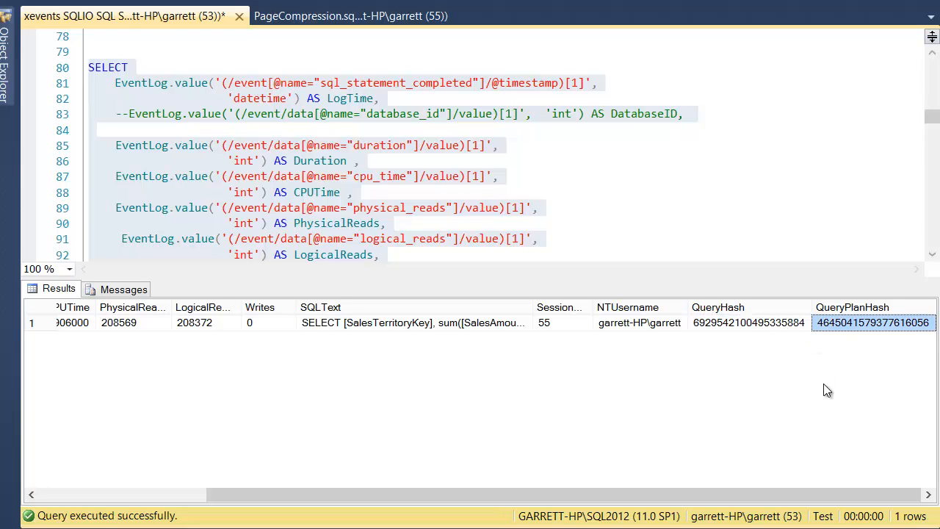
{"action": "mouse_move", "coordinate": [462, 323]}
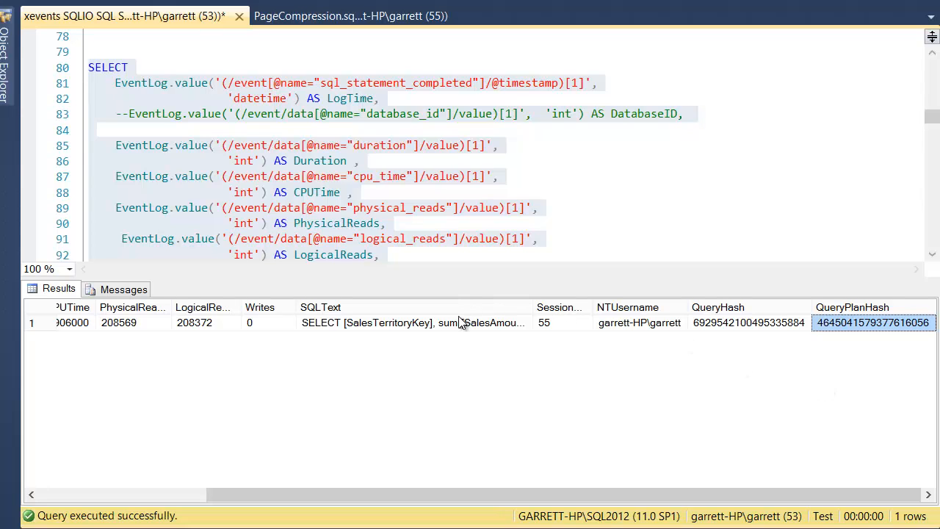
{"action": "mouse_move", "coordinate": [787, 406]}
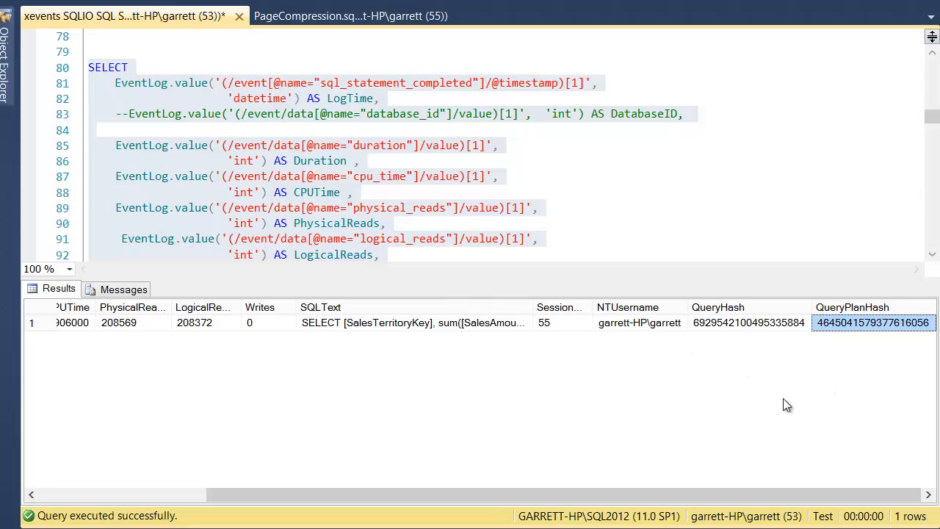
{"action": "mouse_move", "coordinate": [822, 354]}
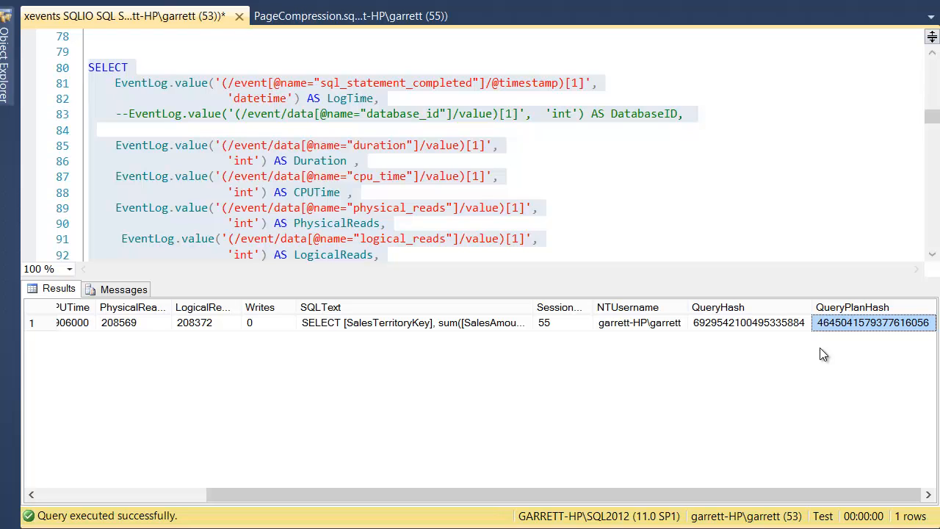
{"action": "mouse_move", "coordinate": [564, 214]}
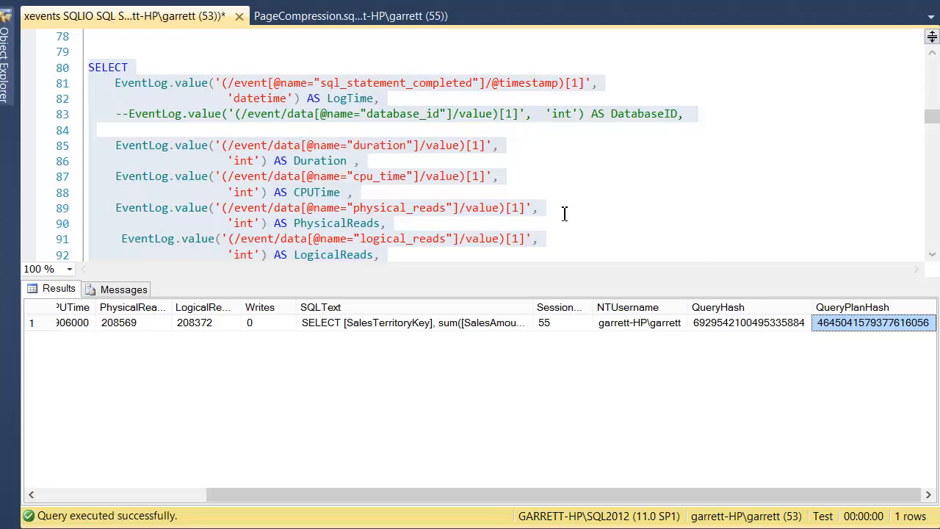
{"action": "scroll", "scroll_direction": "up", "scroll_amount": 3}
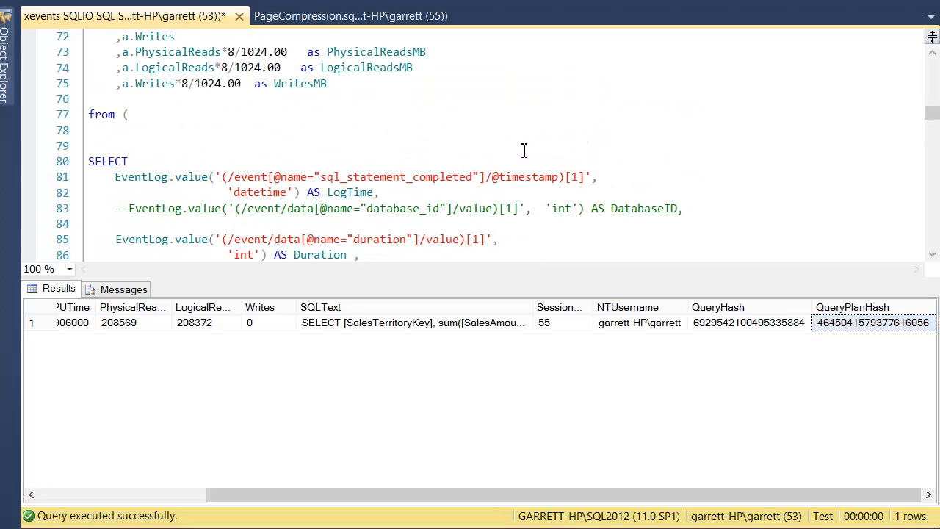
{"action": "scroll", "scroll_direction": "up", "scroll_amount": 3}
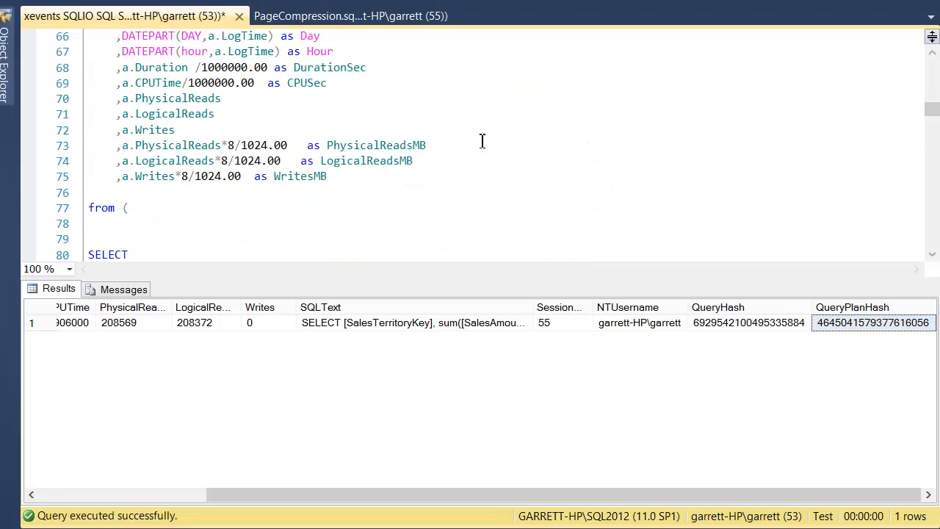
Run the PageCompression_10m aggregate block in the PageCompression tab and return to the xevents tab.
{"action": "left_click", "coordinate": [349, 15]}
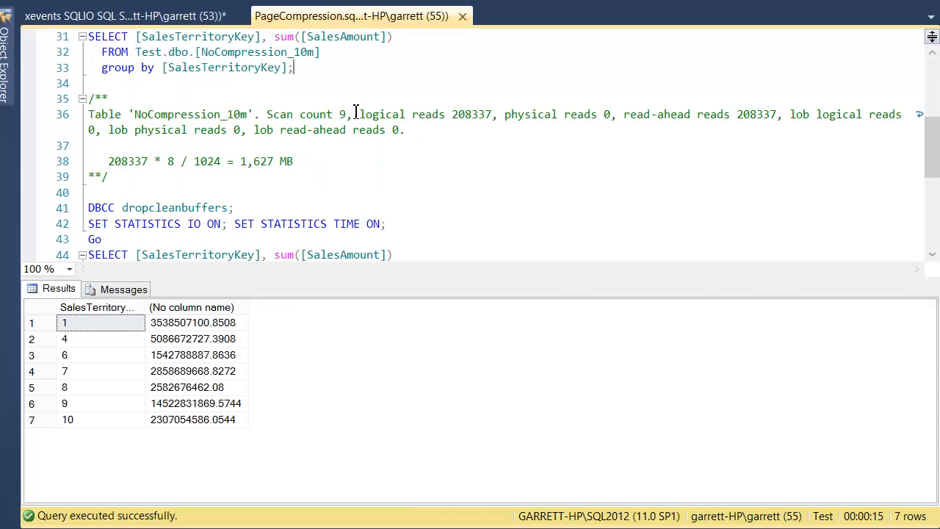
{"action": "mouse_move", "coordinate": [361, 129]}
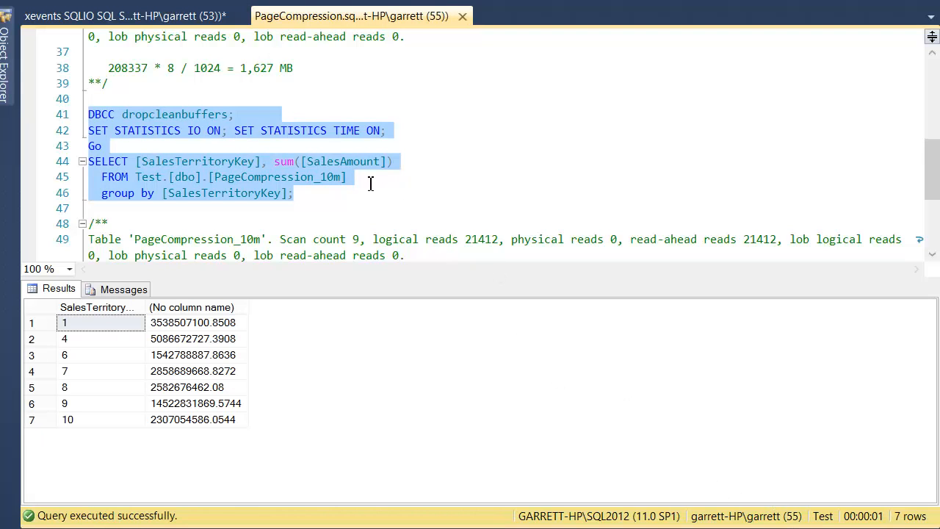
{"action": "left_click", "coordinate": [125, 14]}
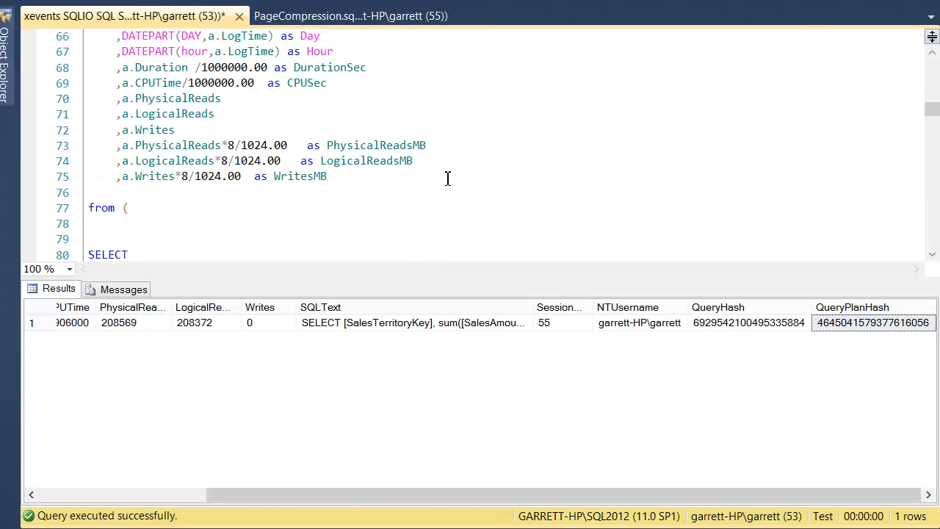
Select and run the outer SELECT from line 64, returning four events with seconds and MB columns.
{"action": "scroll", "scroll_direction": "up", "scroll_amount": 3}
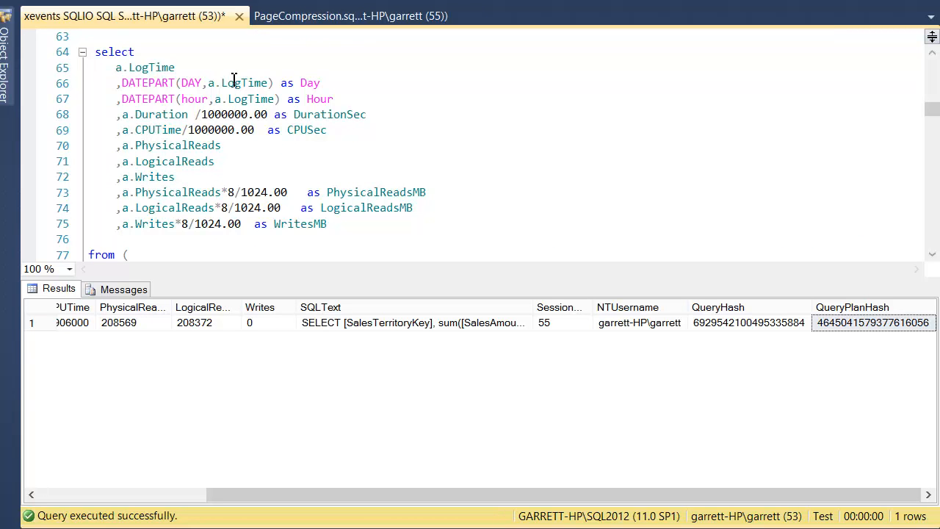
{"action": "mouse_move", "coordinate": [420, 332]}
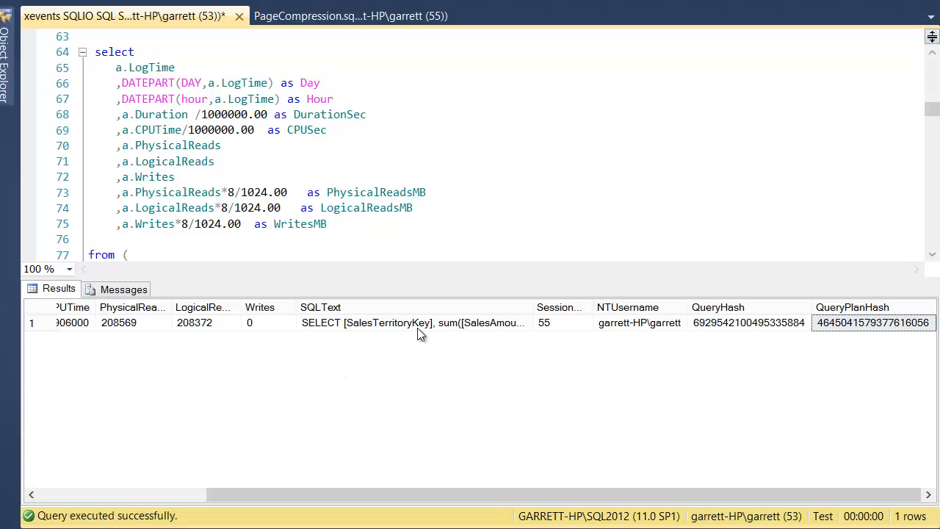
{"action": "mouse_move", "coordinate": [159, 114]}
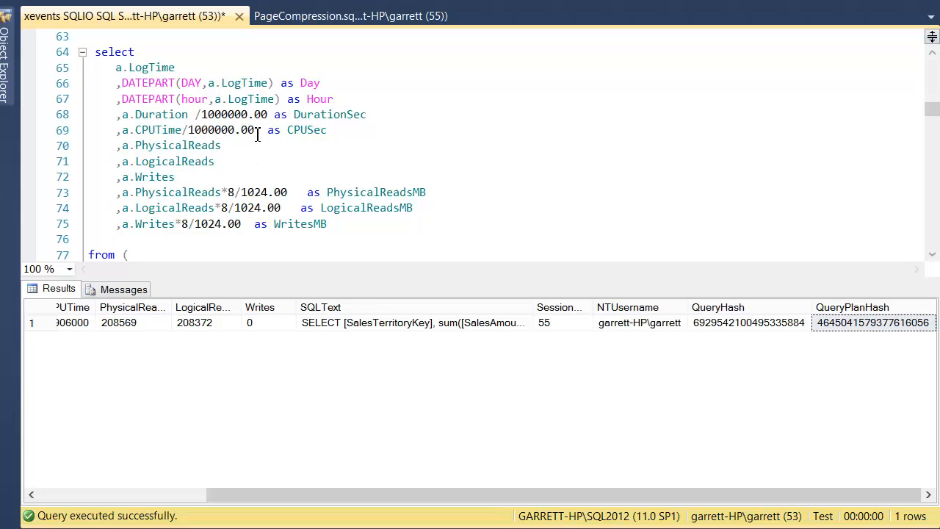
{"action": "mouse_move", "coordinate": [338, 181]}
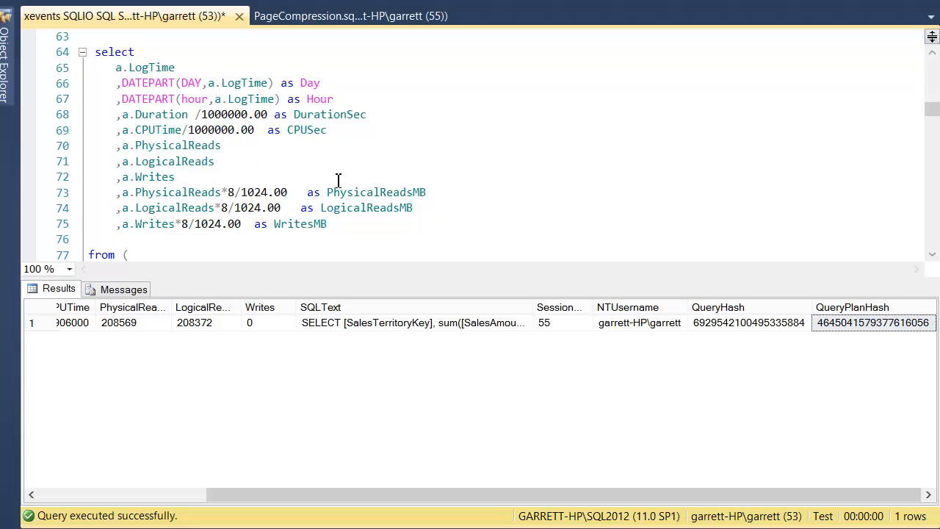
{"action": "mouse_move", "coordinate": [236, 208]}
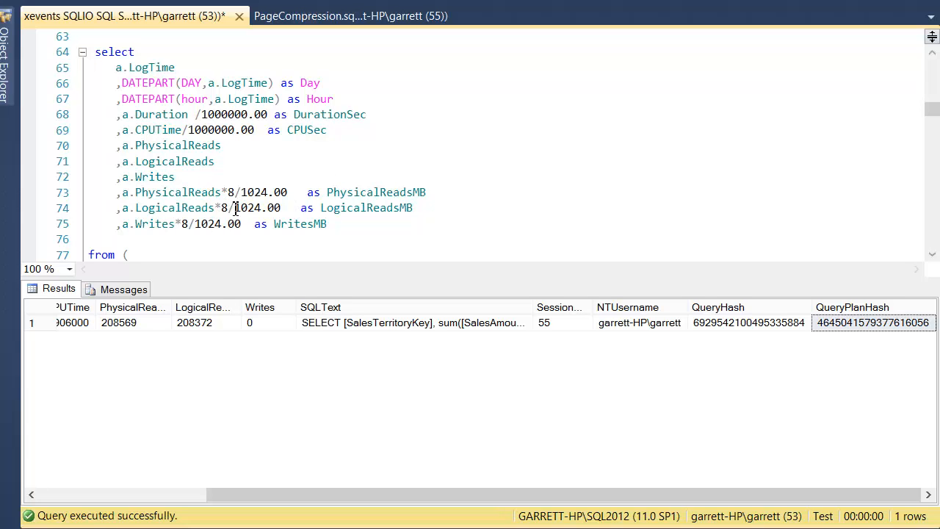
{"action": "left_click_drag", "start_coordinate": [176, 177], "coordinate": [426, 192]}
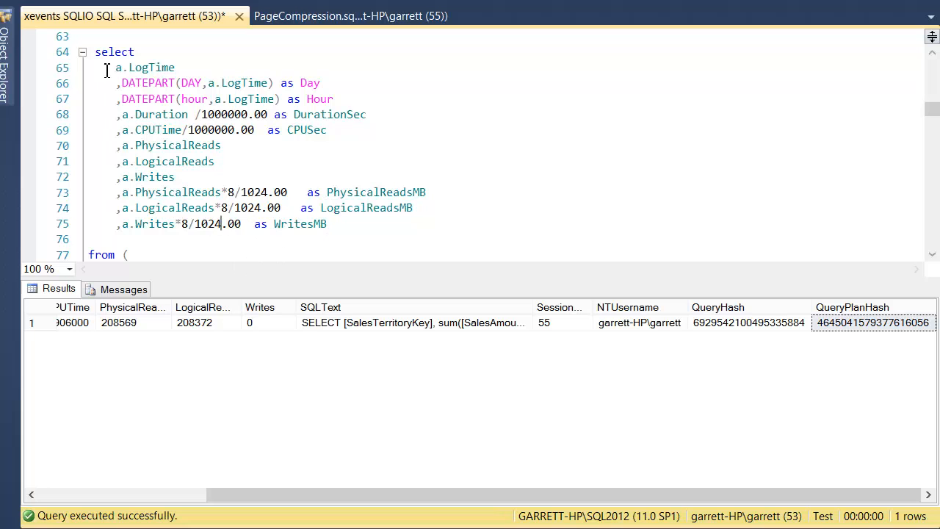
{"action": "scroll", "scroll_direction": "down", "scroll_amount": 3}
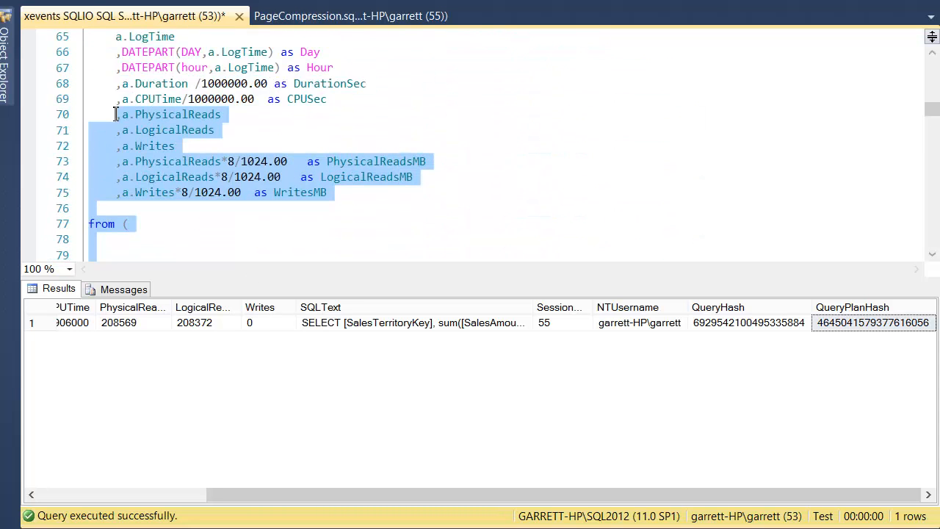
{"action": "scroll", "scroll_direction": "up", "scroll_amount": 3}
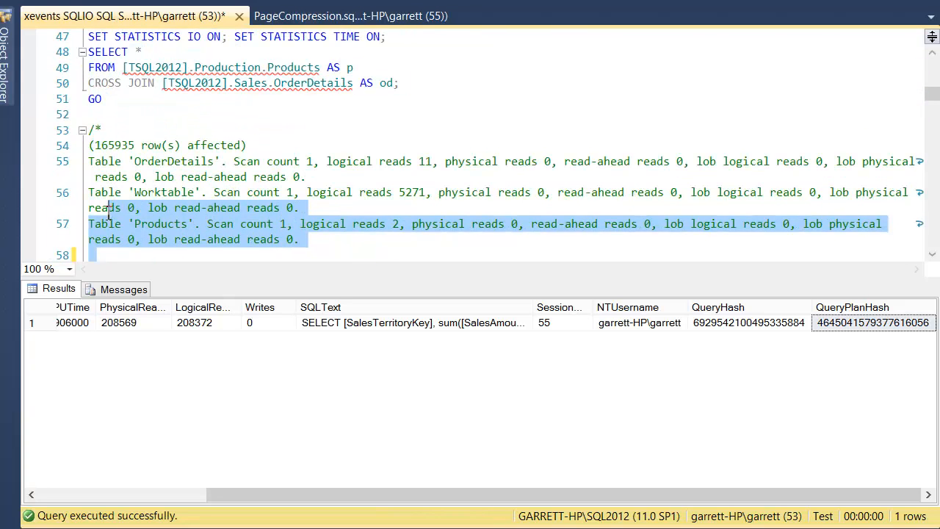
{"action": "scroll", "scroll_direction": "down", "scroll_amount": 3}
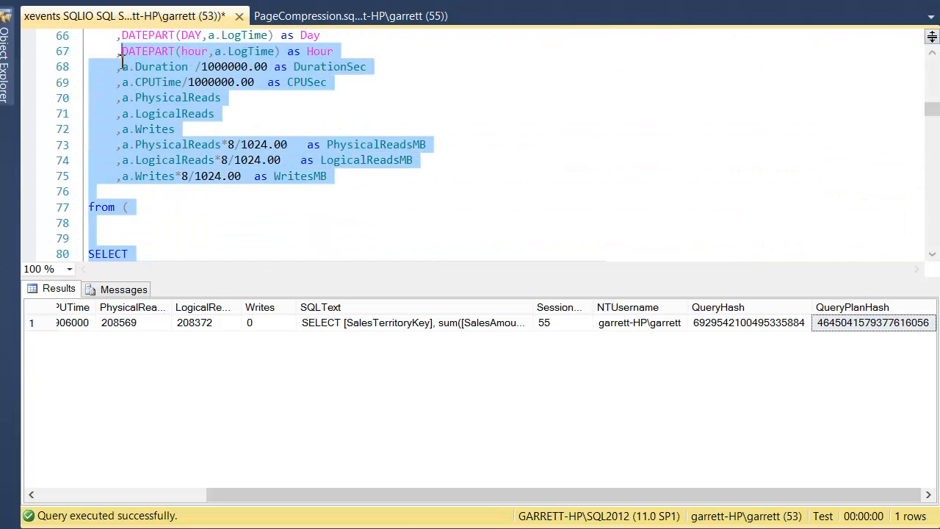
{"action": "scroll", "scroll_direction": "up", "scroll_amount": 3}
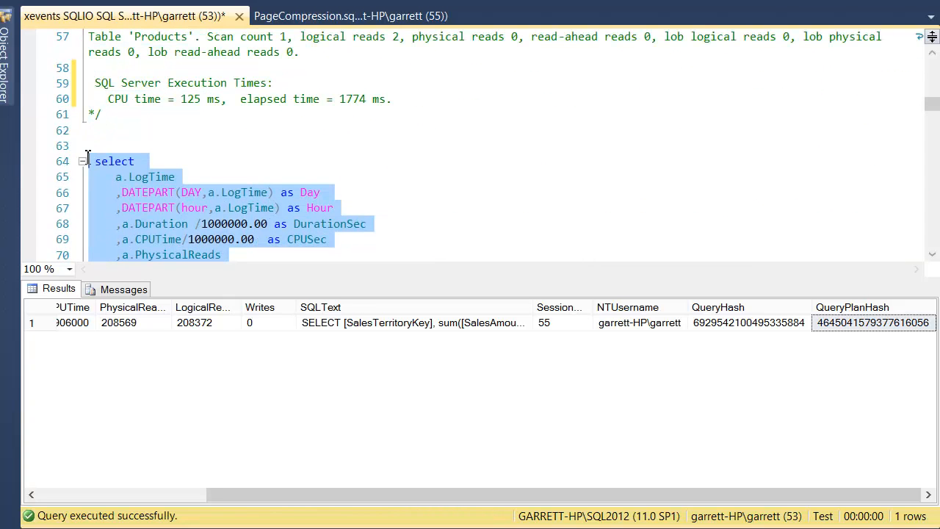
{"action": "mouse_move", "coordinate": [263, 91]}
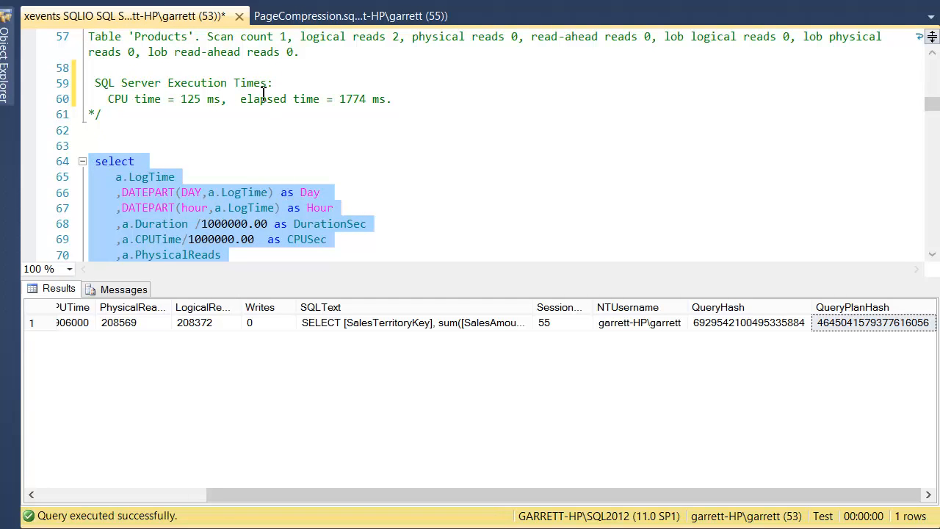
{"action": "key", "text": "F5"}
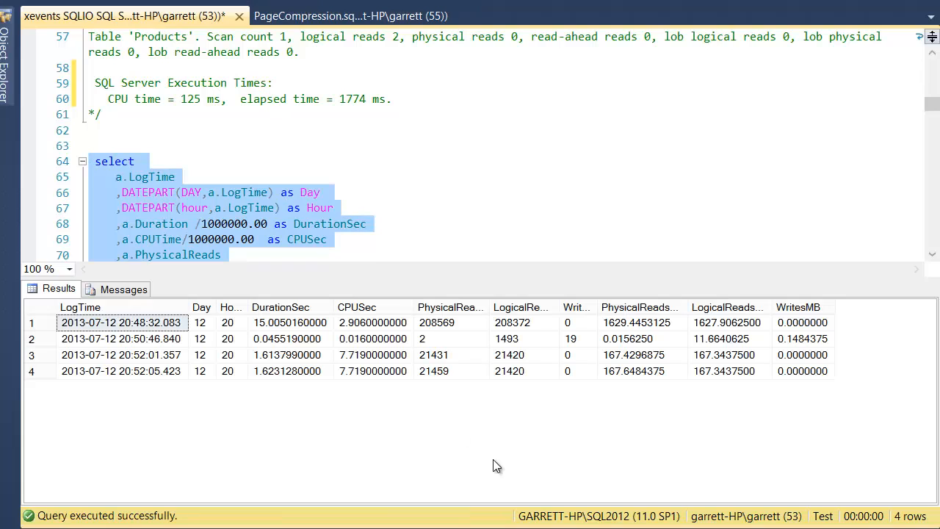
{"action": "mouse_move", "coordinate": [458, 444]}
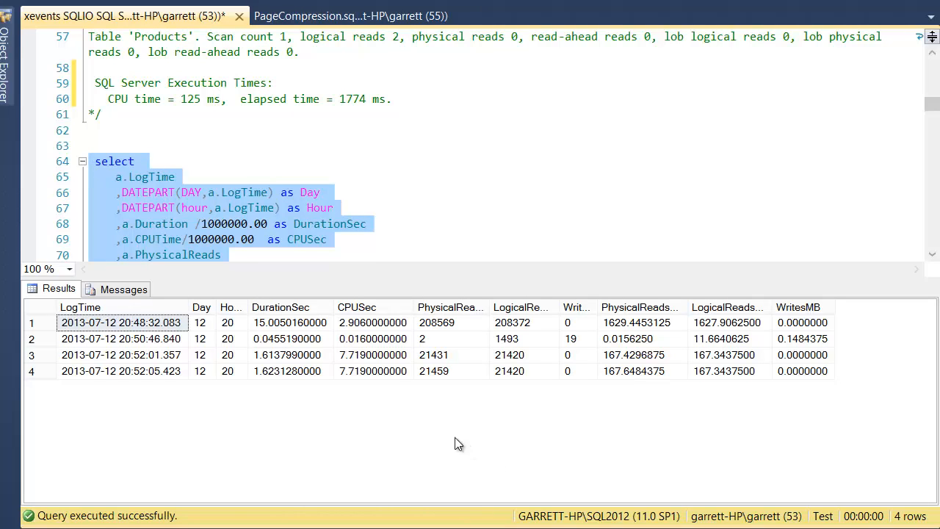
{"action": "mouse_move", "coordinate": [488, 345]}
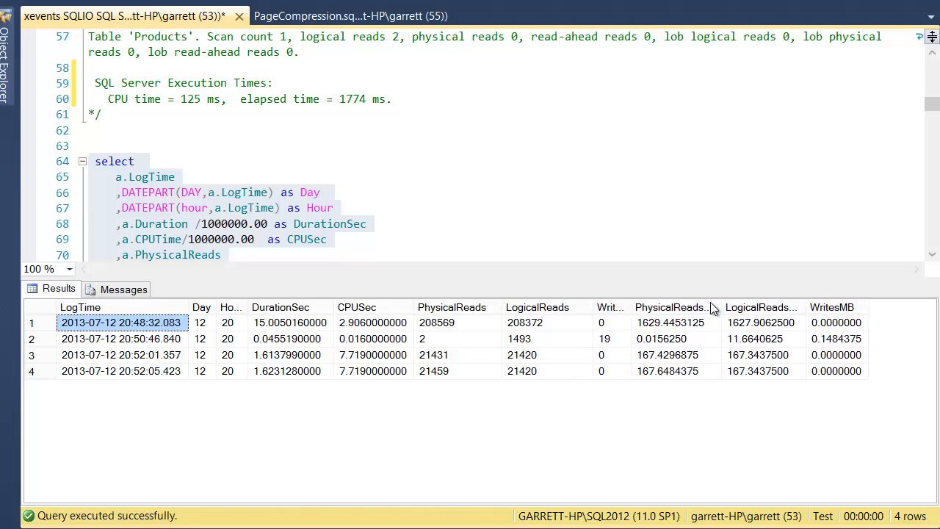
{"action": "left_click", "coordinate": [669, 307]}
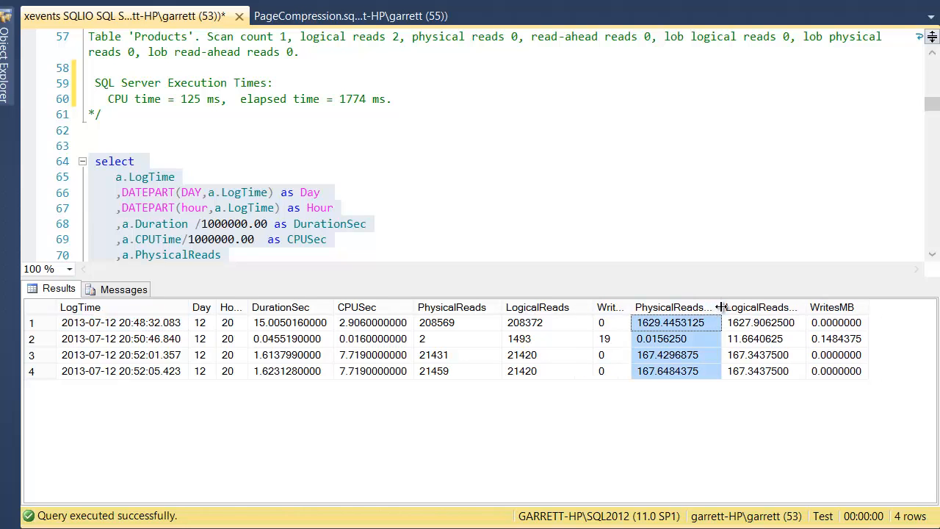
{"action": "left_click_drag", "start_coordinate": [719, 307], "coordinate": [807, 307]}
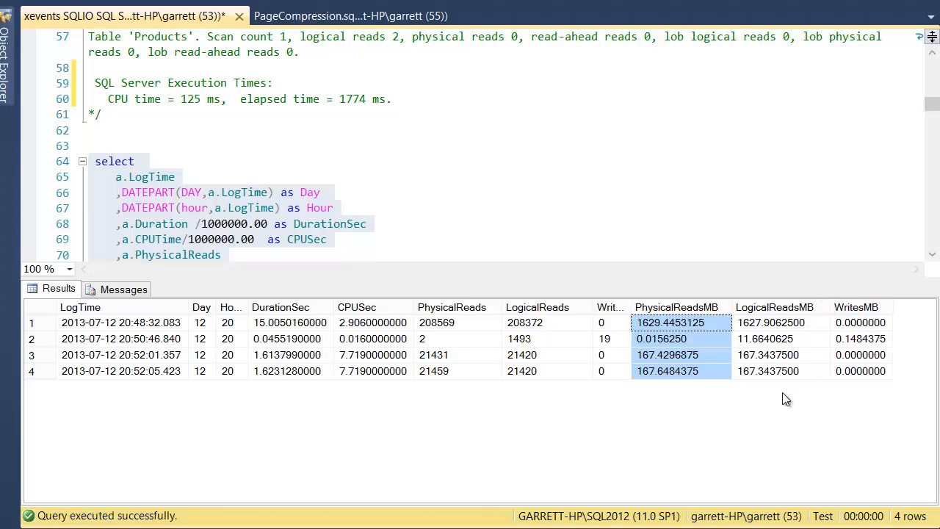
{"action": "mouse_move", "coordinate": [251, 323]}
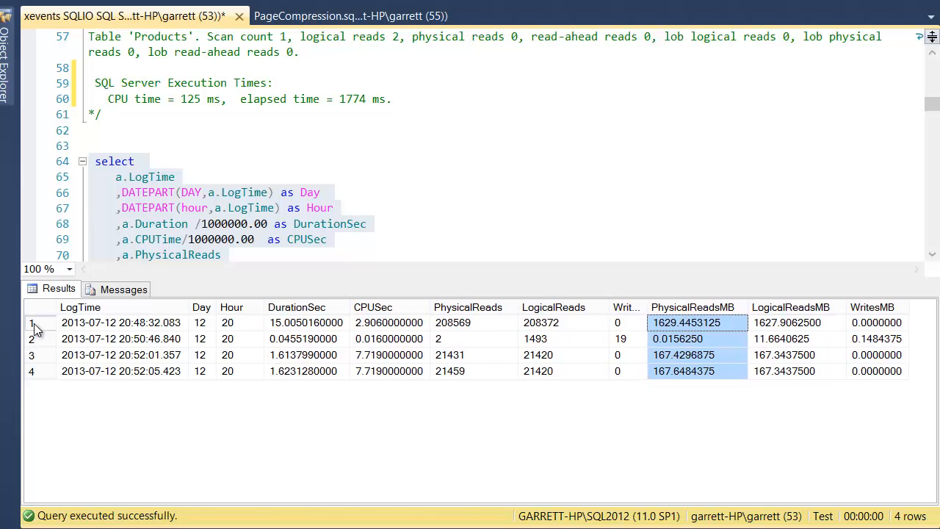
{"action": "left_click", "coordinate": [32, 323]}
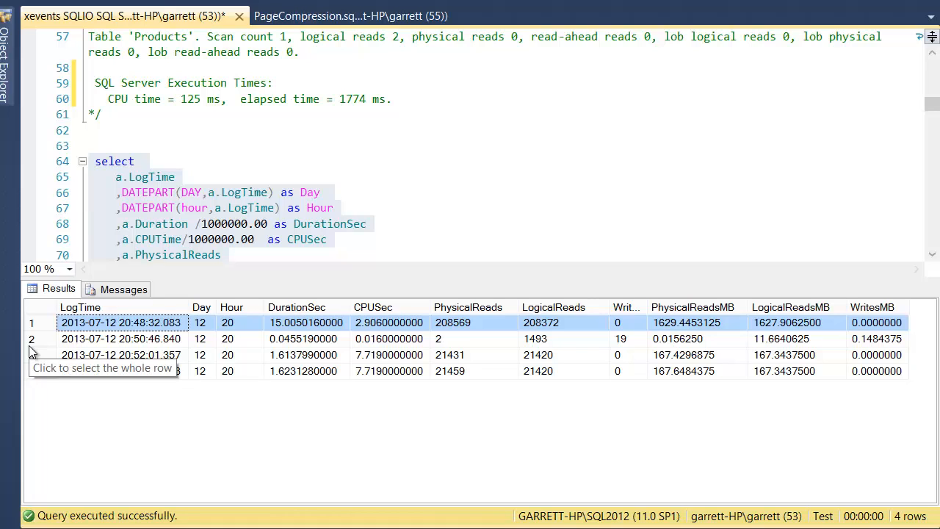
{"action": "mouse_move", "coordinate": [482, 307]}
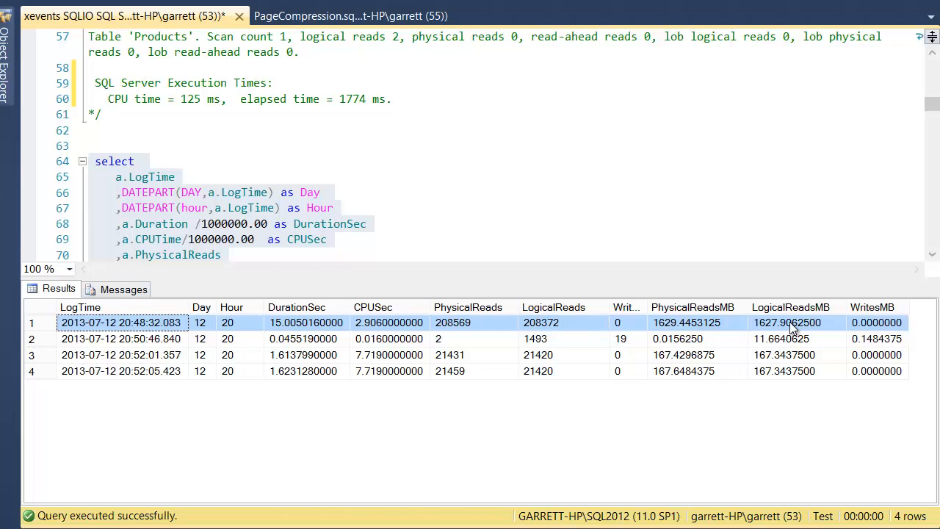
{"action": "mouse_move", "coordinate": [769, 335]}
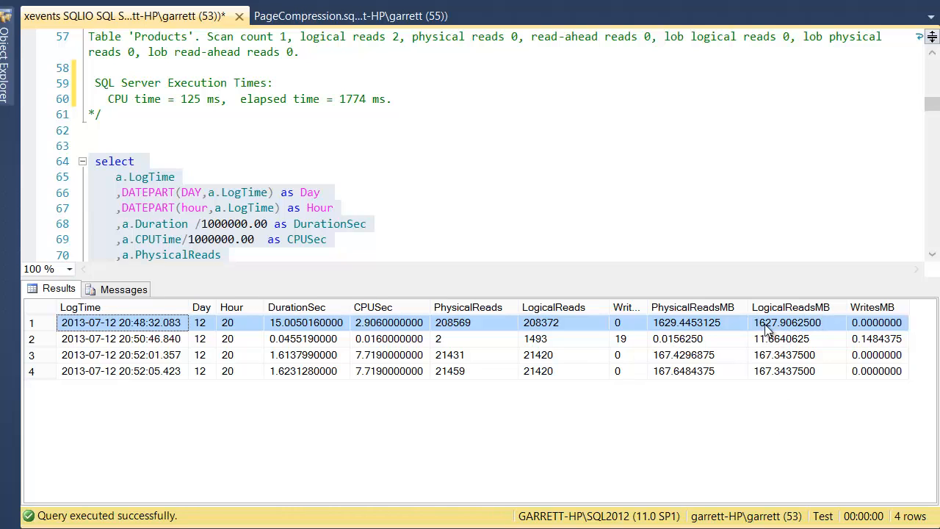
{"action": "mouse_move", "coordinate": [763, 335]}
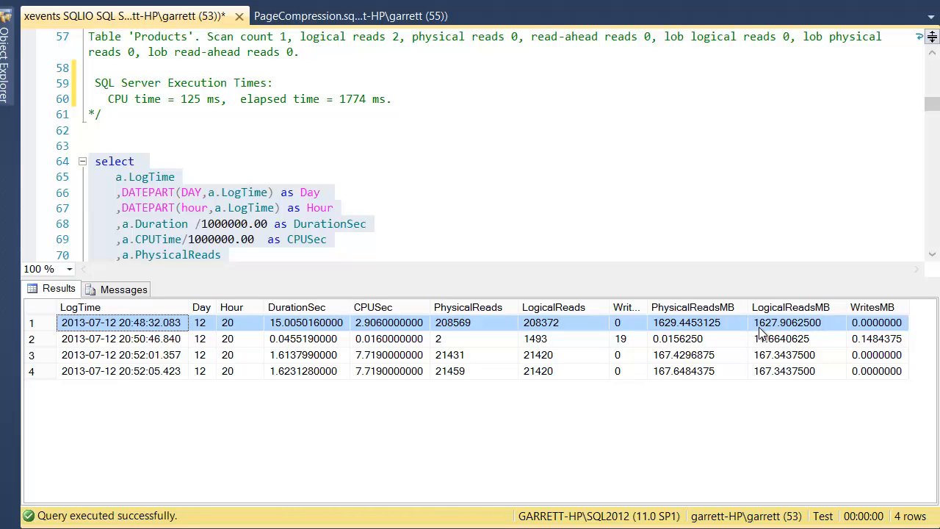
{"action": "mouse_move", "coordinate": [389, 347]}
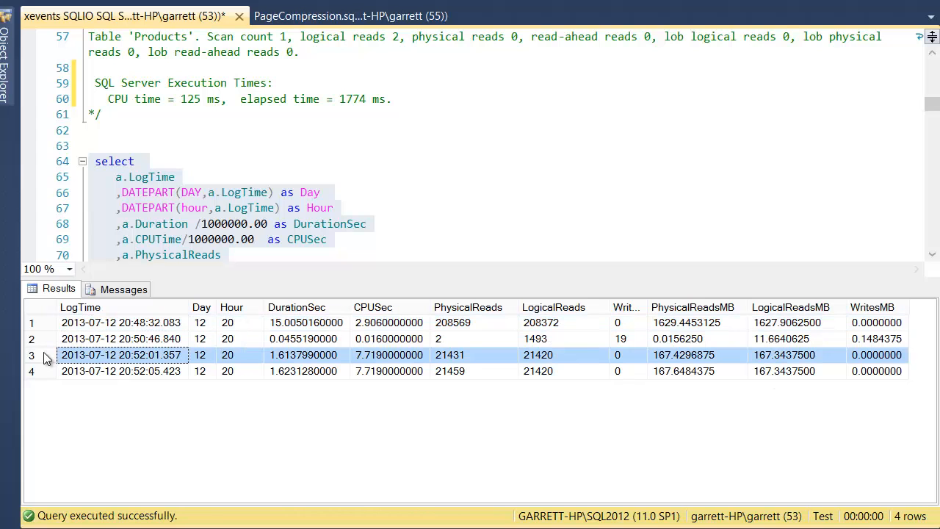
{"action": "left_click", "coordinate": [120, 370]}
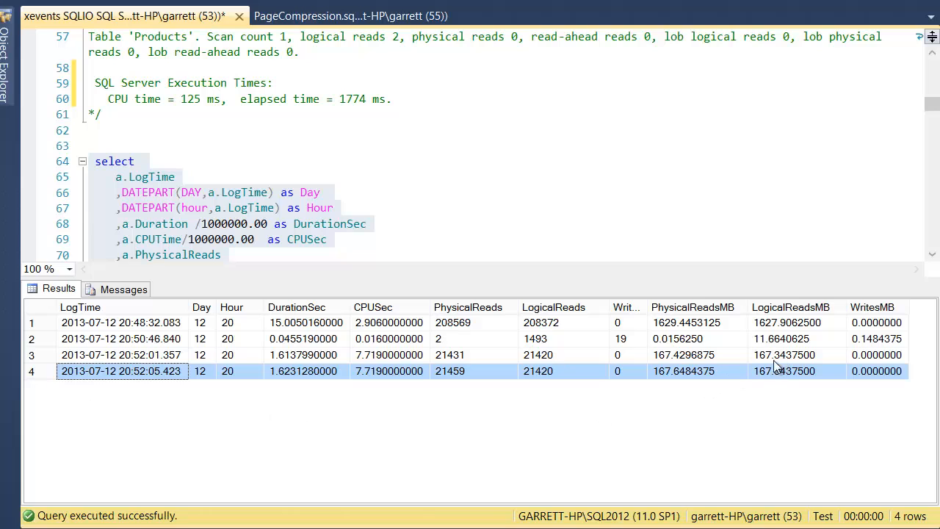
{"action": "left_click", "coordinate": [784, 354]}
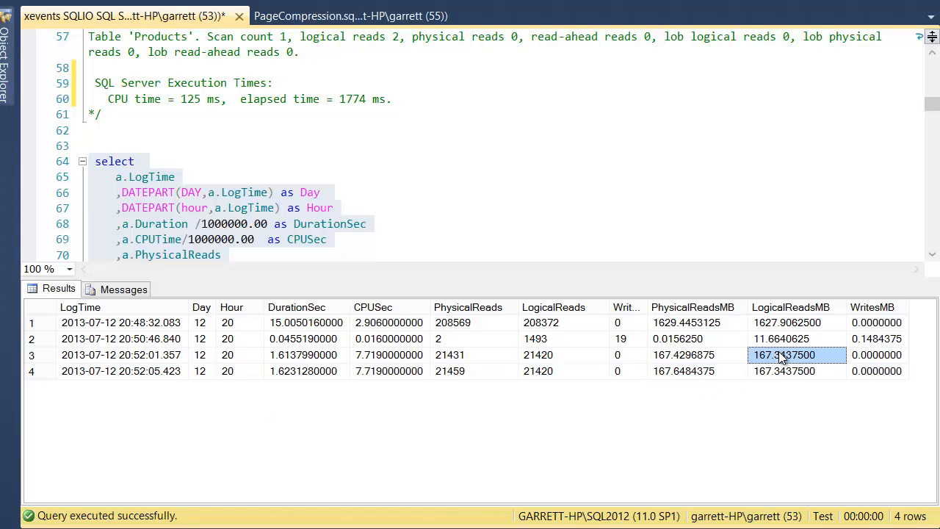
{"action": "left_click", "coordinate": [784, 370]}
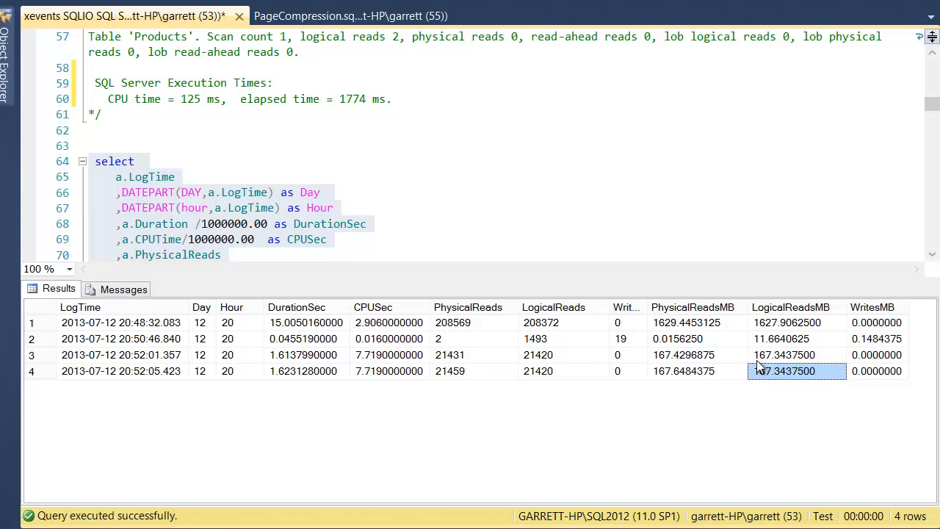
{"action": "left_click", "coordinate": [784, 354]}
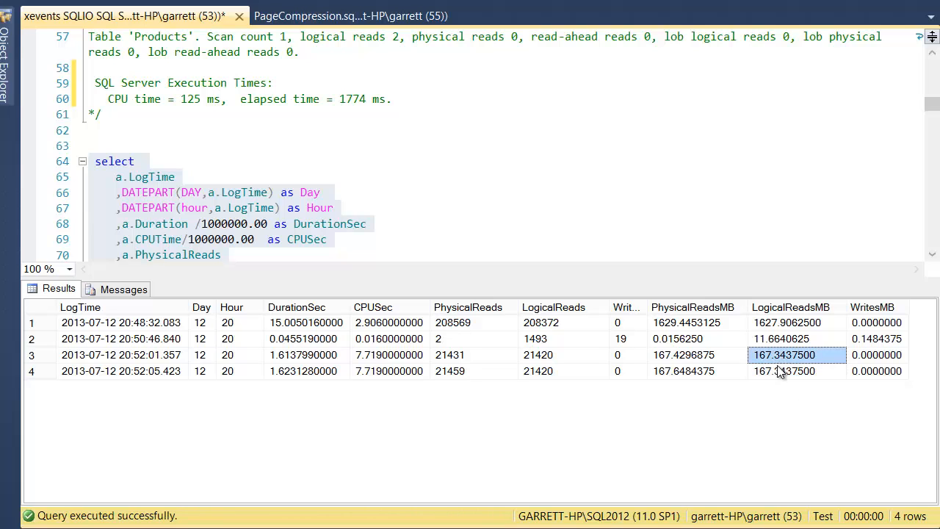
{"action": "left_click", "coordinate": [784, 370]}
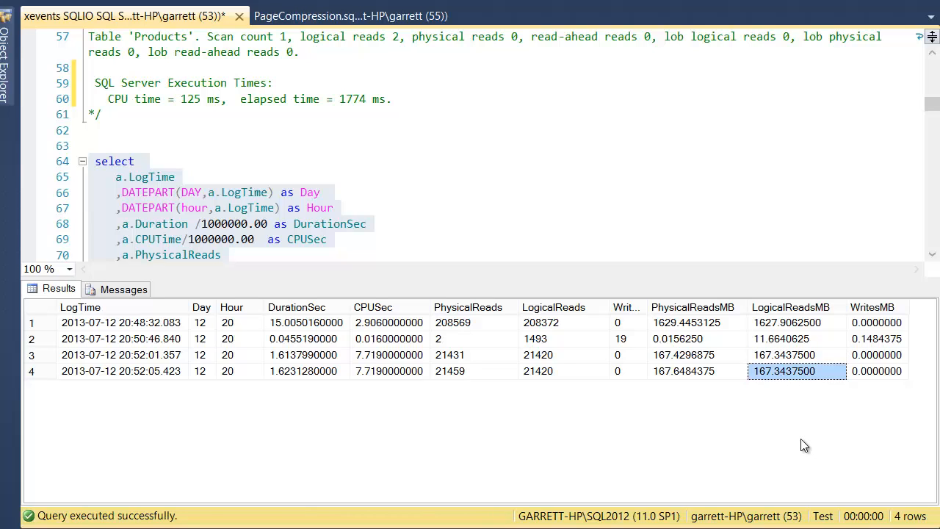
{"action": "mouse_move", "coordinate": [716, 417]}
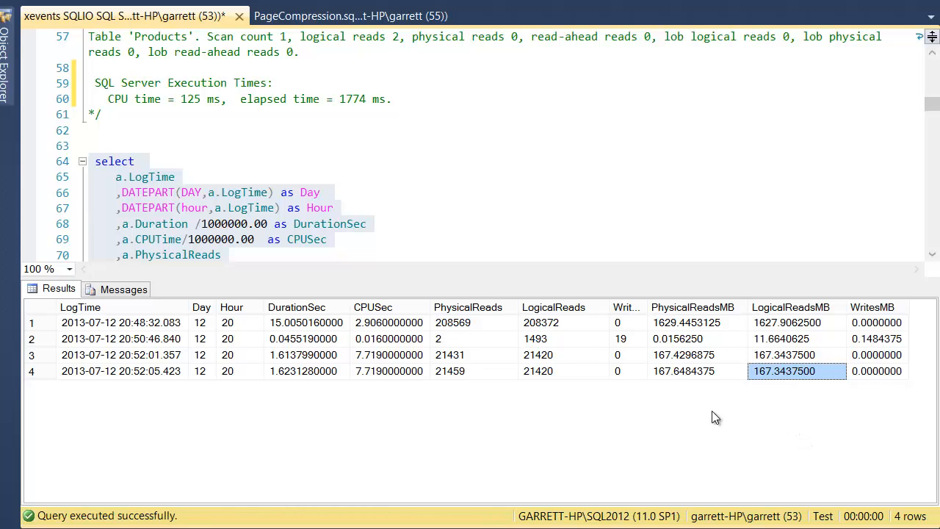
{"action": "mouse_move", "coordinate": [887, 360]}
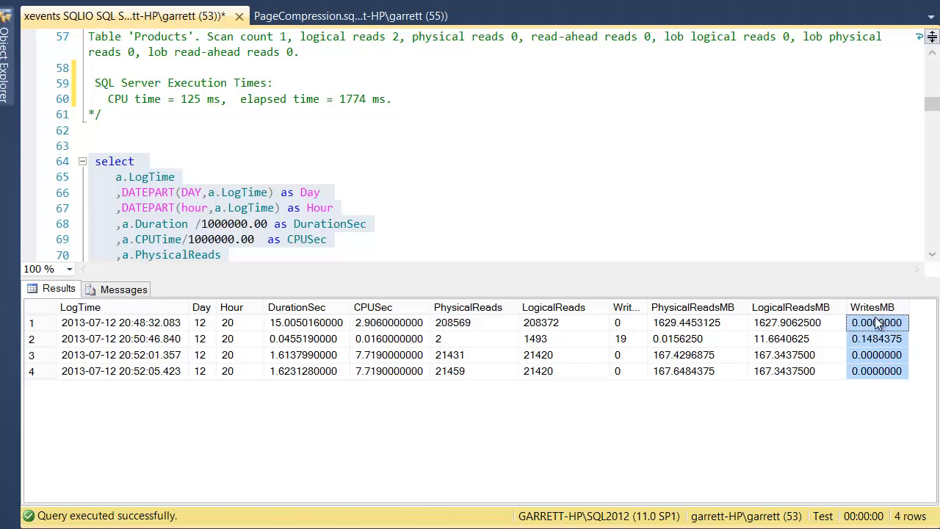
{"action": "mouse_move", "coordinate": [791, 370]}
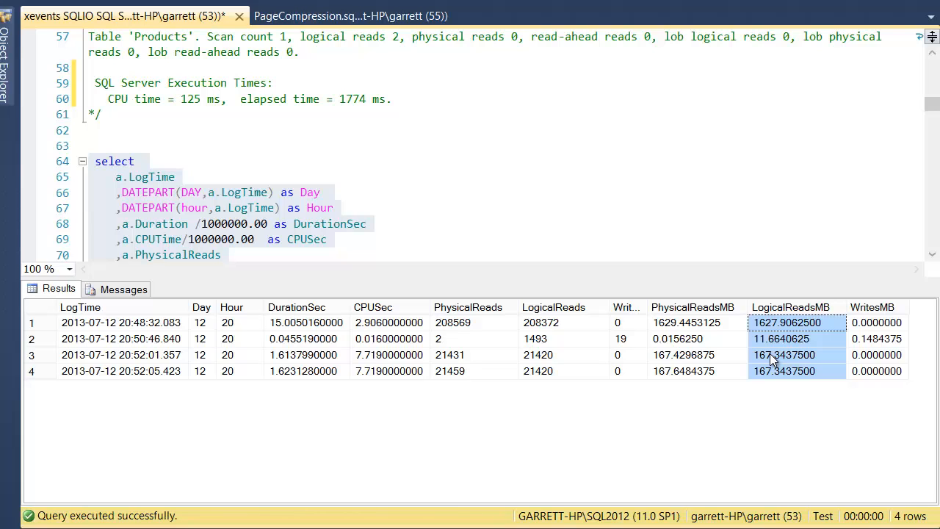
{"action": "mouse_move", "coordinate": [874, 315]}
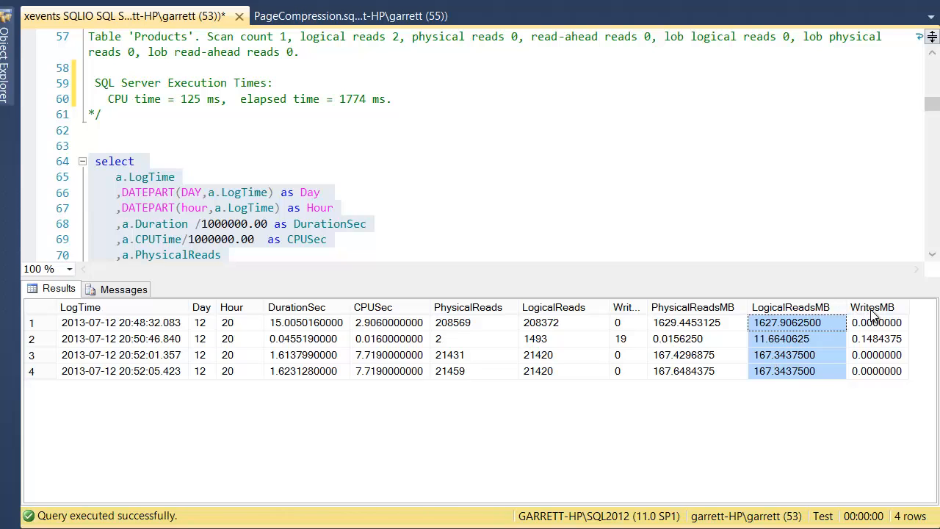
{"action": "left_click", "coordinate": [872, 307]}
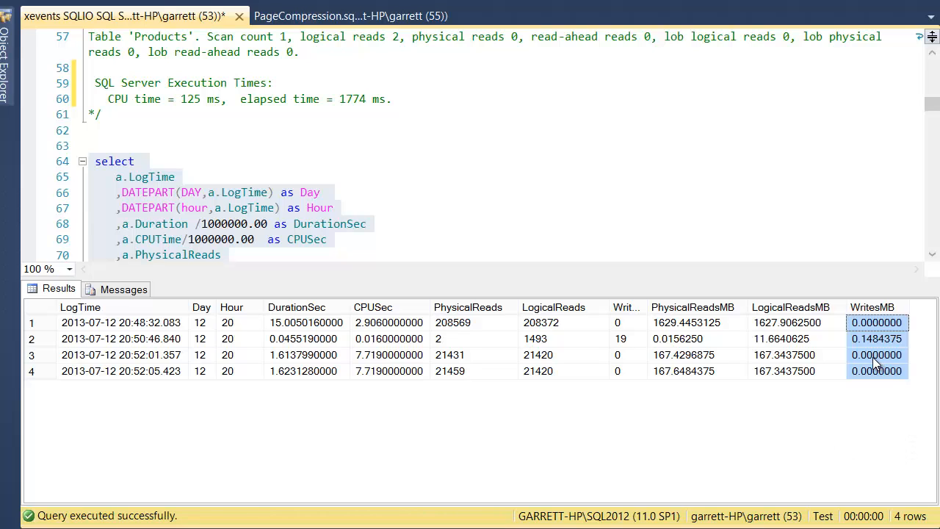
{"action": "mouse_move", "coordinate": [866, 360]}
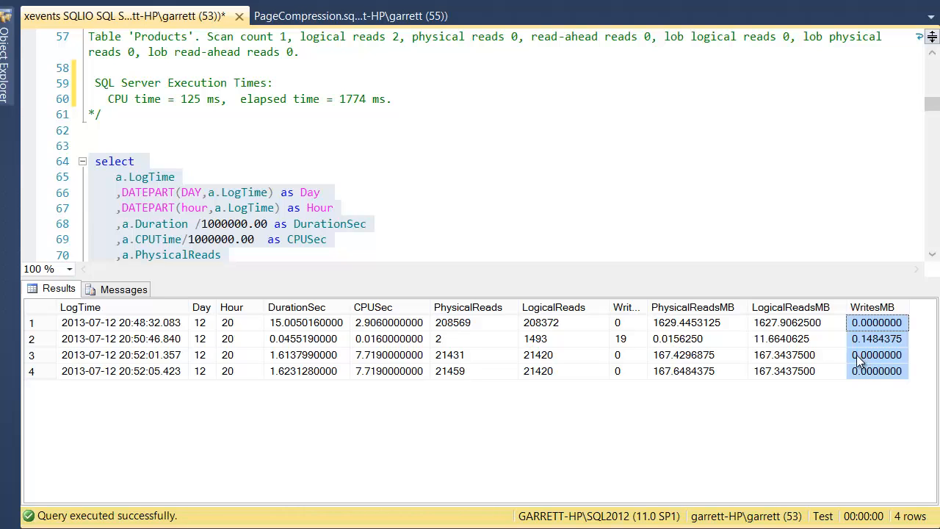
{"action": "mouse_move", "coordinate": [602, 437]}
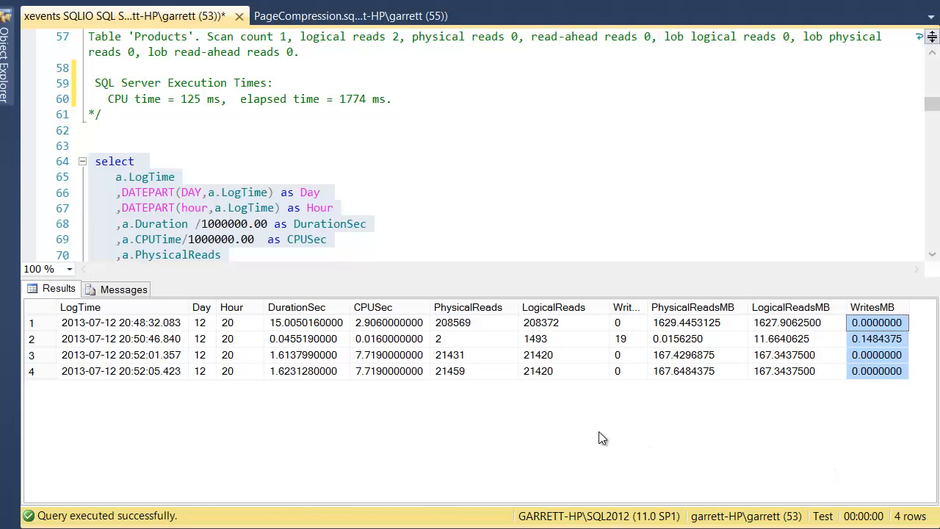
{"action": "left_click", "coordinate": [373, 306]}
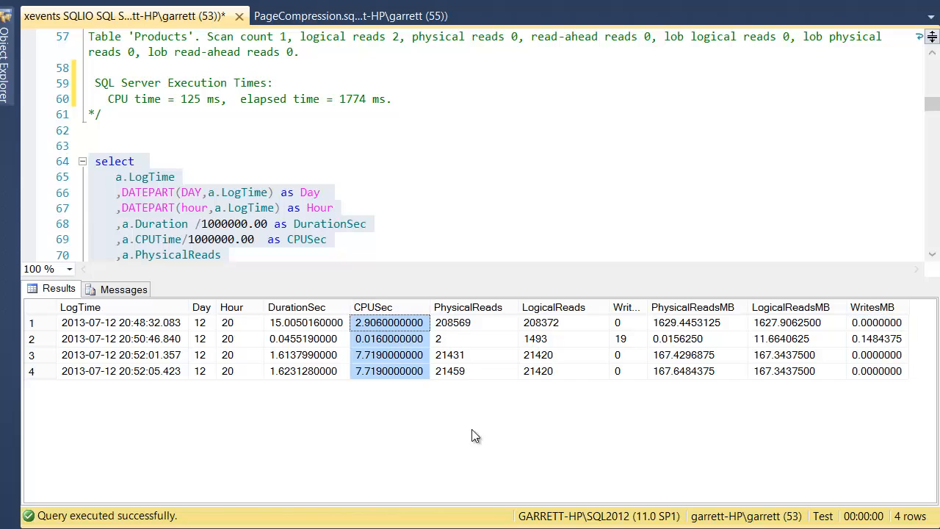
{"action": "mouse_move", "coordinate": [301, 307]}
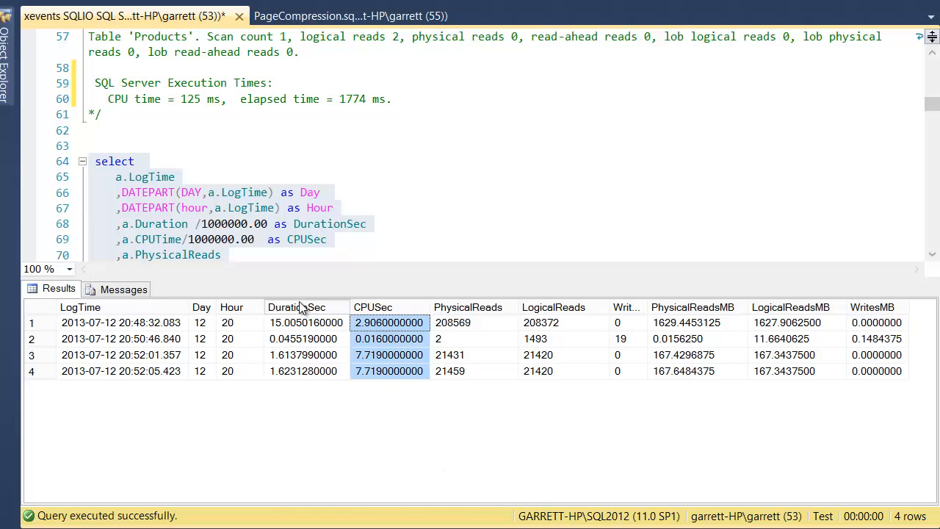
{"action": "left_click", "coordinate": [297, 307]}
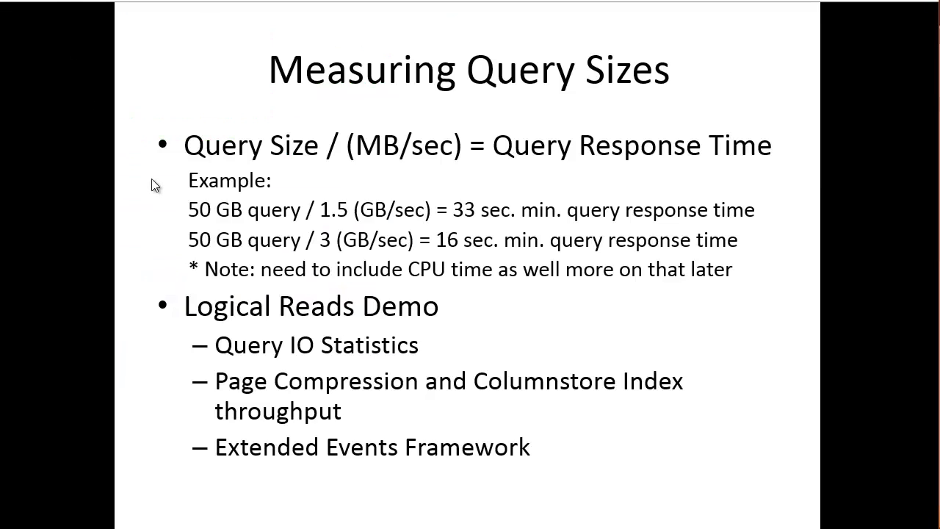
{"action": "mouse_move", "coordinate": [458, 399]}
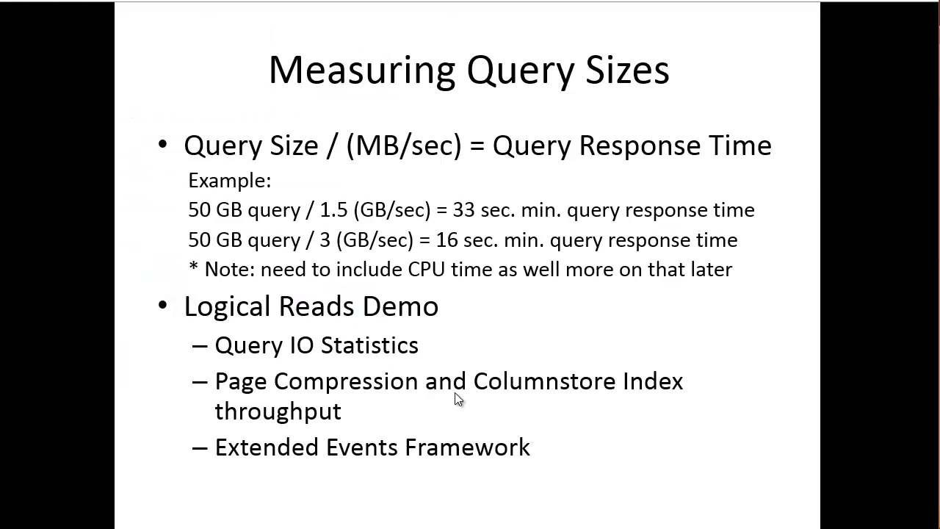
{"action": "mouse_move", "coordinate": [472, 389]}
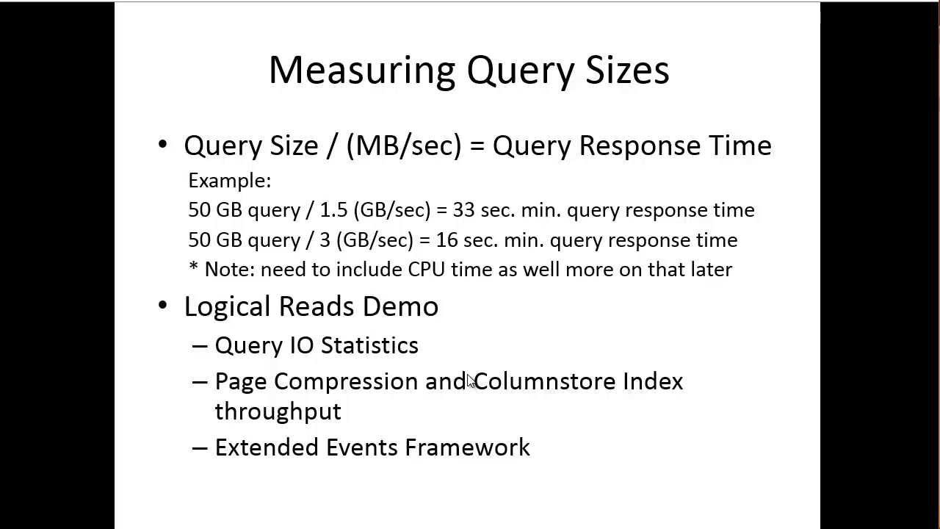
{"action": "mouse_move", "coordinate": [185, 439]}
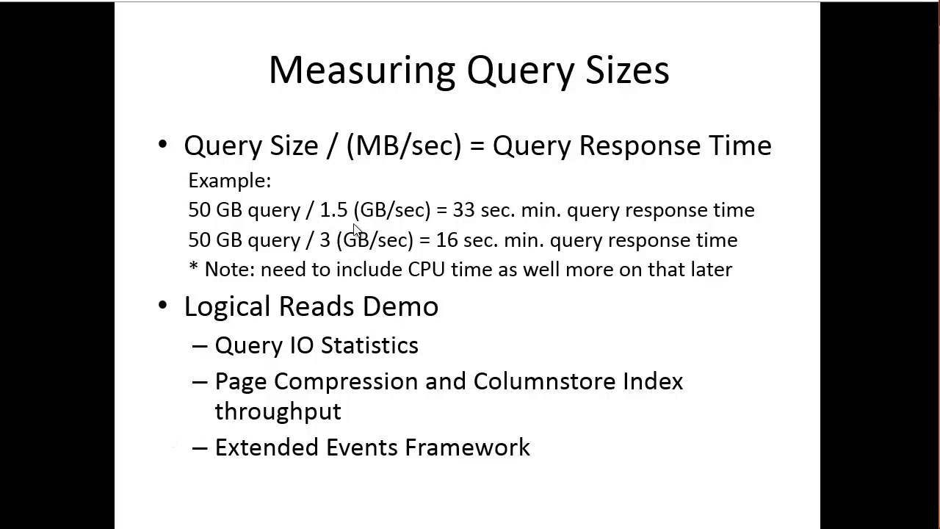
{"action": "mouse_move", "coordinate": [458, 232]}
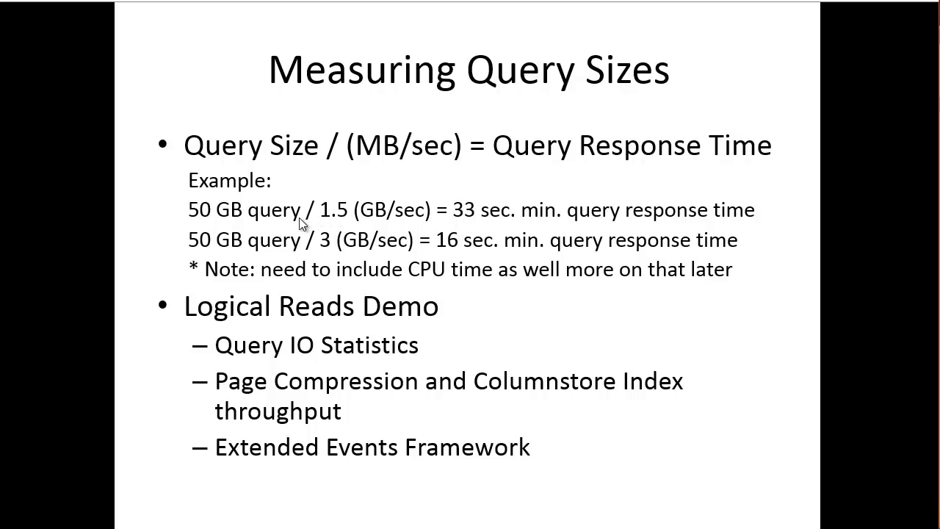
{"action": "mouse_move", "coordinate": [307, 238]}
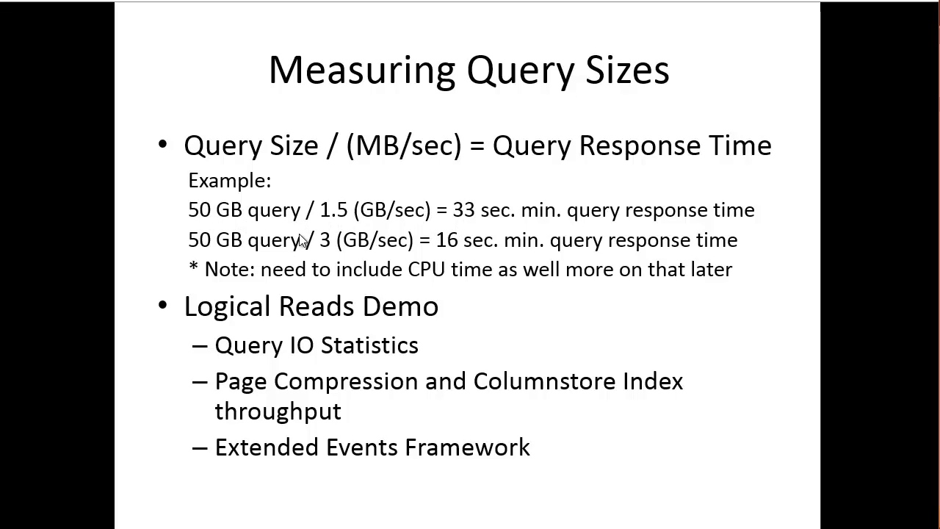
{"action": "mouse_move", "coordinate": [226, 229]}
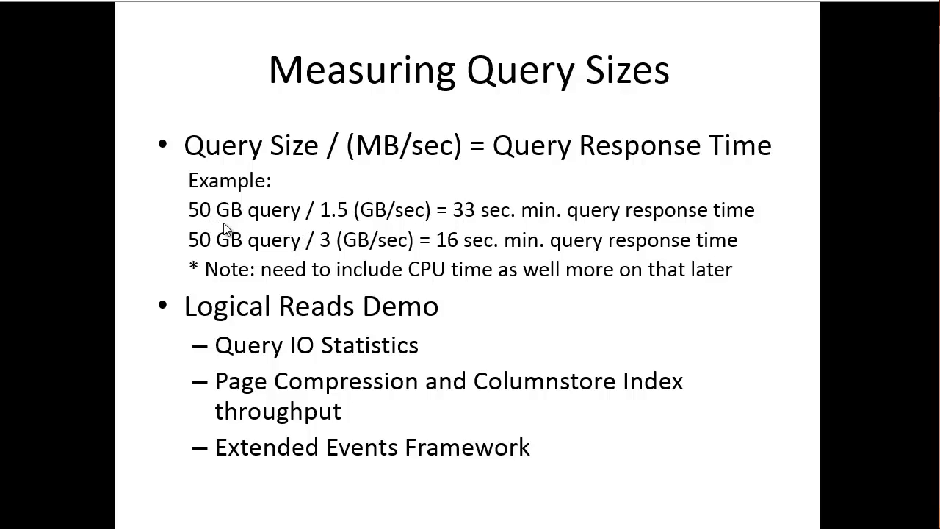
{"action": "mouse_move", "coordinate": [192, 229]}
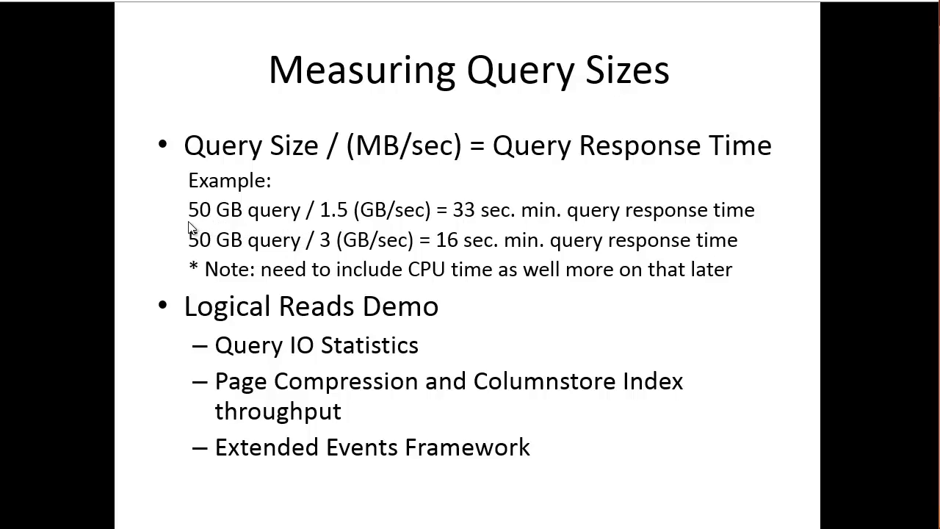
{"action": "mouse_move", "coordinate": [228, 230]}
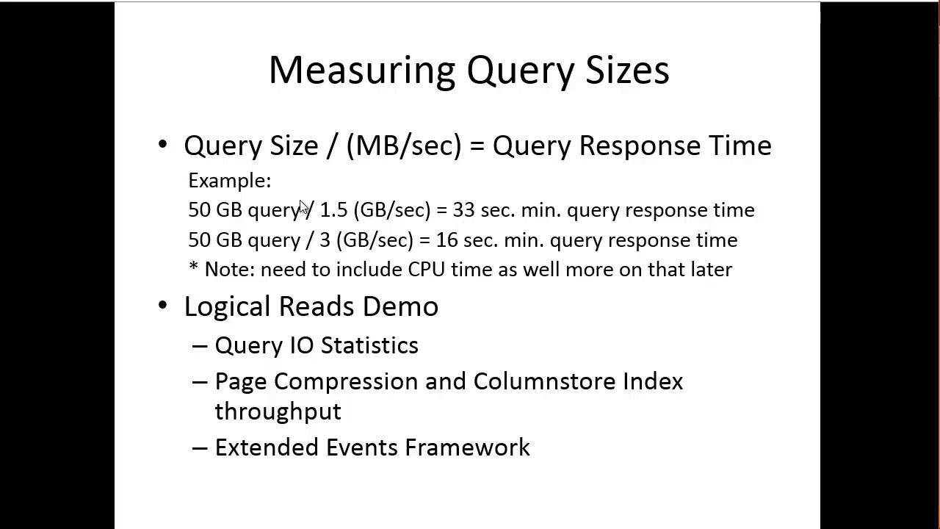
{"action": "mouse_move", "coordinate": [305, 208]}
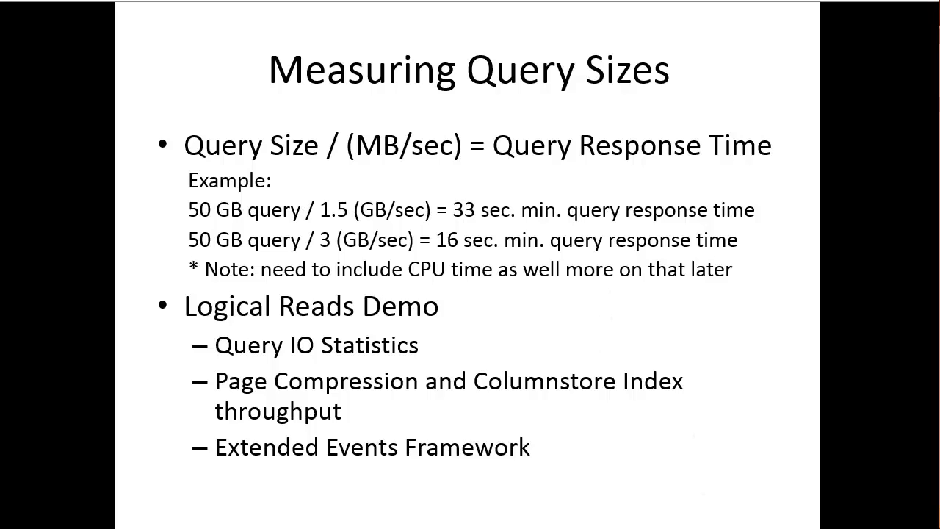
{"action": "mouse_move", "coordinate": [512, 347]}
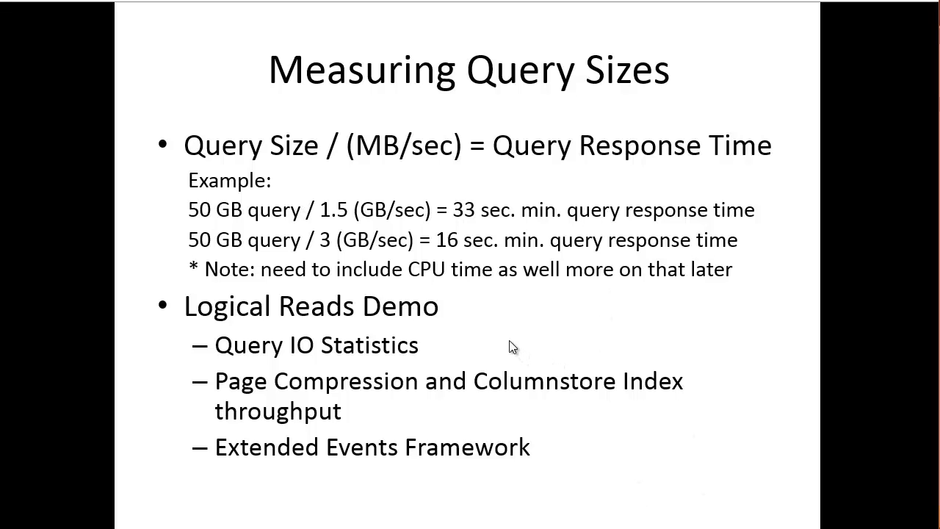
{"action": "mouse_move", "coordinate": [556, 420]}
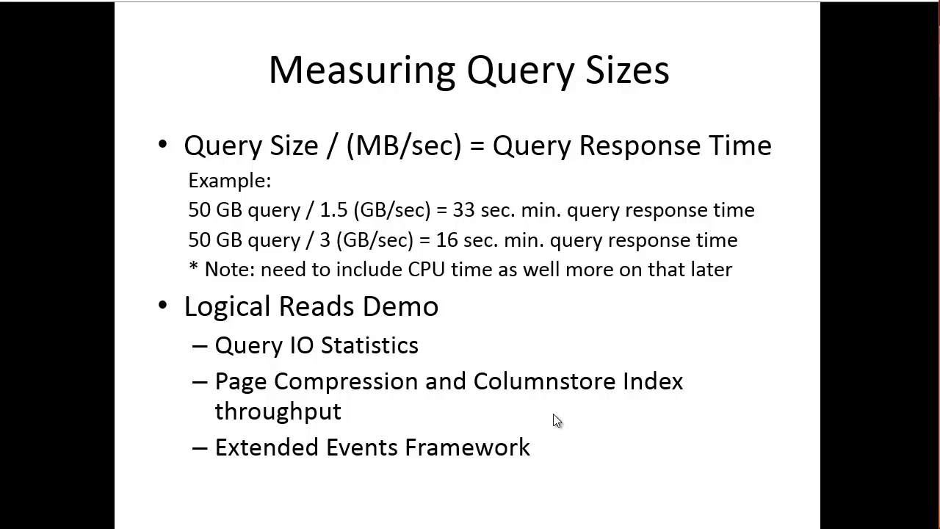